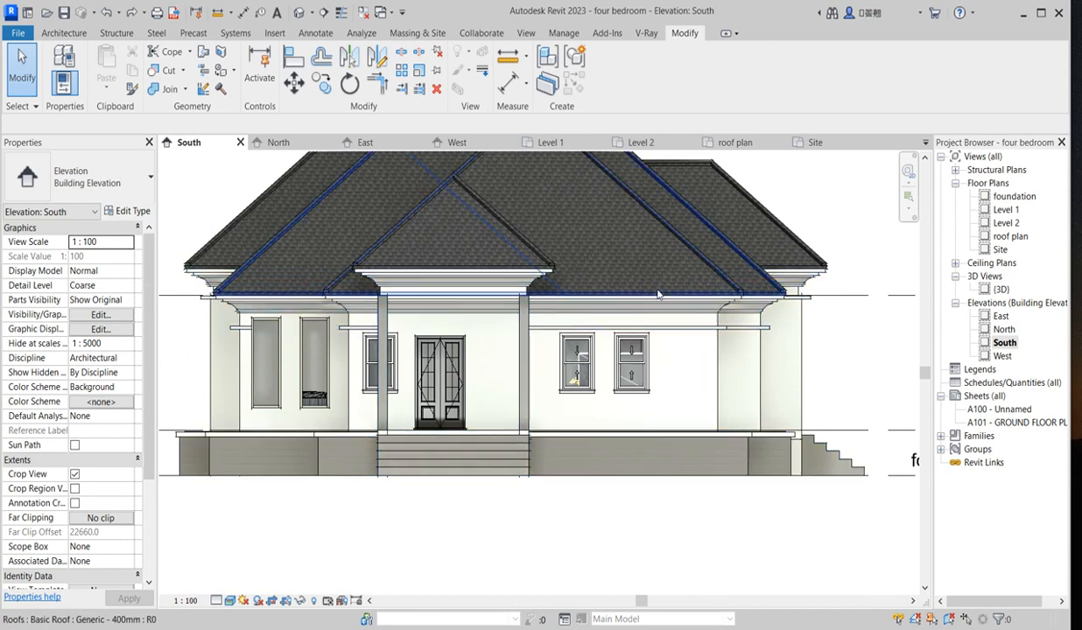
Step: Clear the roof selection and open the Level 1 floor plan
left_click(648, 434)
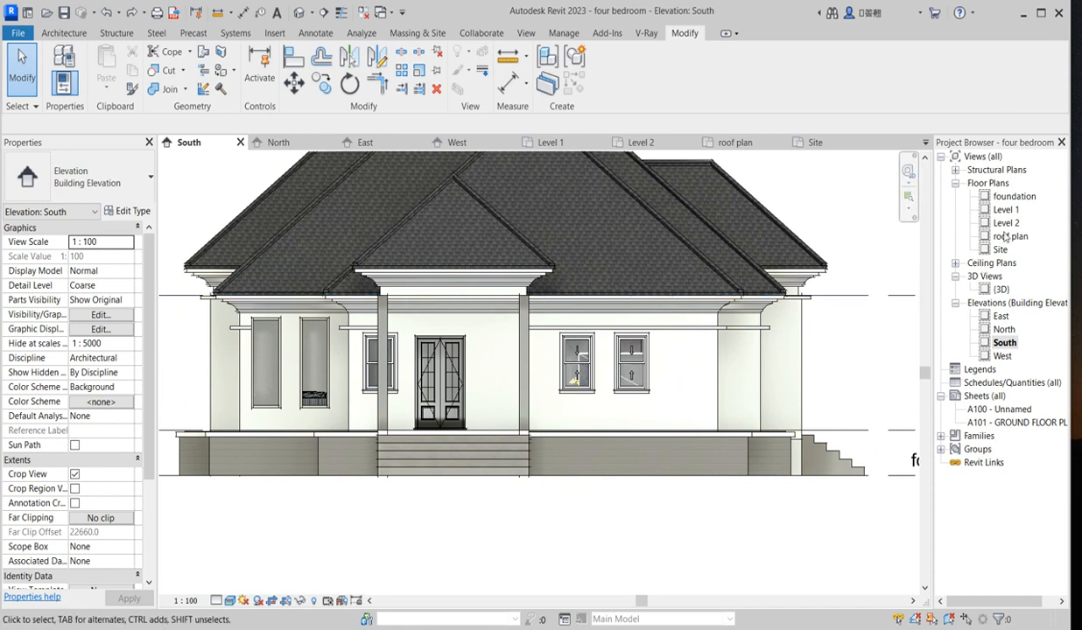
double_click(1005, 209)
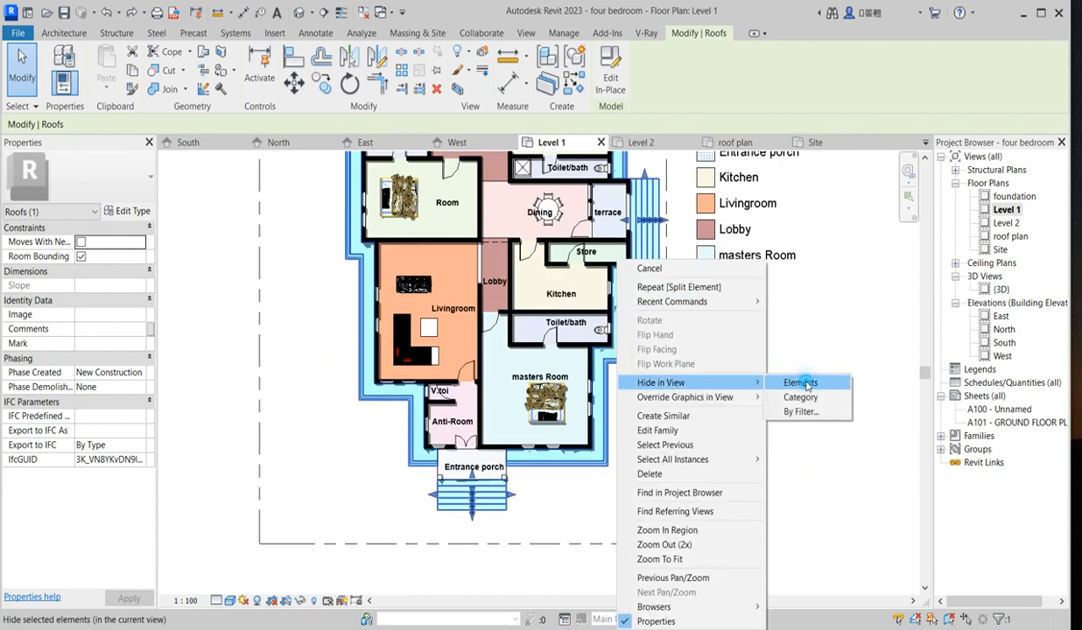
Step: Hide the roof element in the Level 1 plan view
left_click(799, 382)
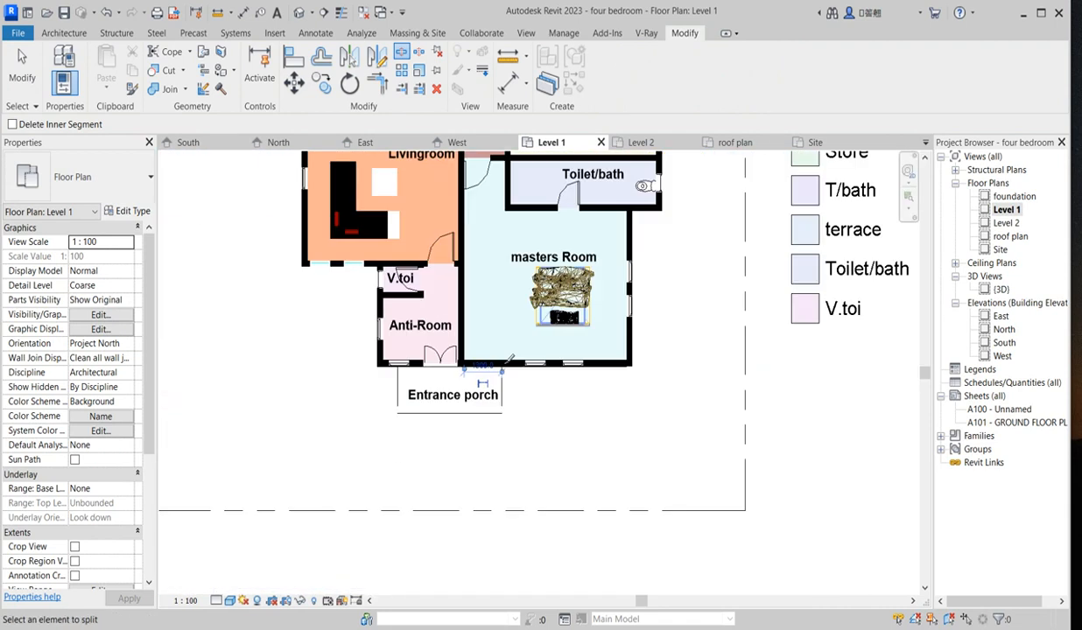
Step: Select the masters room's two outer wall segments and open Edit Type
left_click(482, 367)
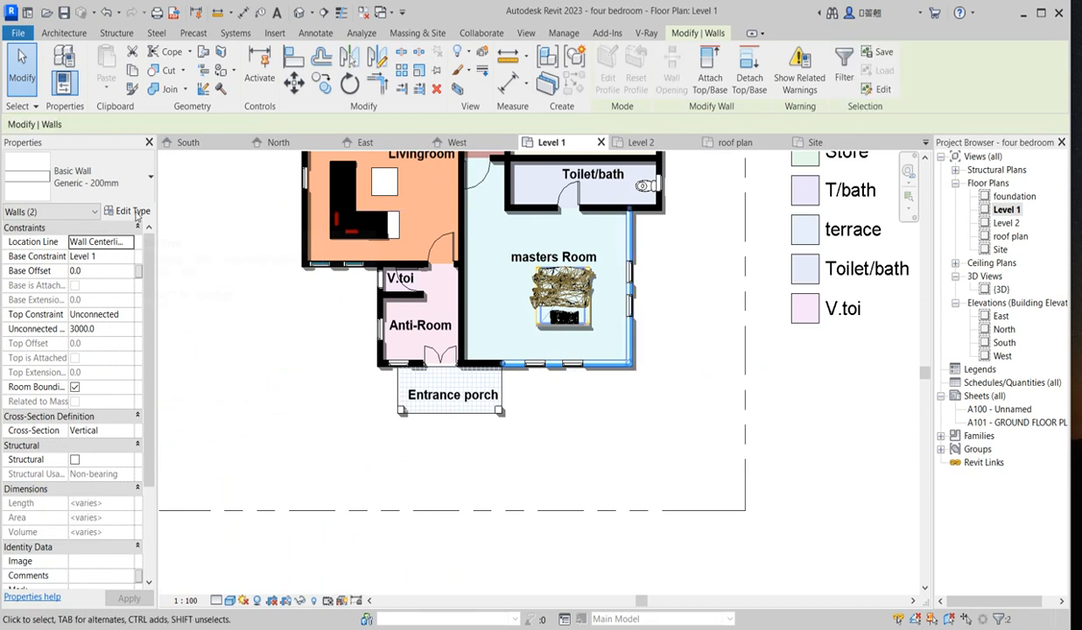
left_click(127, 210)
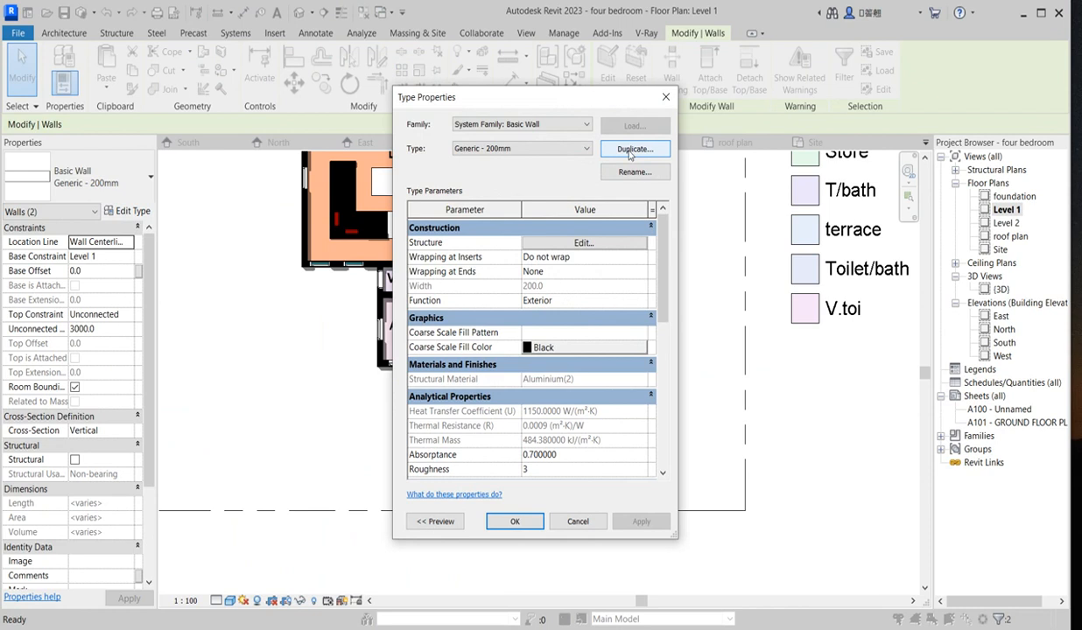
Step: Duplicate the wall type as 'Generic - 200mm 4' and open its Structure layers
left_click(634, 149)
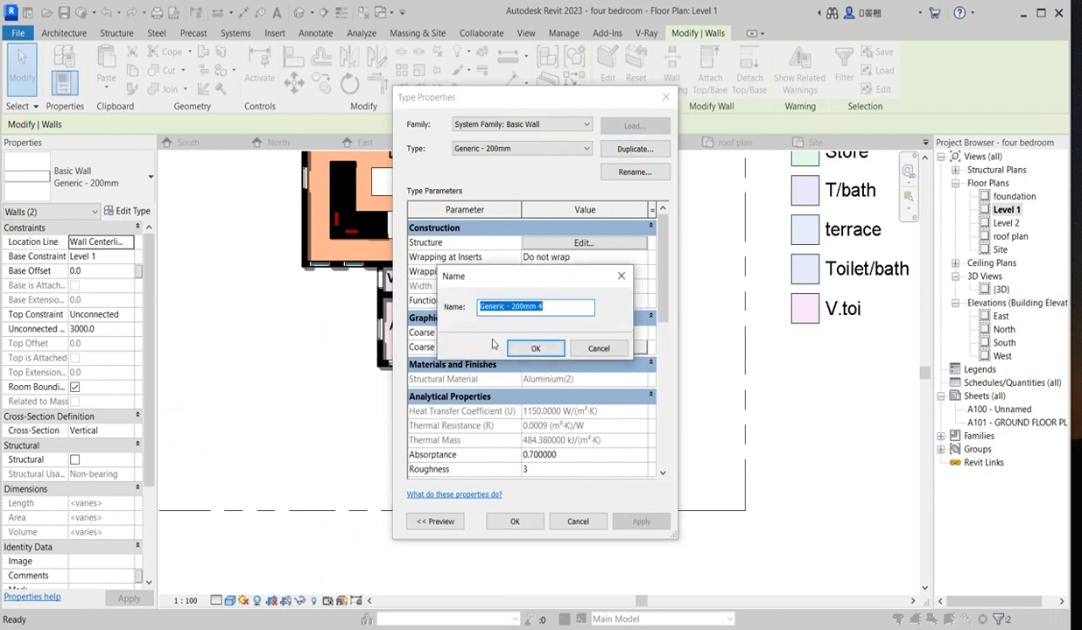
mouse_move(535, 348)
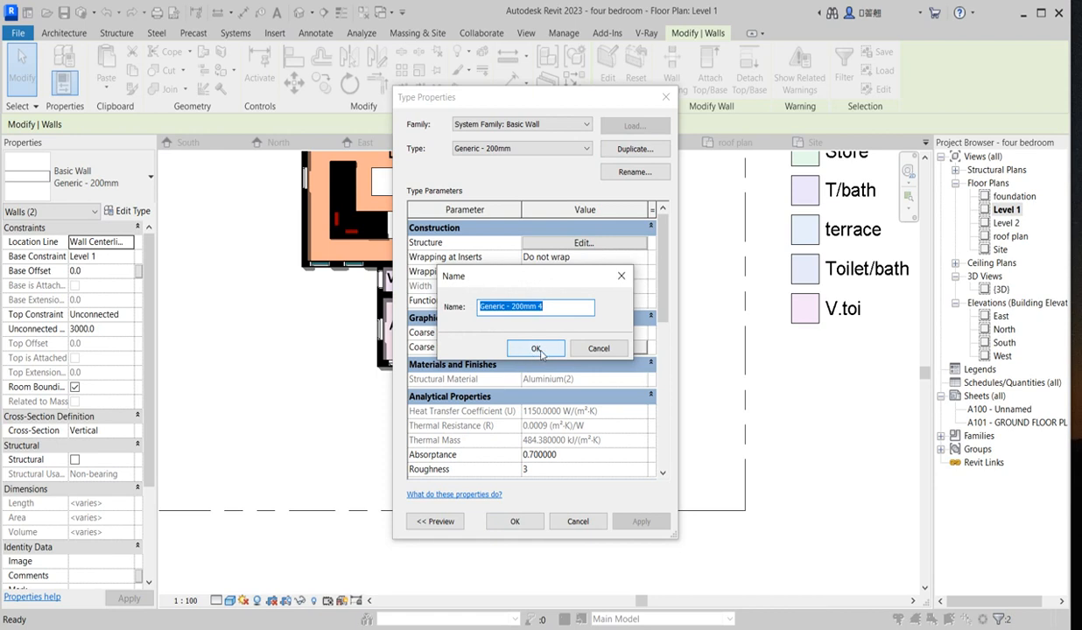
left_click(536, 348)
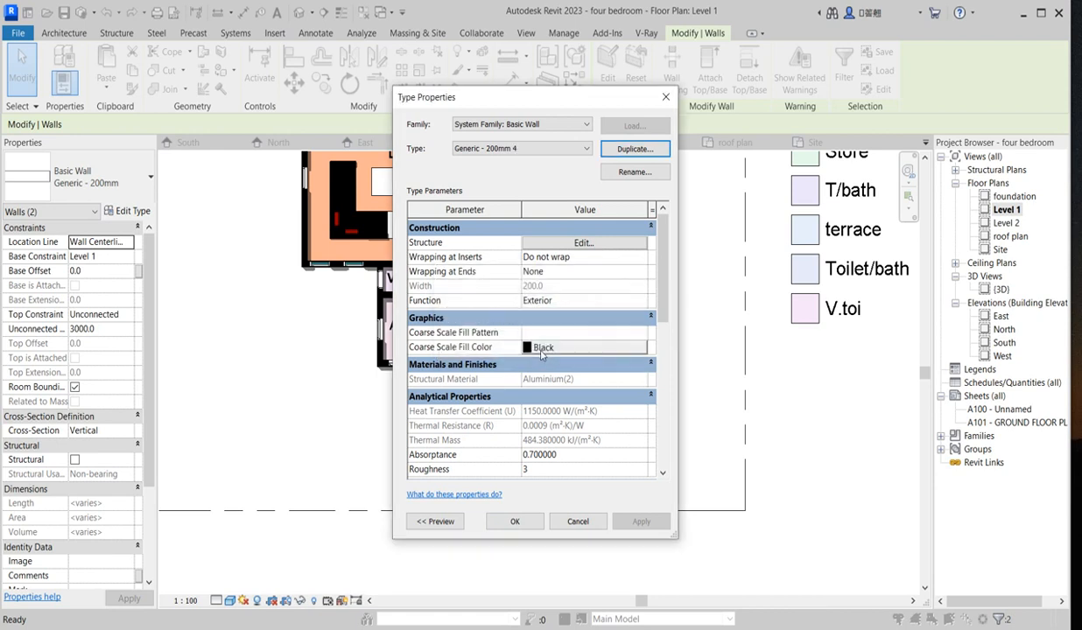
left_click(583, 242)
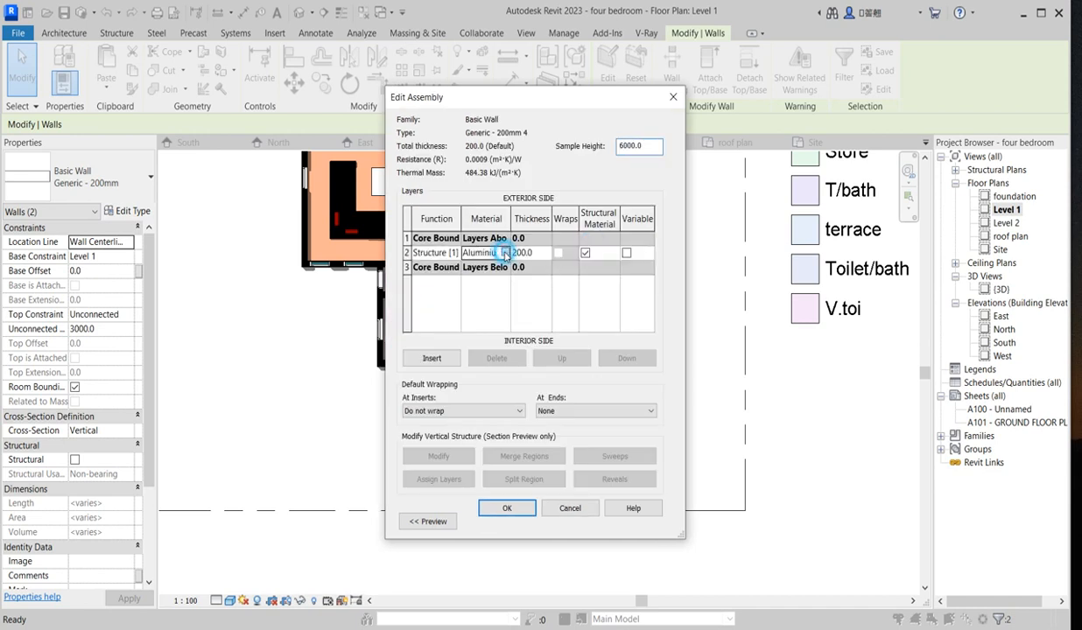
Step: Duplicate Aluminium(2) into Aluminium(9) and begin replacing its appearance asset
left_click(486, 252)
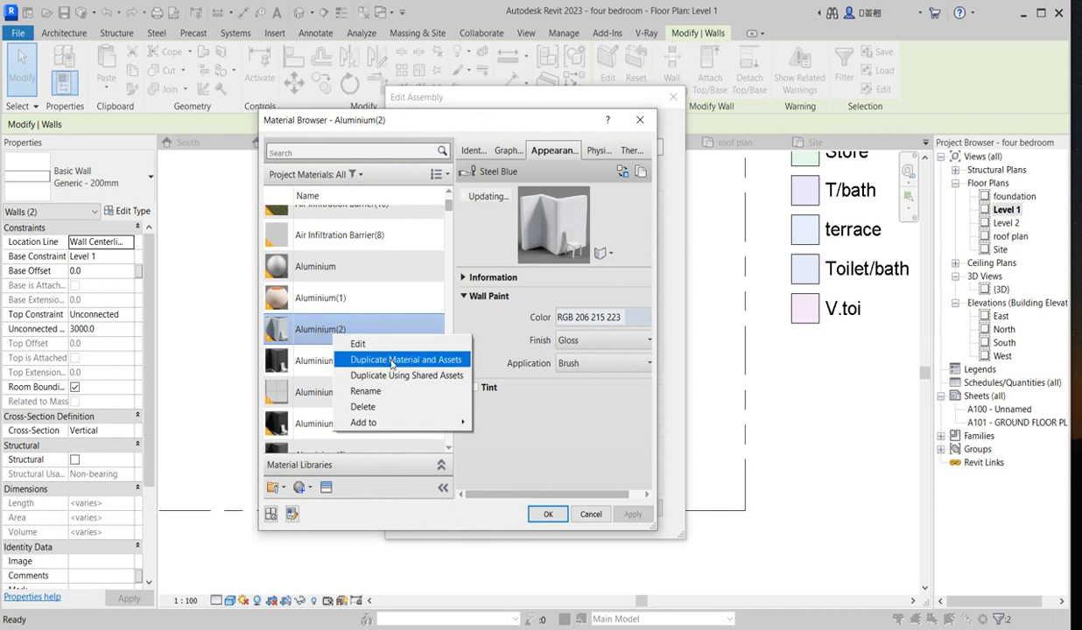
left_click(405, 359)
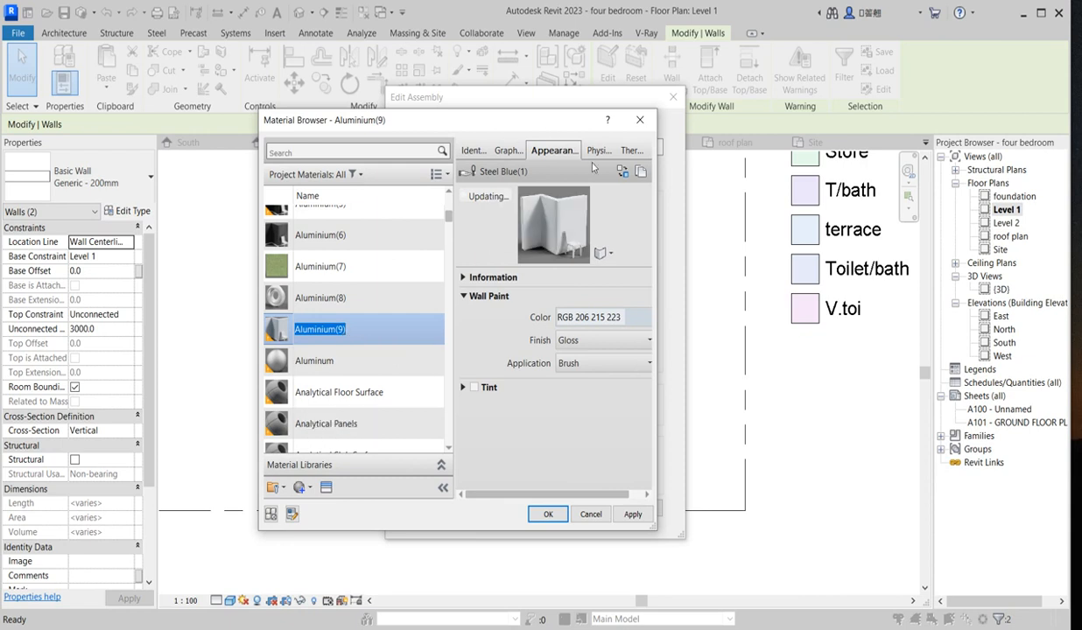
mouse_move(621, 170)
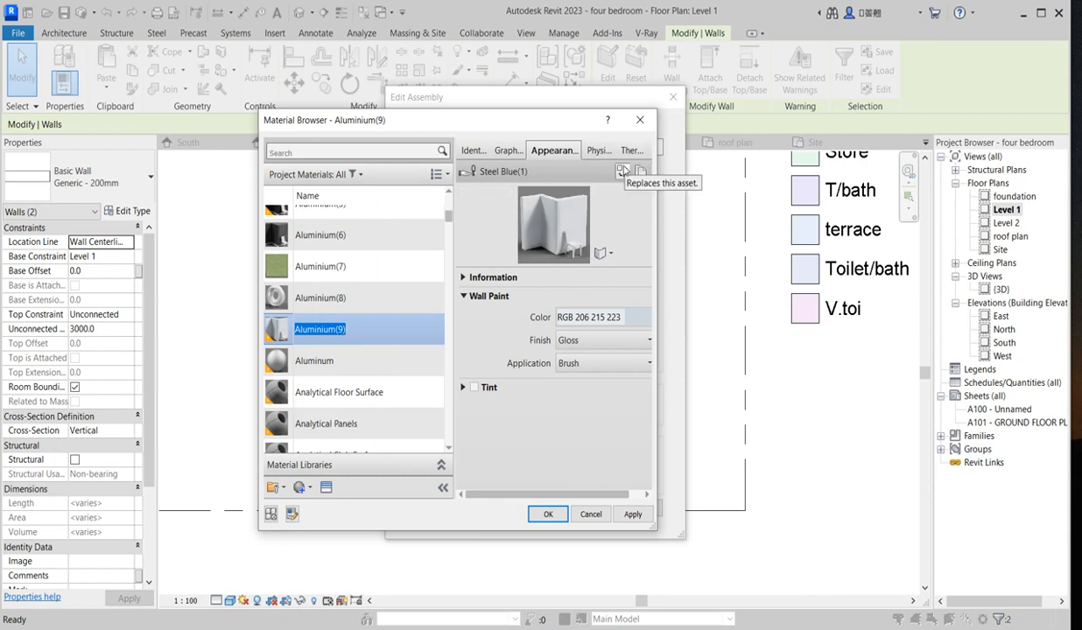
left_click(621, 170)
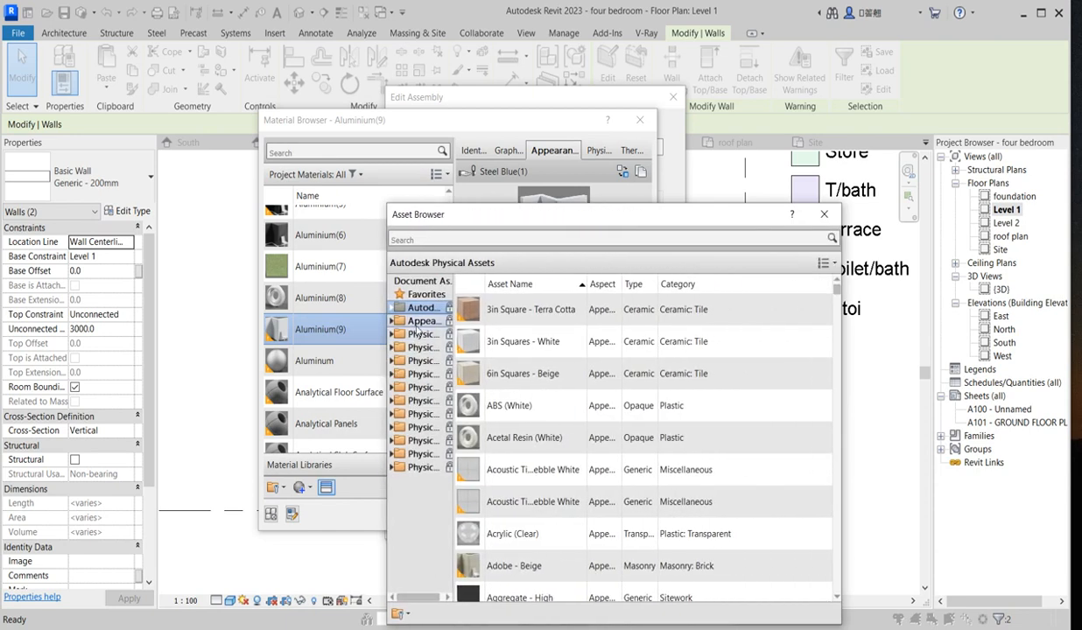
Step: Replace Aluminium(9)'s Steel Blue(1) appearance with the Wall Paint > Glossy > Cyan asset
left_click(395, 321)
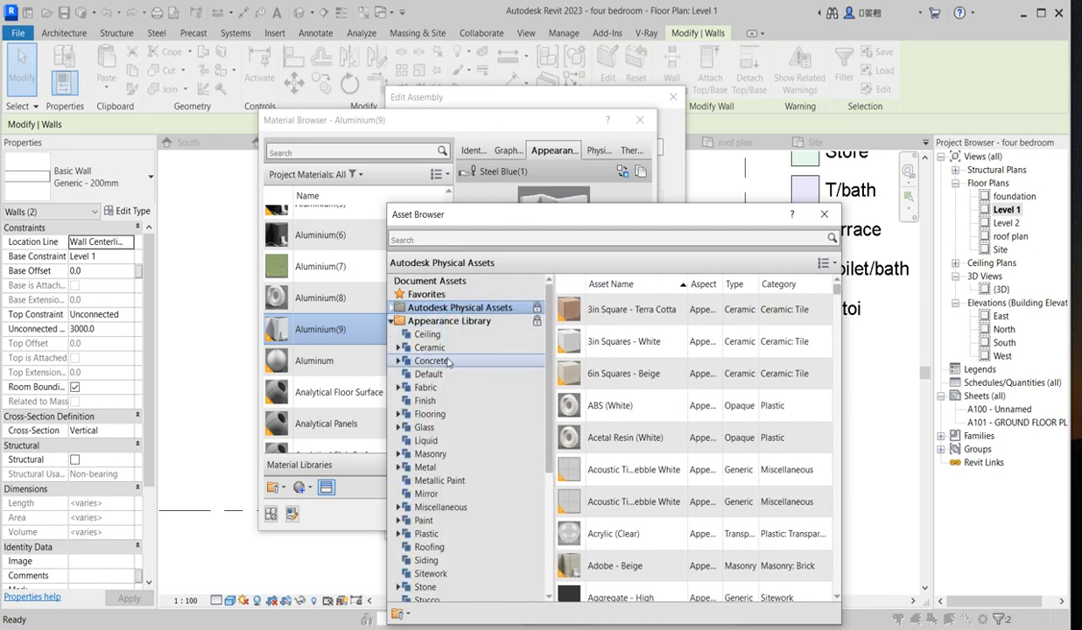
scroll("down", 3)
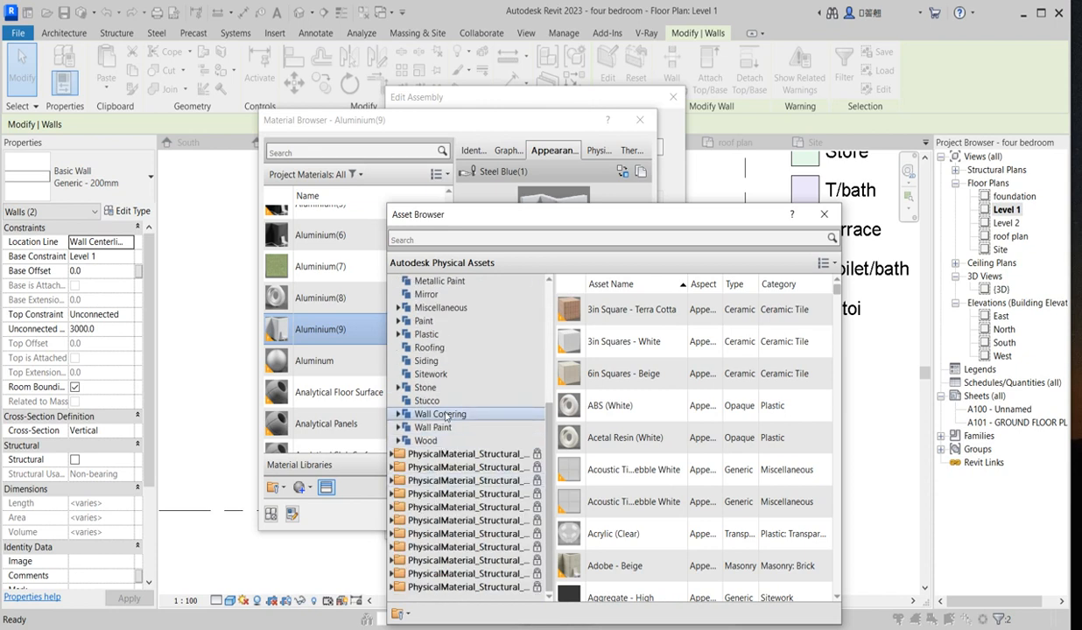
left_click(432, 427)
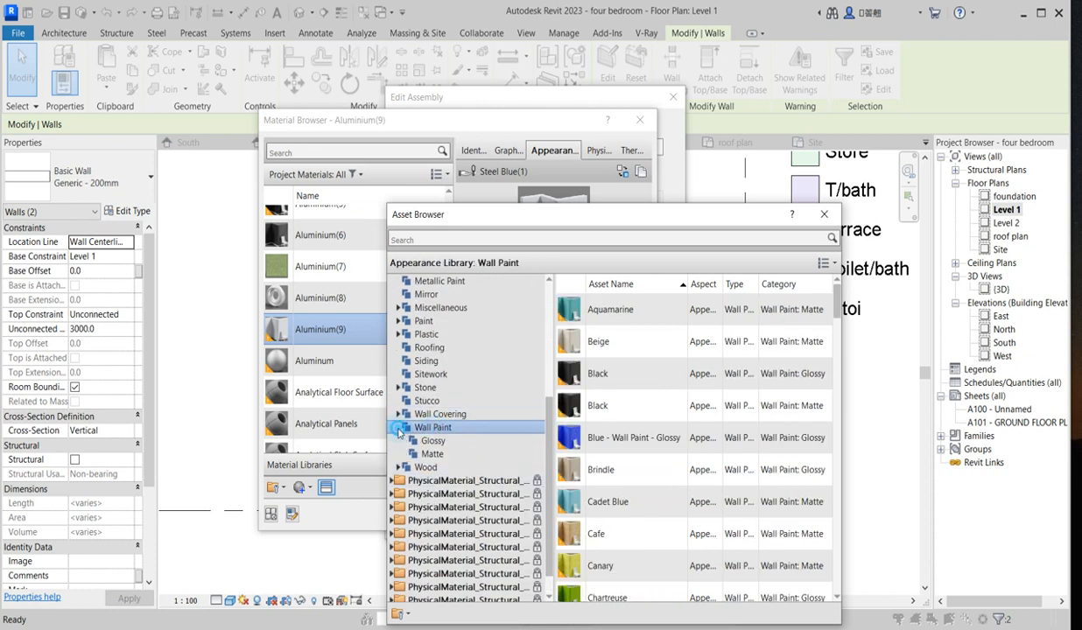
left_click(432, 441)
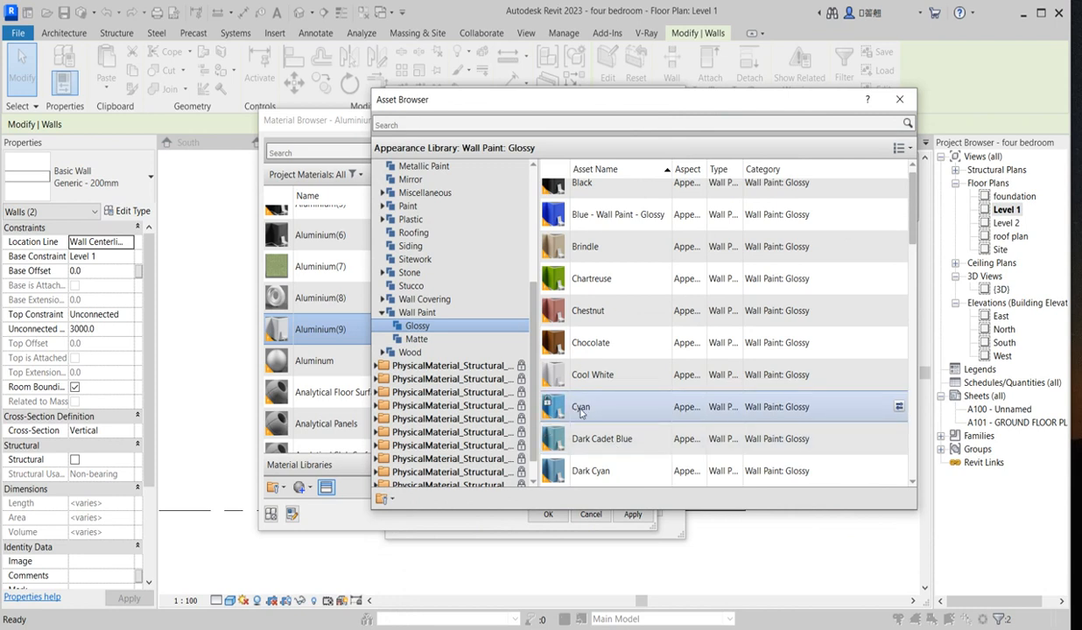
left_click(601, 439)
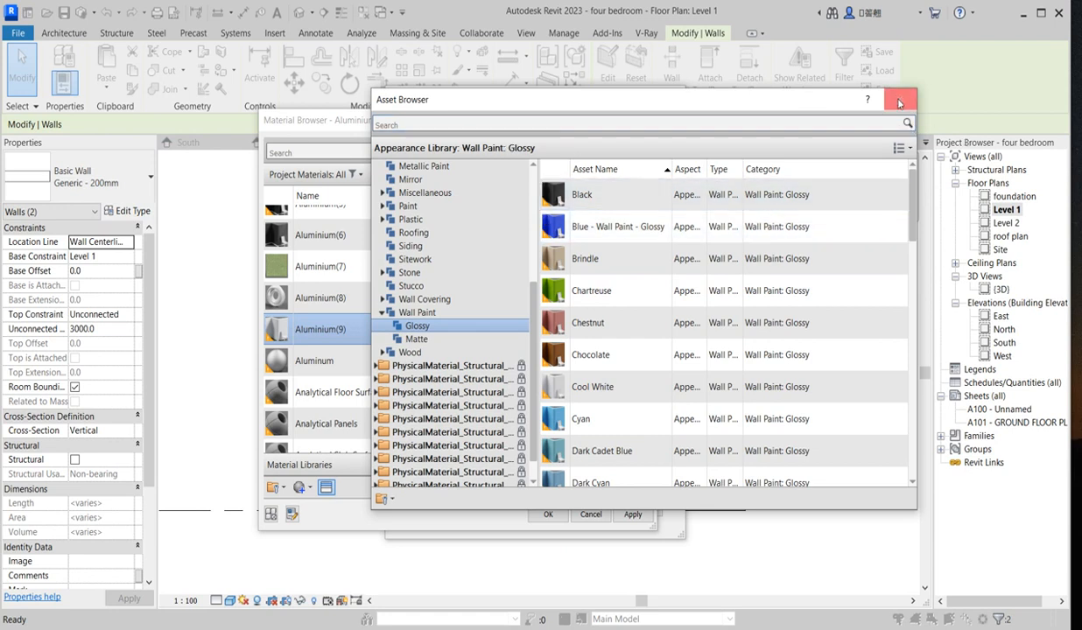
left_click(900, 99)
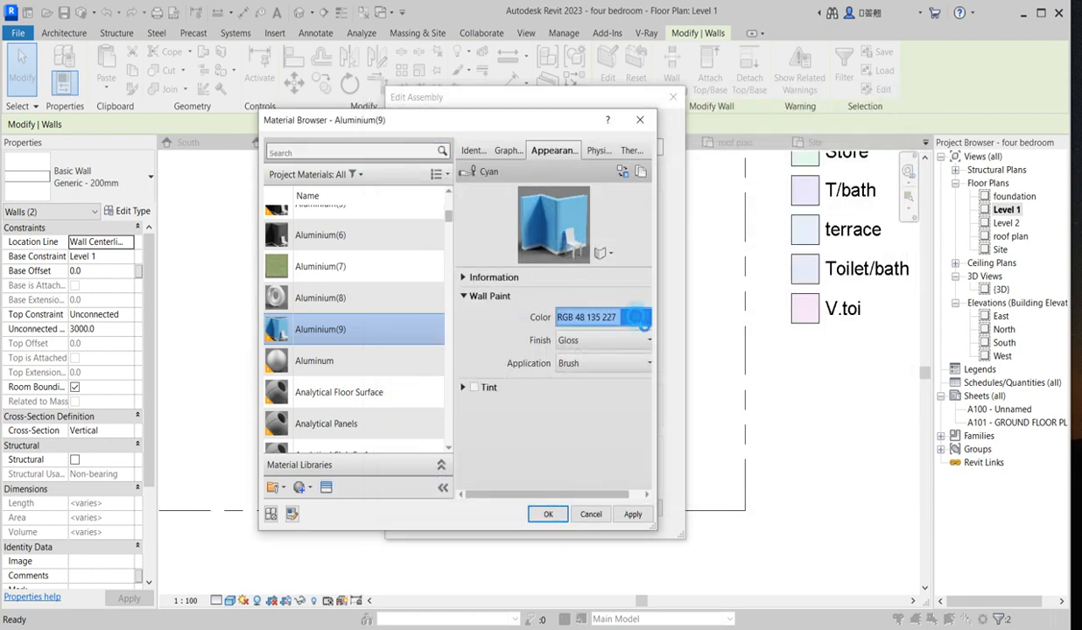
Step: Deepen Aluminium(9)'s paint colour to darker blue and apply Generic - 200mm 4 to both walls
left_click(629, 317)
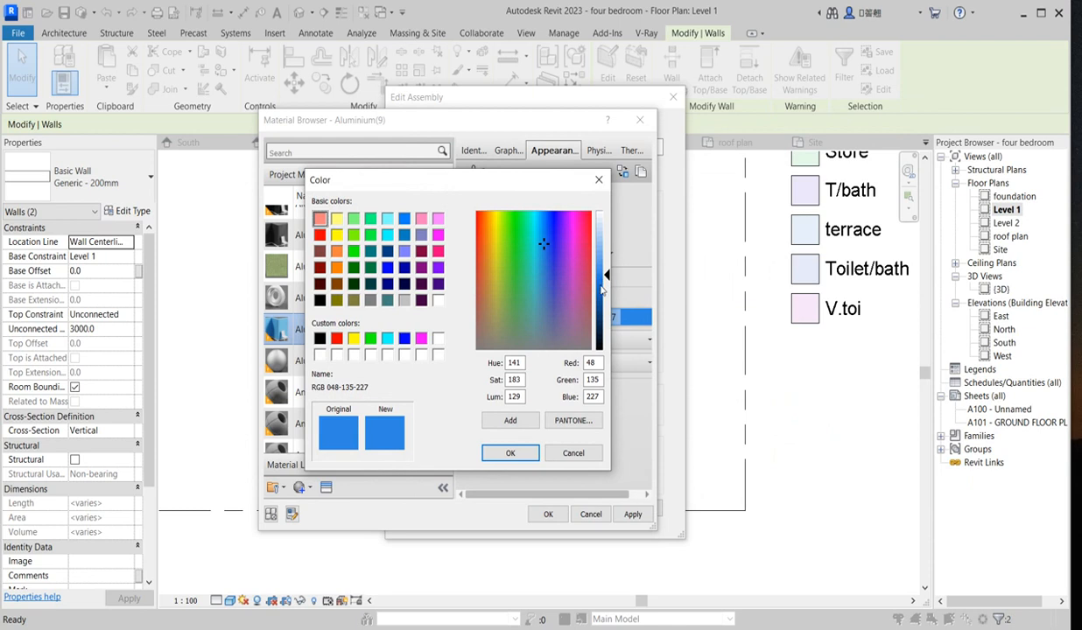
left_click(511, 452)
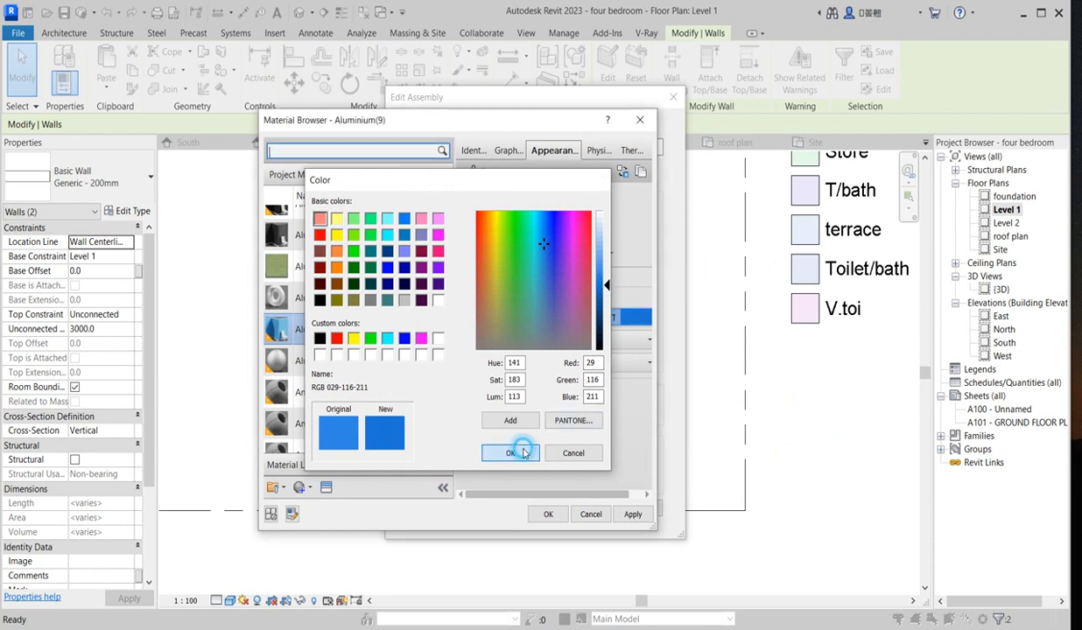
left_click(511, 452)
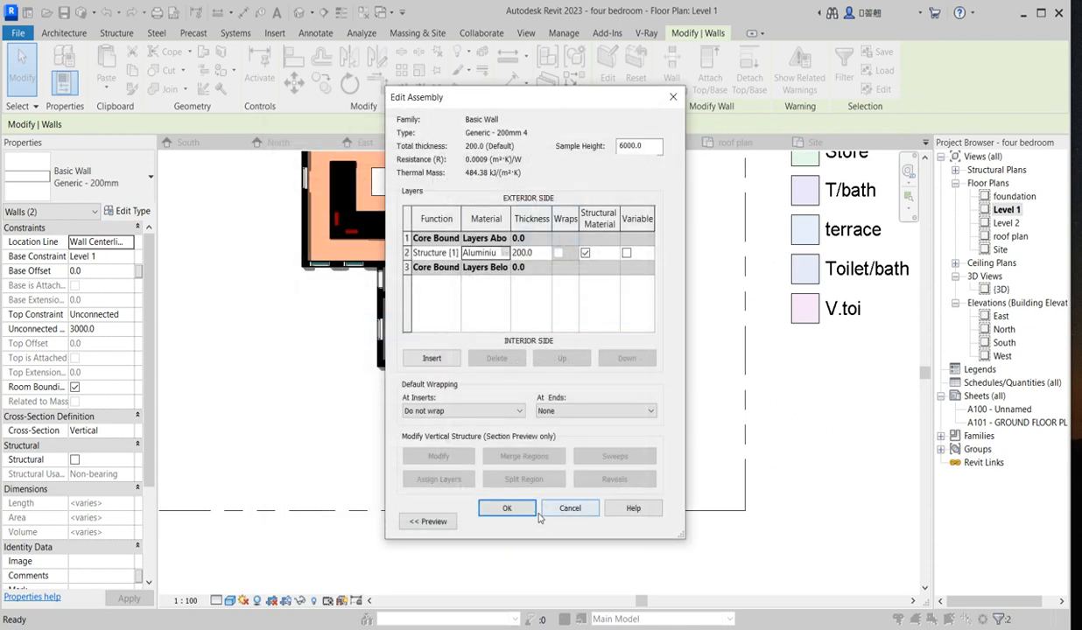
left_click(507, 508)
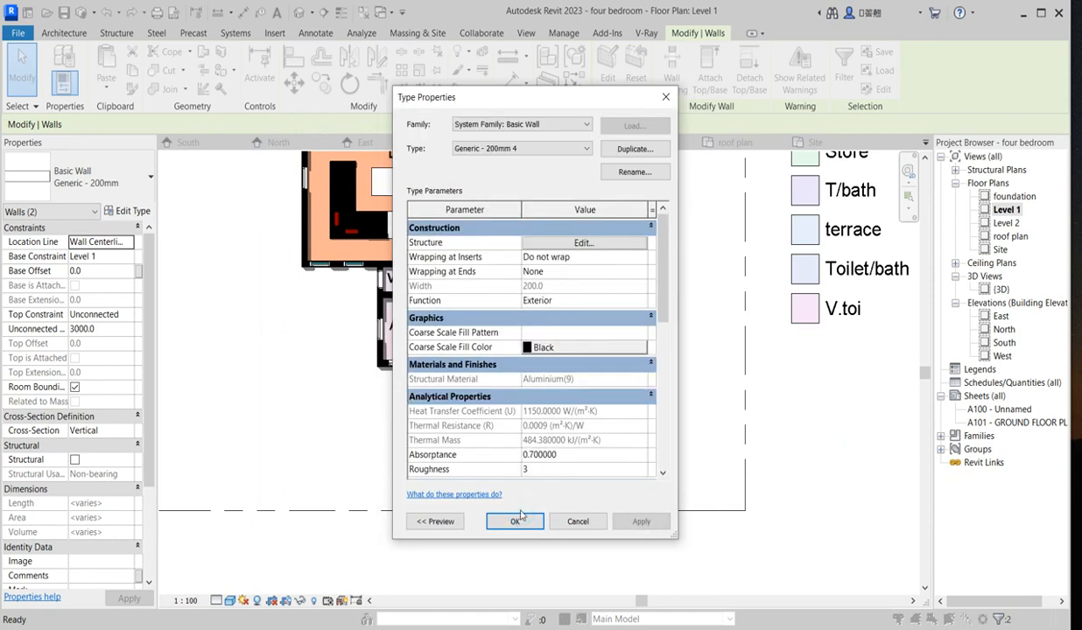
left_click(514, 521)
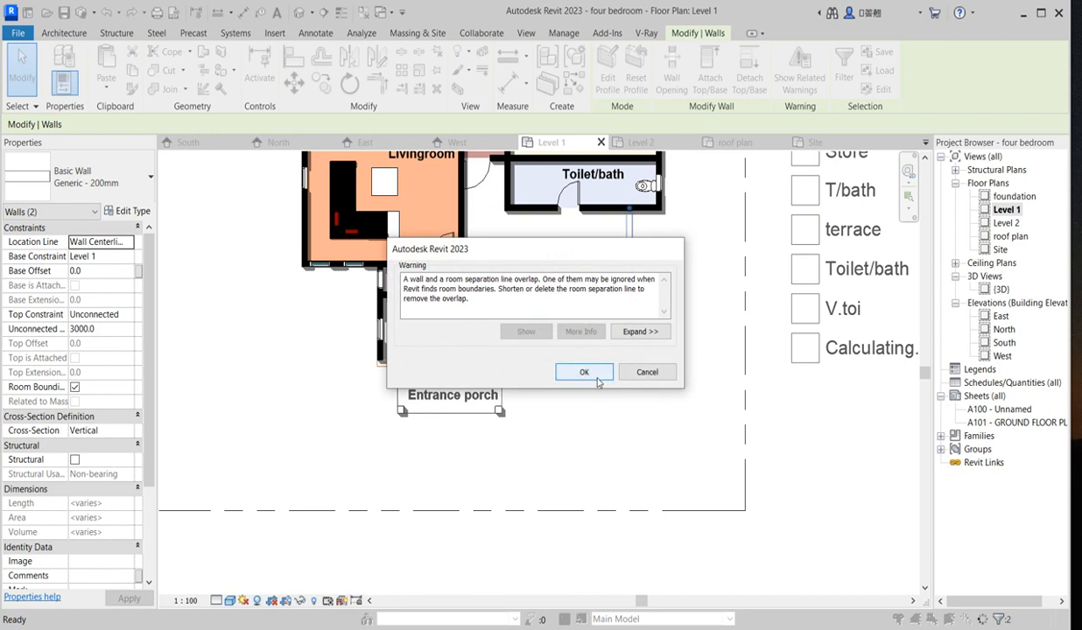
Step: Dismiss the wall overlap warning and return to the Level 1 floor plan
left_click(583, 371)
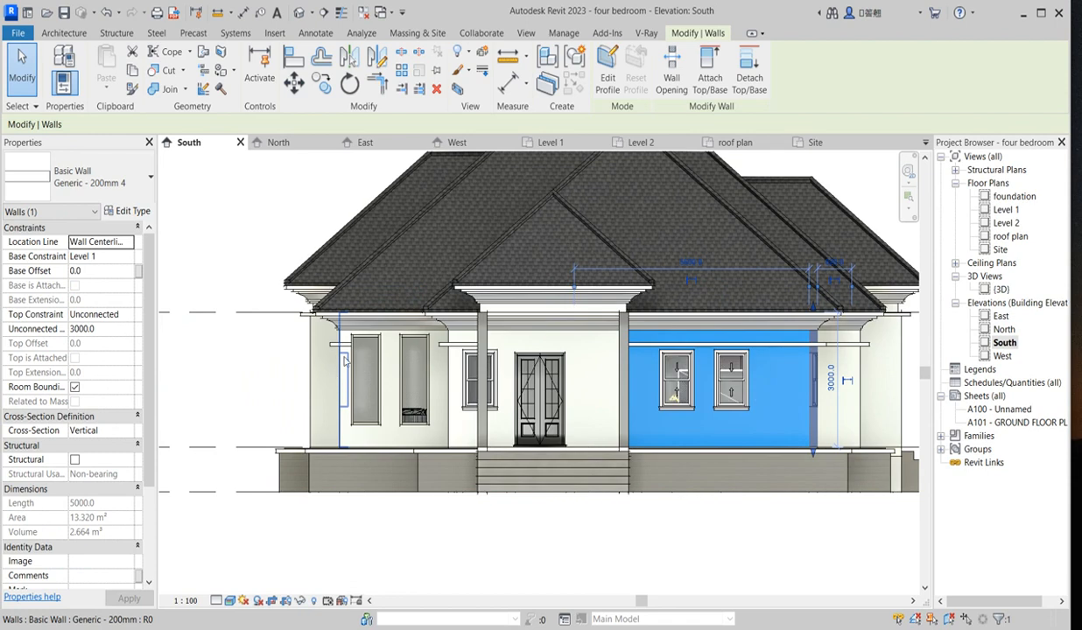
mouse_move(440, 348)
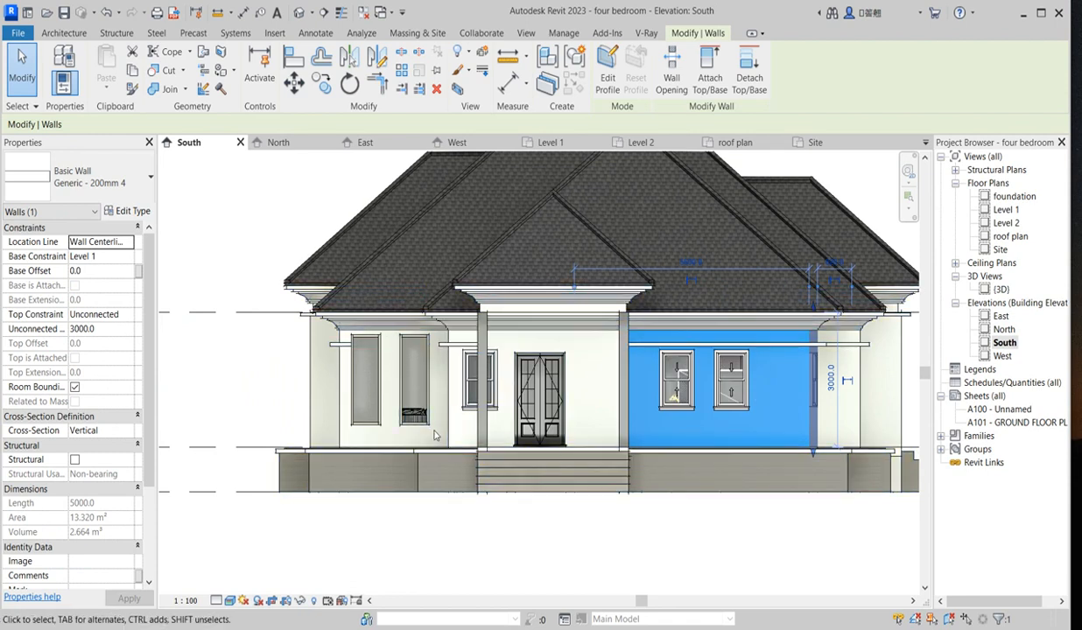
mouse_move(338, 356)
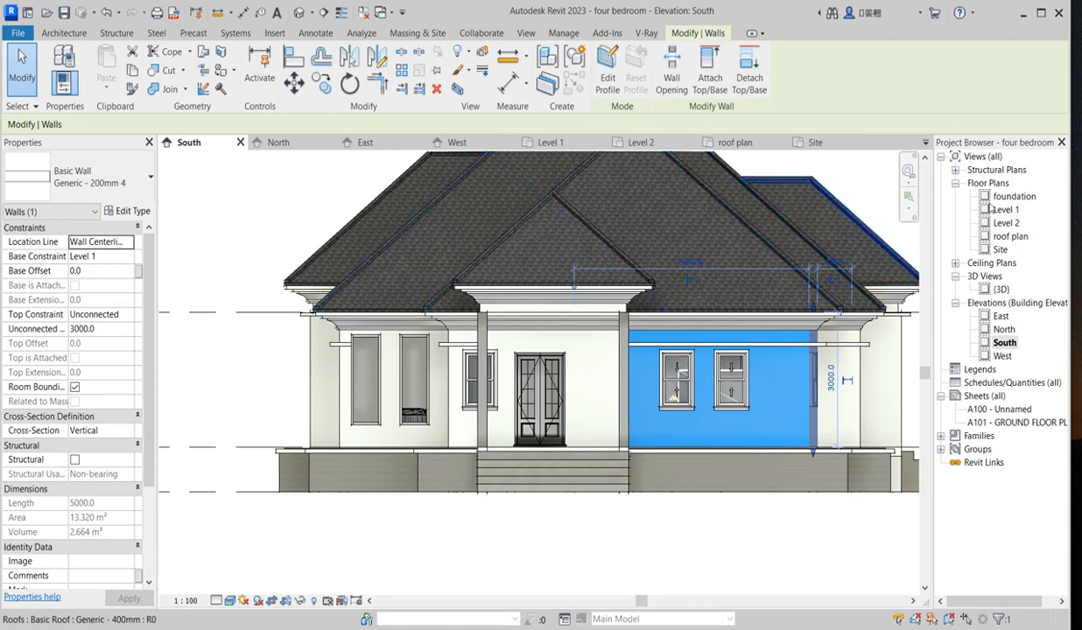
left_click(550, 141)
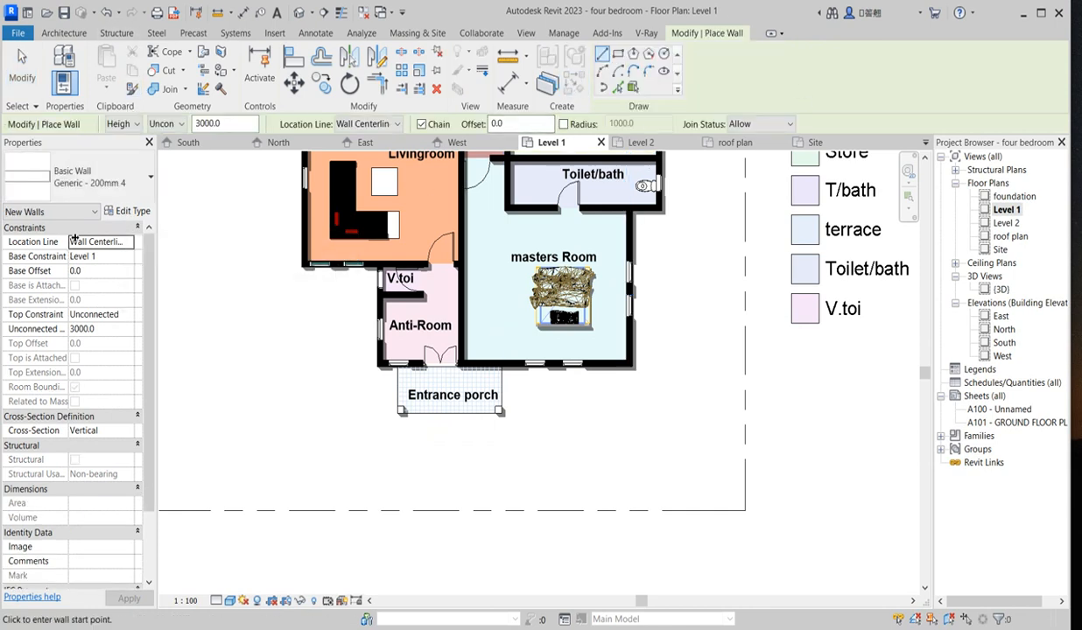
Step: Open the wall's type properties and duplicate Generic - 200mm 4 as Generic - 200mm 5
left_click(384, 164)
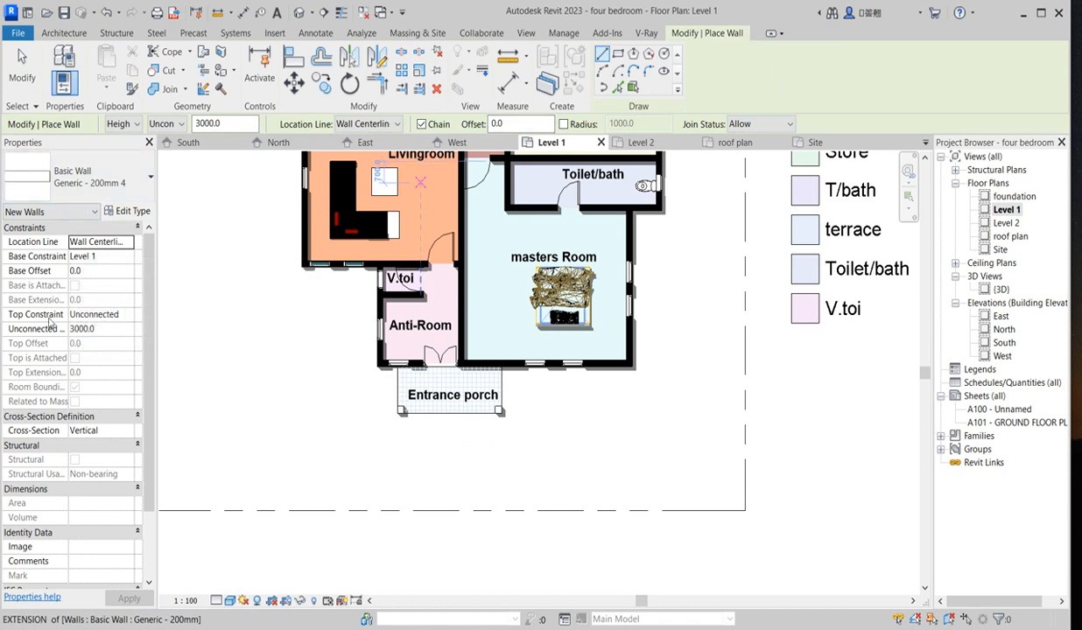
left_click(128, 211)
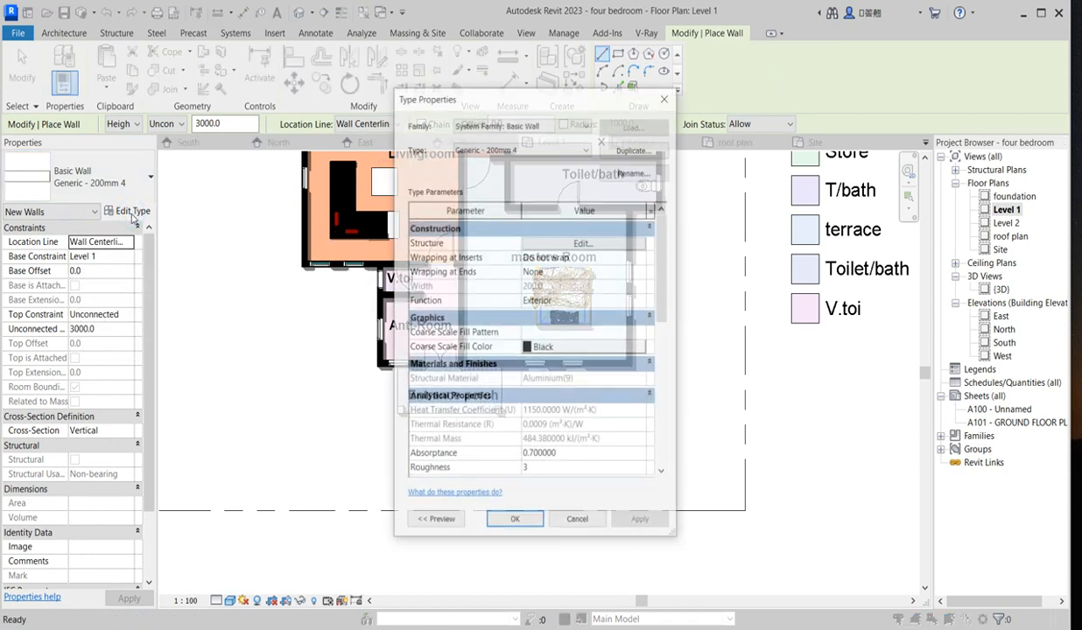
left_click(634, 173)
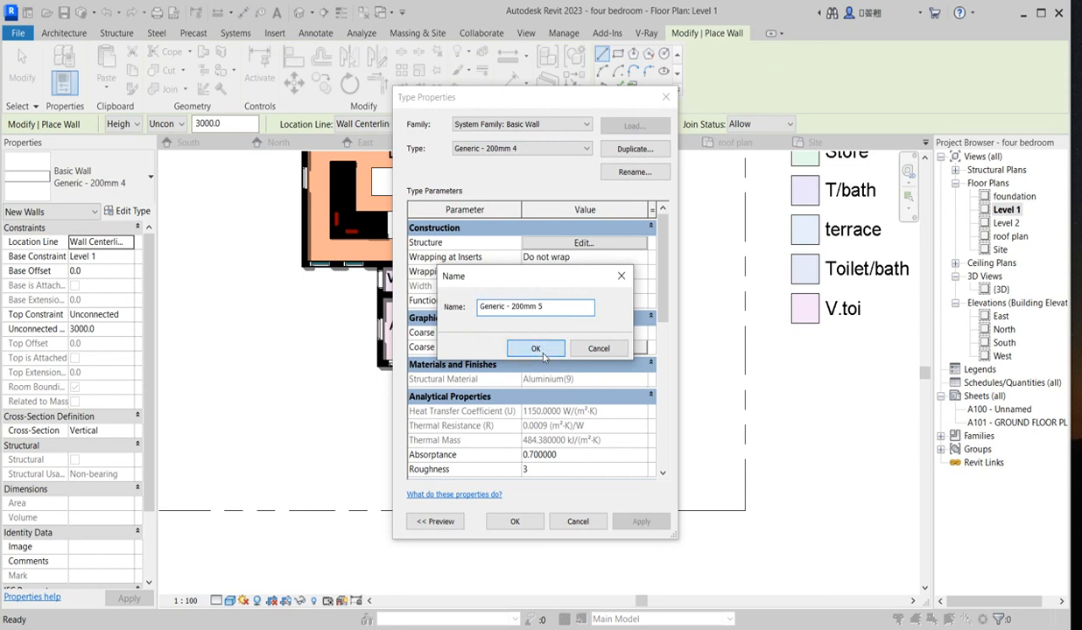
Step: Accept the name Generic - 200mm 5 and set its structure layer to 20 mm
left_click(535, 348)
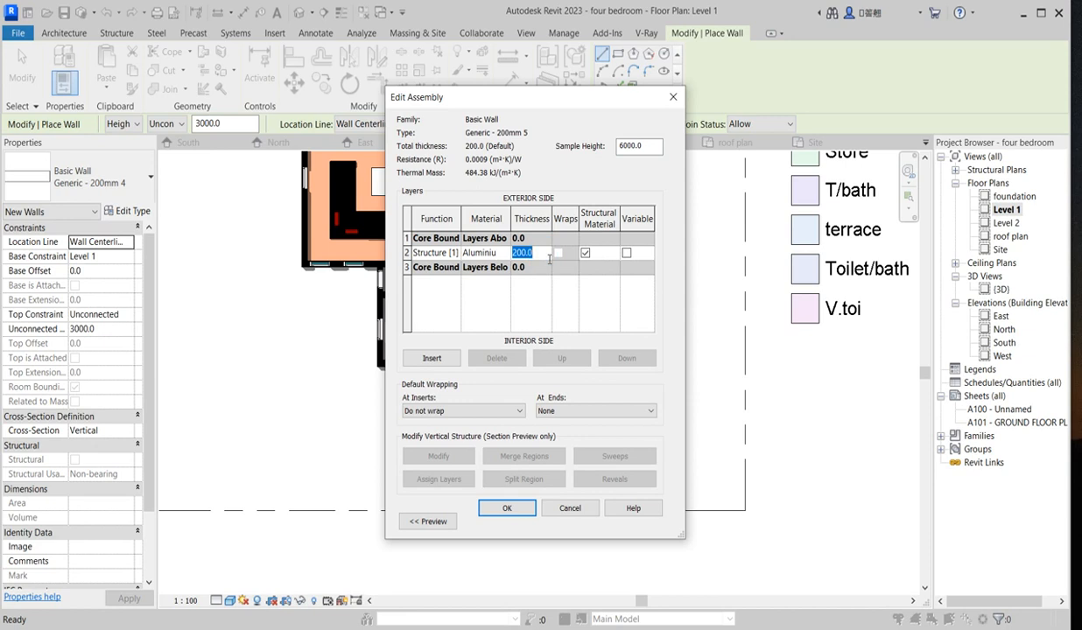
type("20")
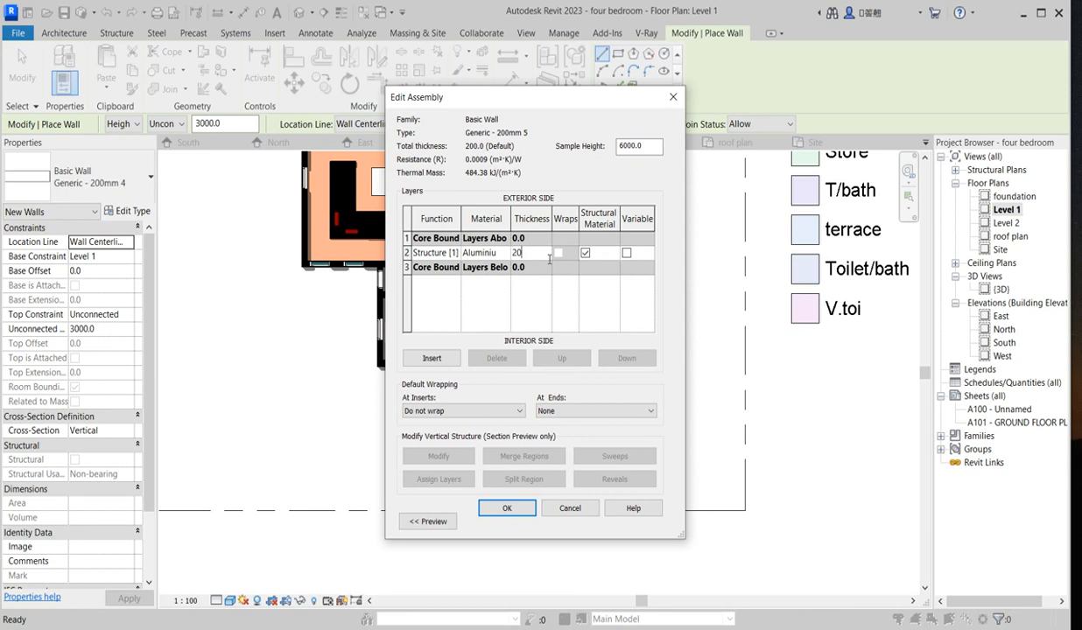
left_click(507, 508)
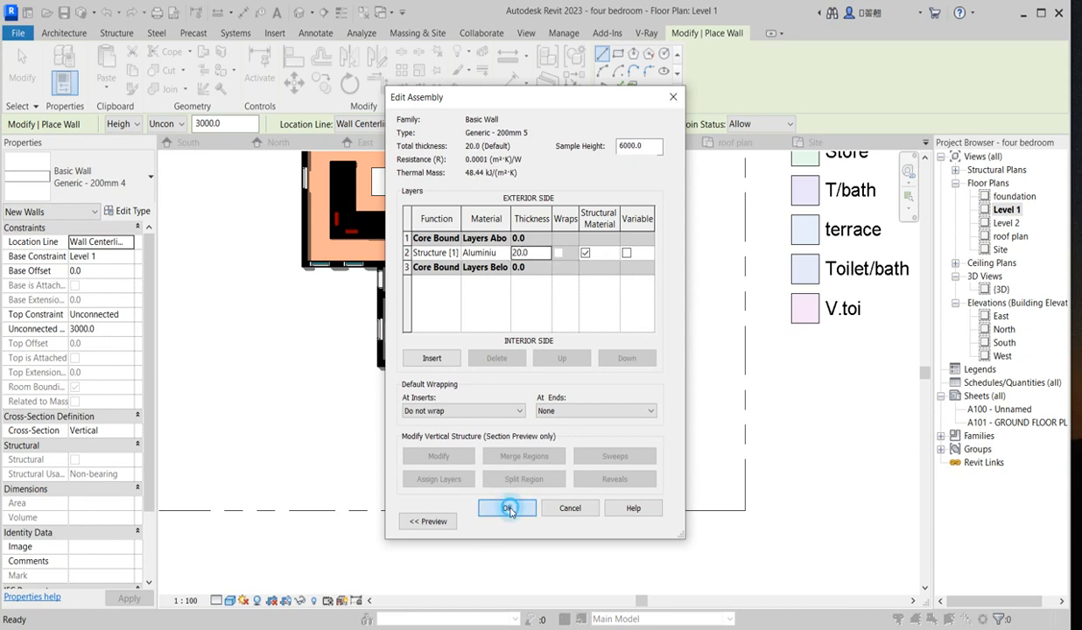
left_click(508, 508)
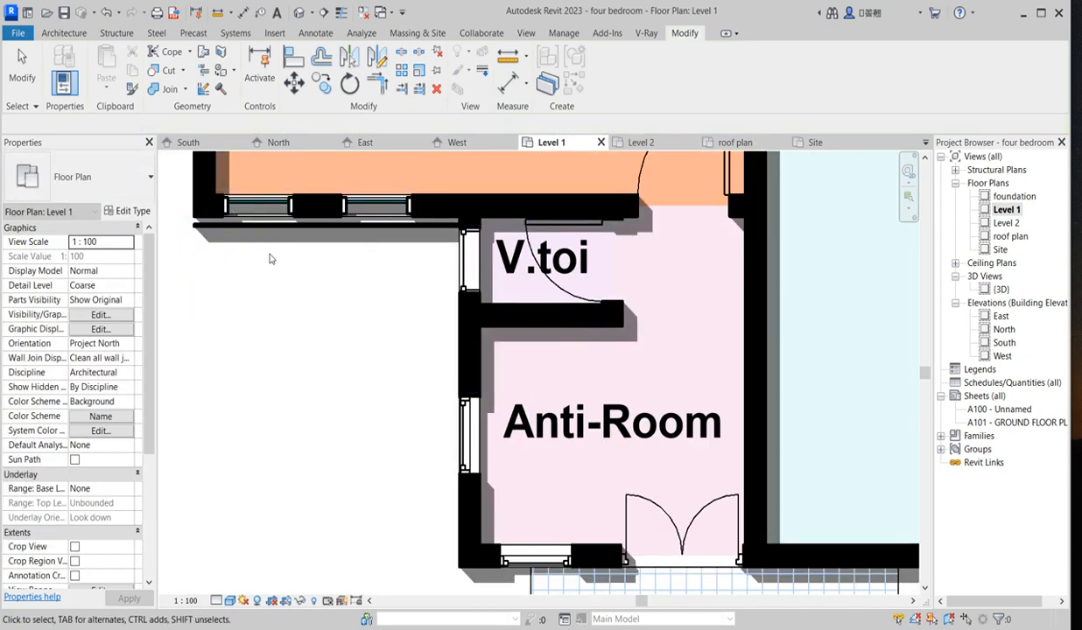
Step: Select the thin wall left of V.toi and enter a new Unconnected Height
left_click(323, 228)
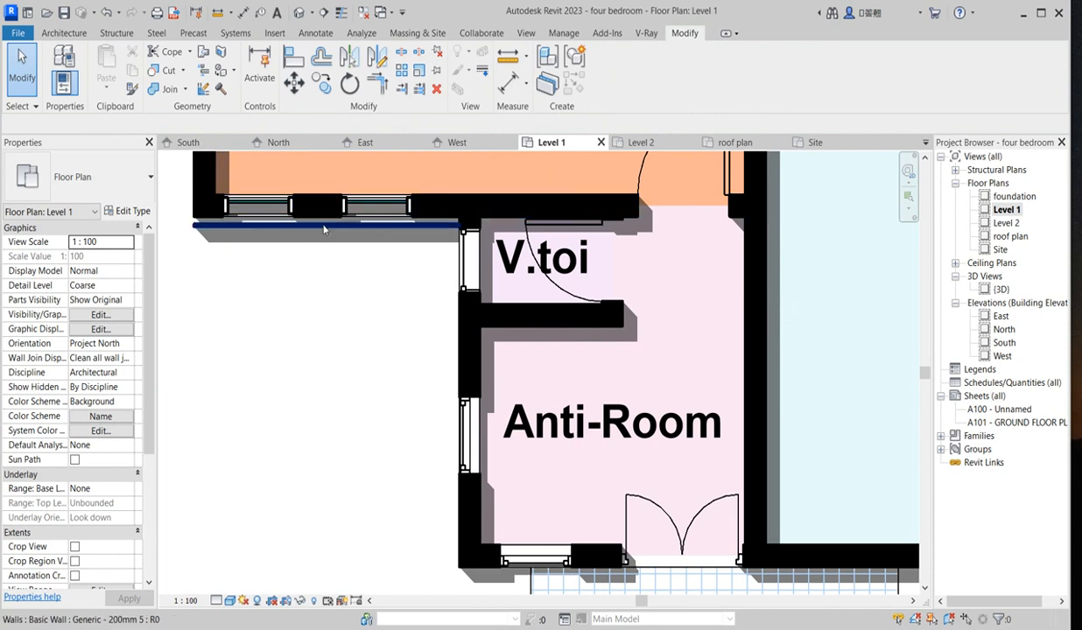
left_click(323, 229)
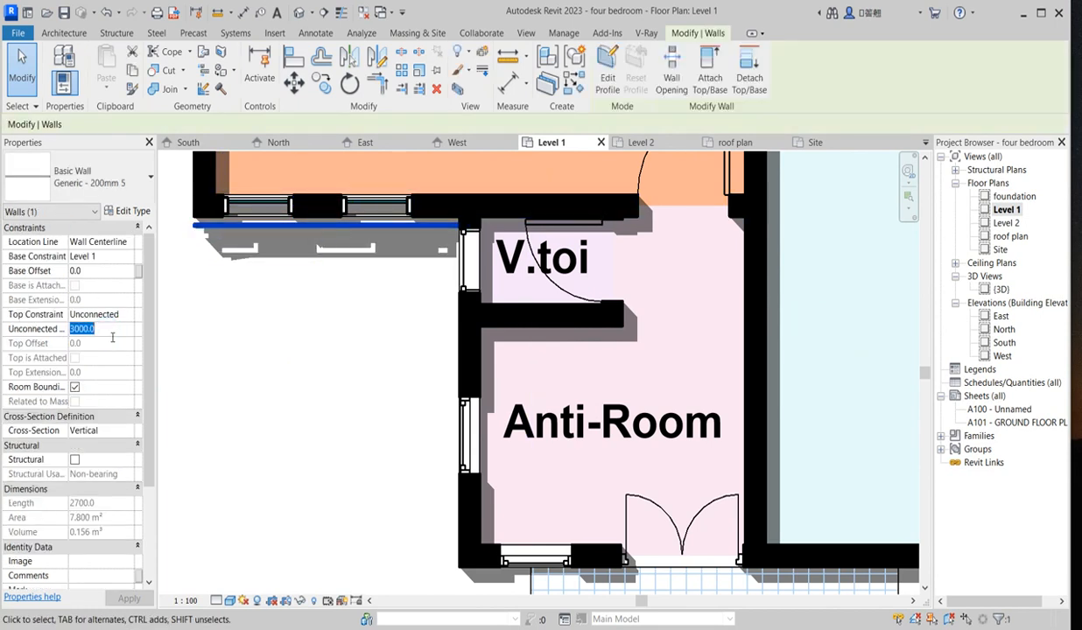
type("25")
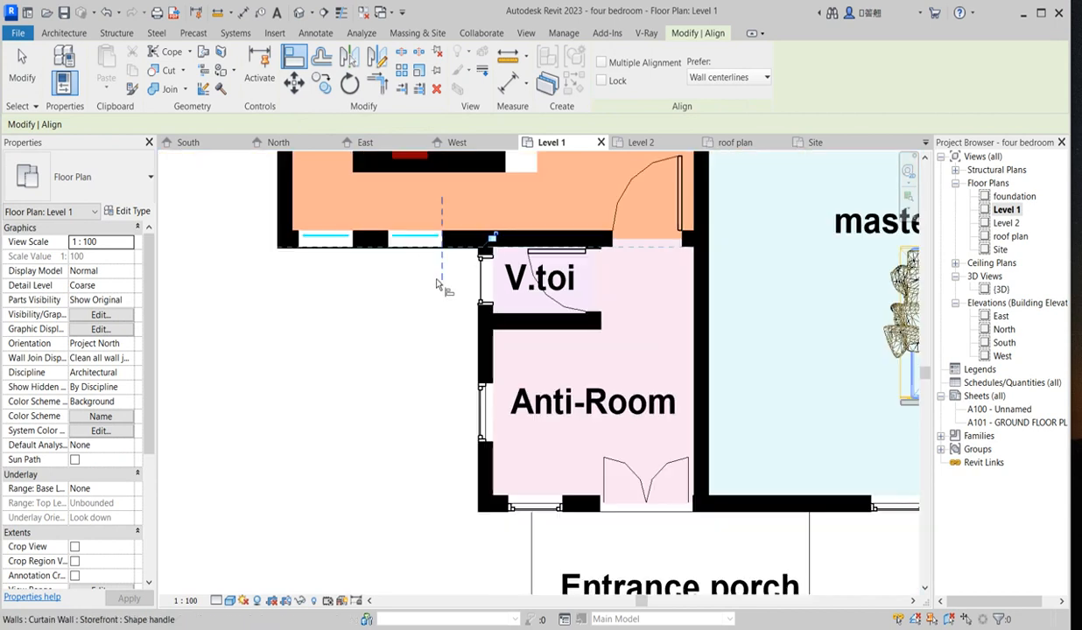
Step: Split the wall's top profile line between the windows and trim the lines around the left window
right_click(438, 284)
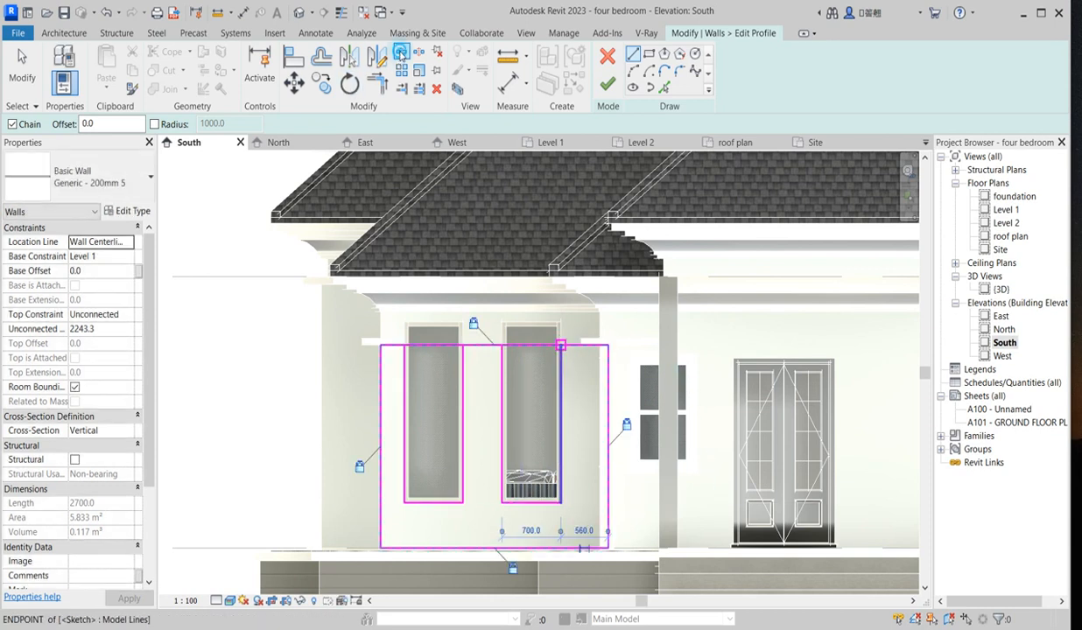
left_click(400, 53)
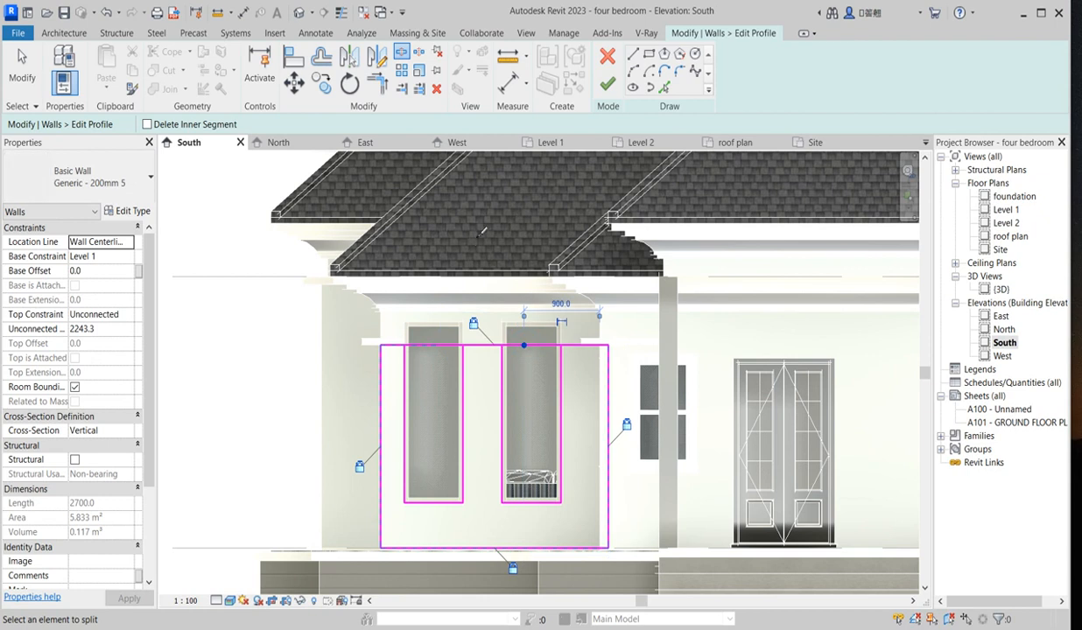
left_click(560, 378)
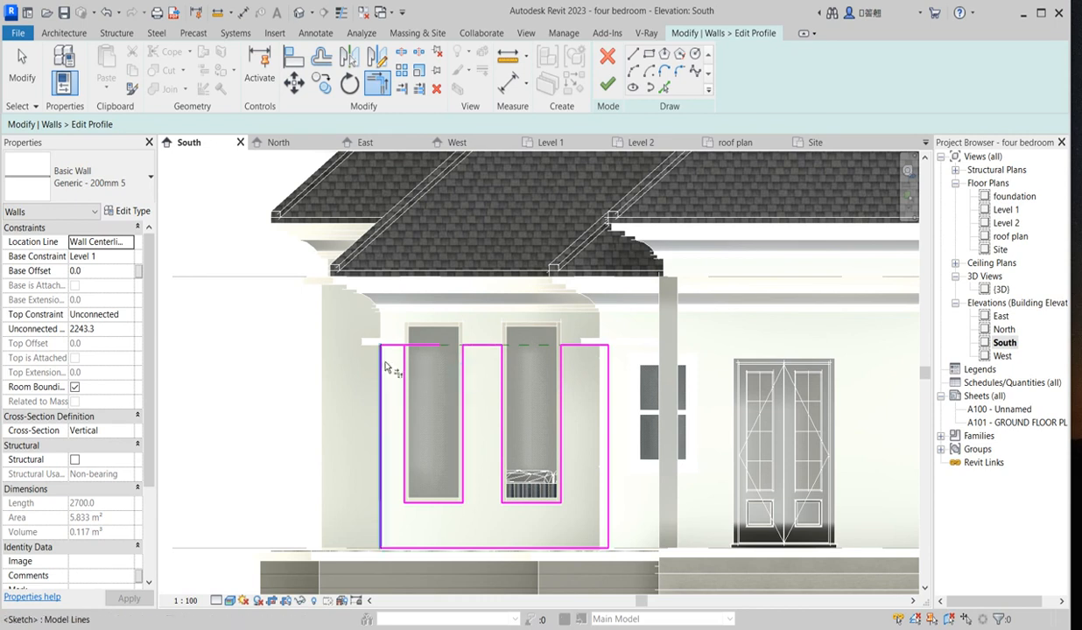
left_click(608, 83)
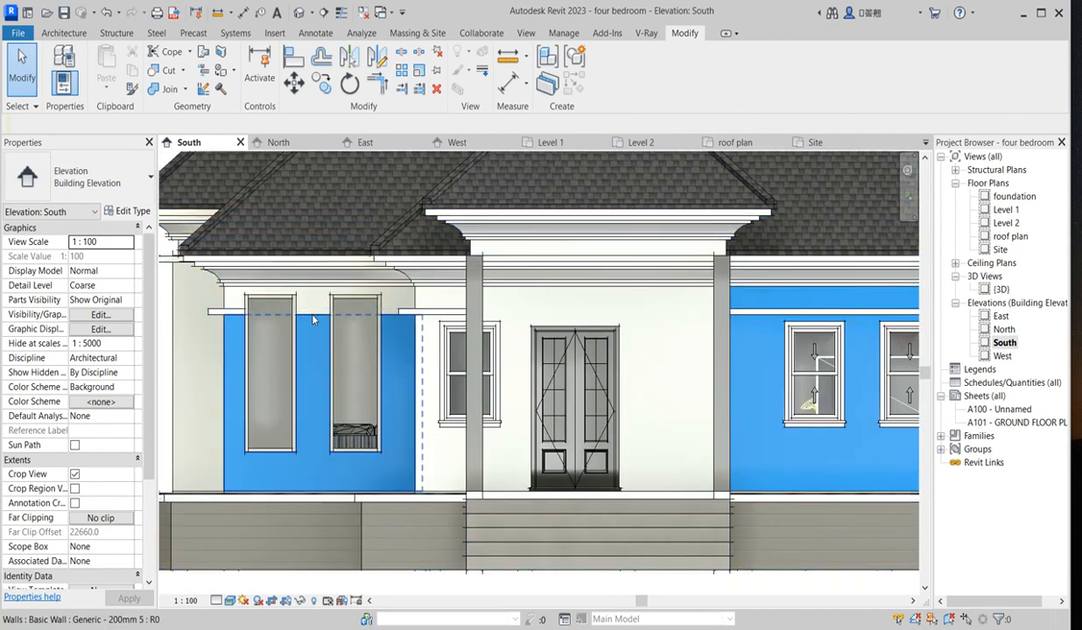
Step: Edit the thin wall's profile, moving its upper lines up to the fascia, and finish
left_click(310, 320)
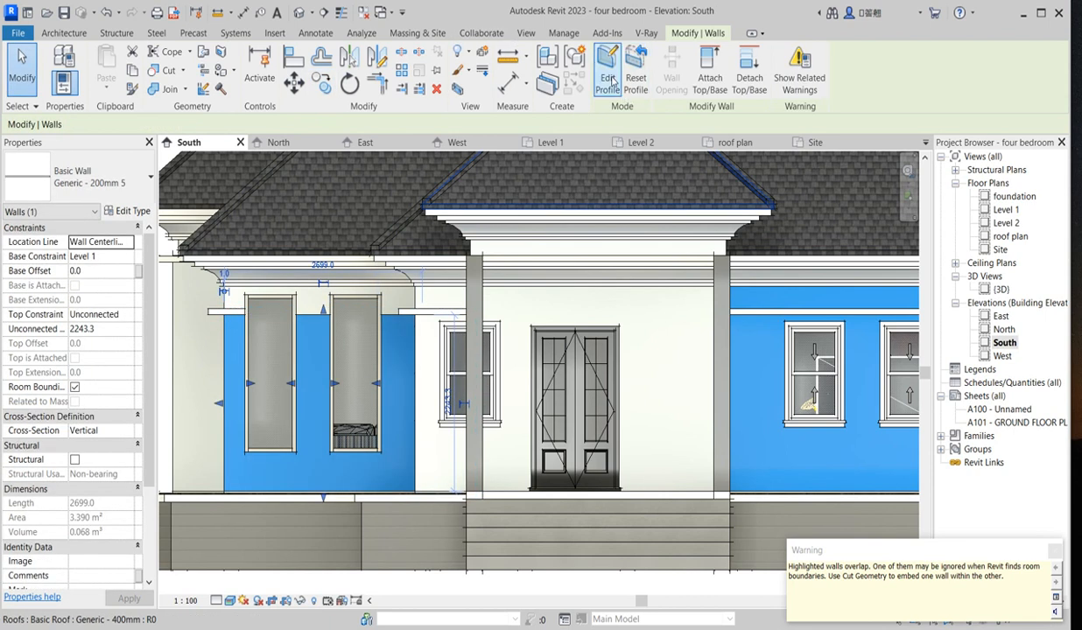
left_click(606, 68)
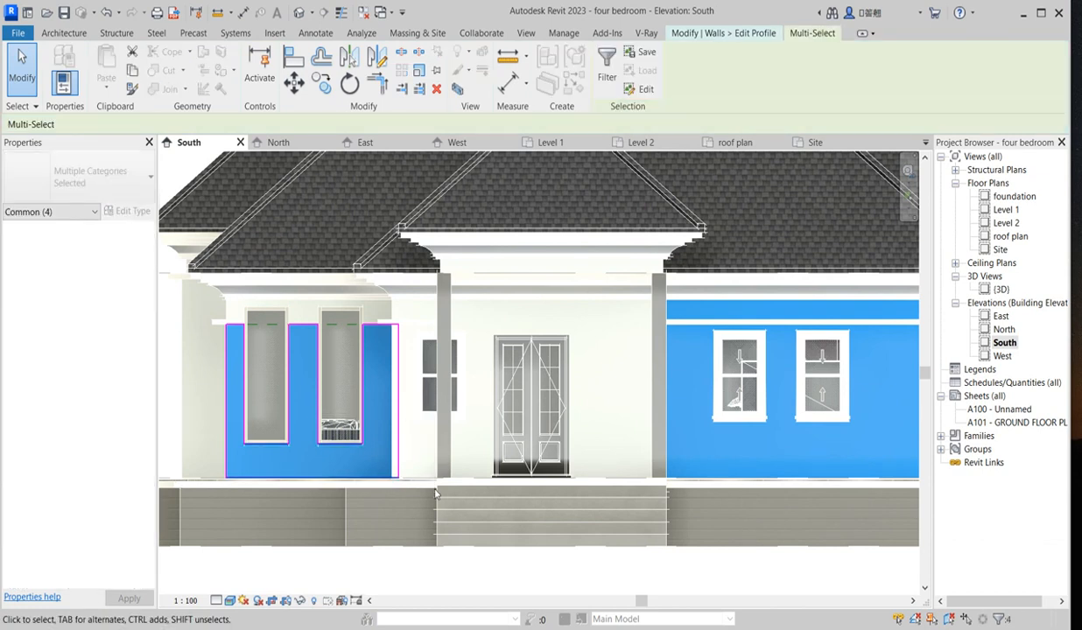
left_click(191, 413)
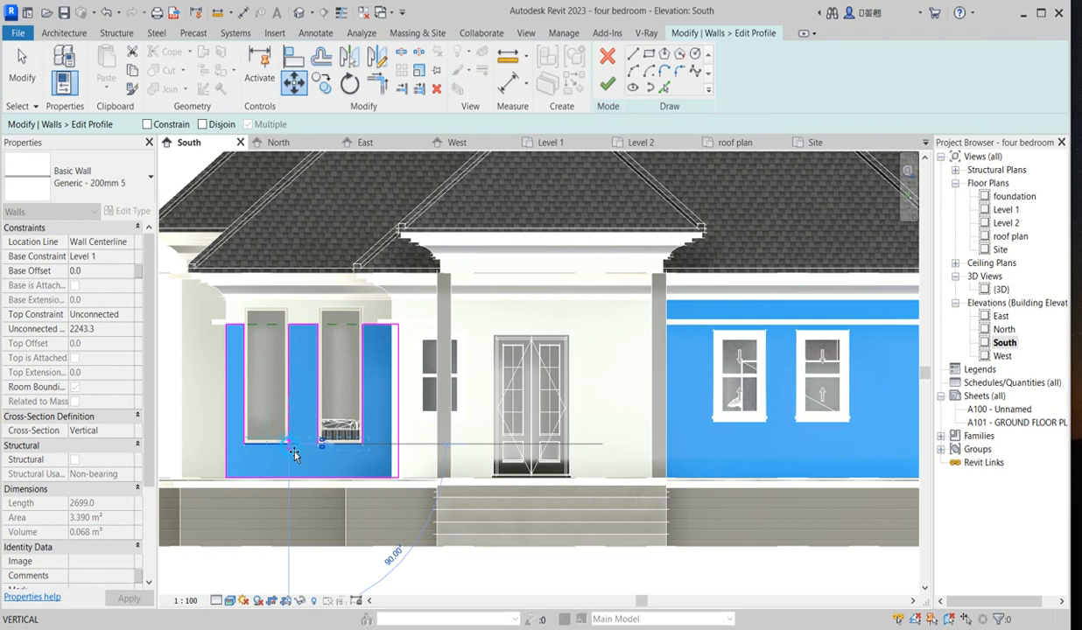
left_click_drag(293, 451, 291, 315)
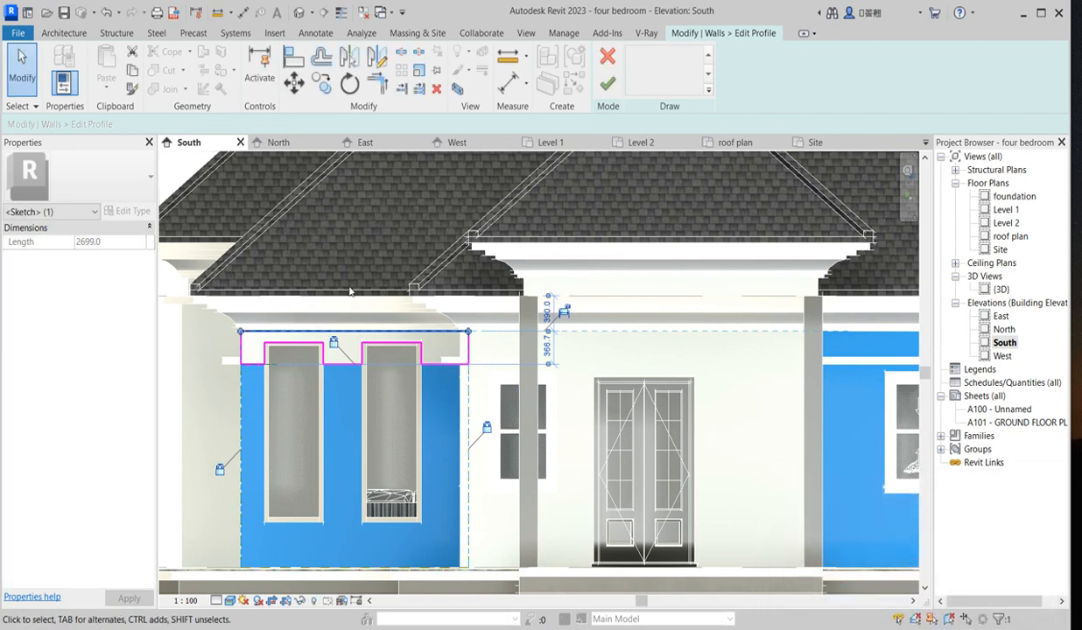
left_click(321, 57)
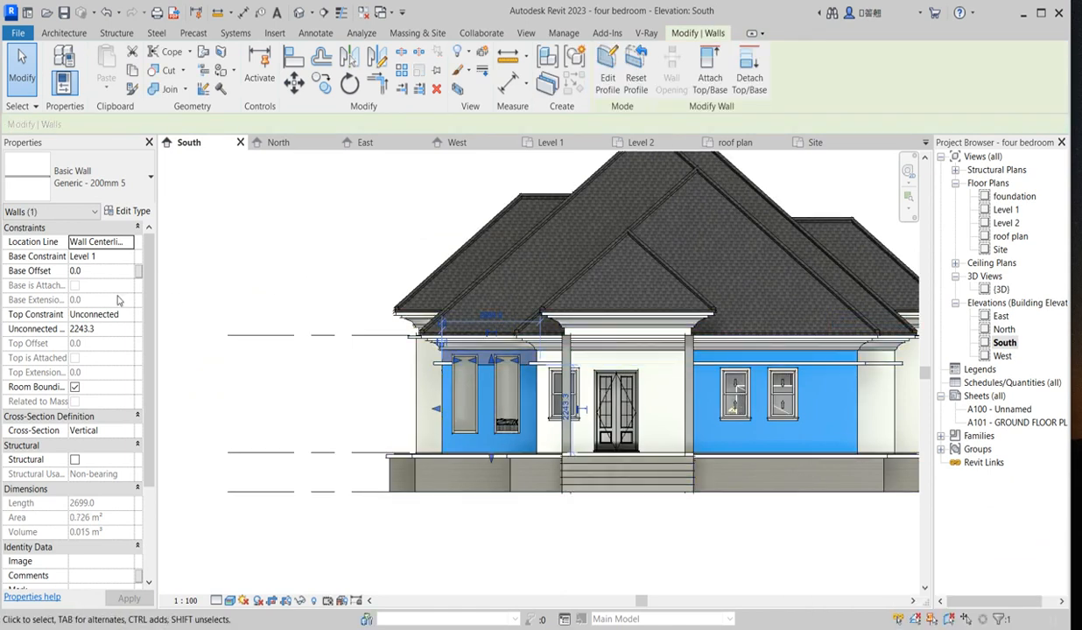
Step: Create wall type Generic - 200mm 6 and duplicate its Aluminium(9) structural material
left_click(131, 210)
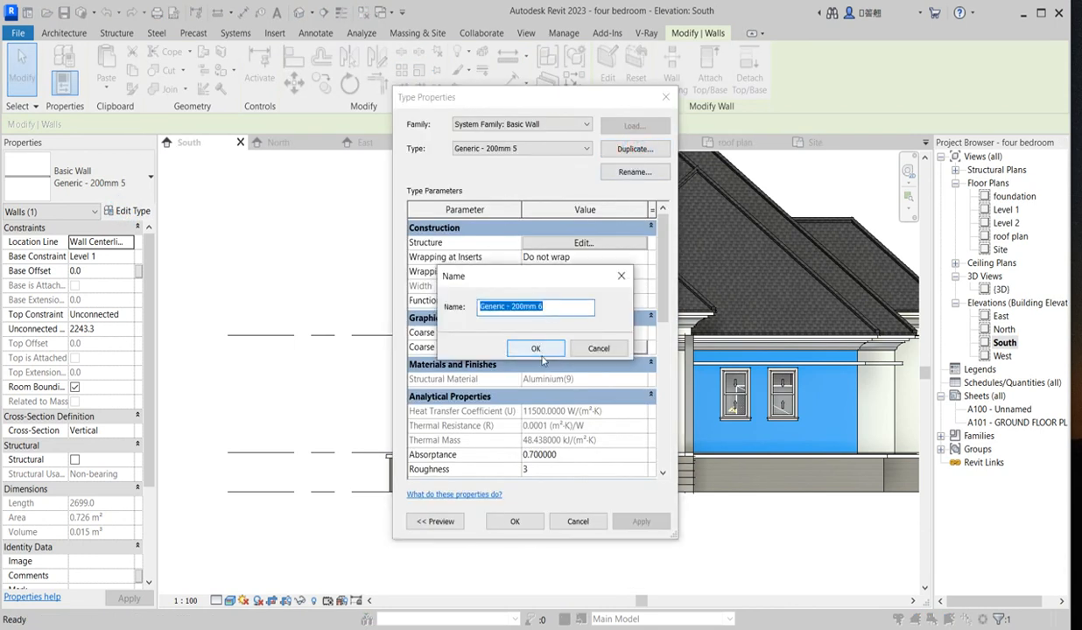
left_click(536, 348)
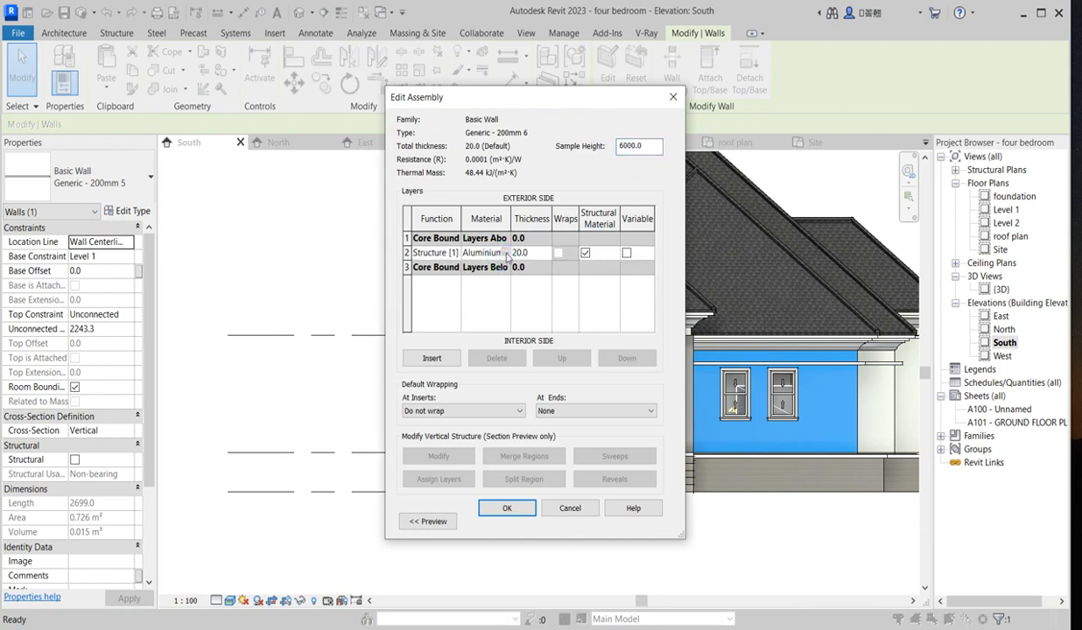
left_click(506, 252)
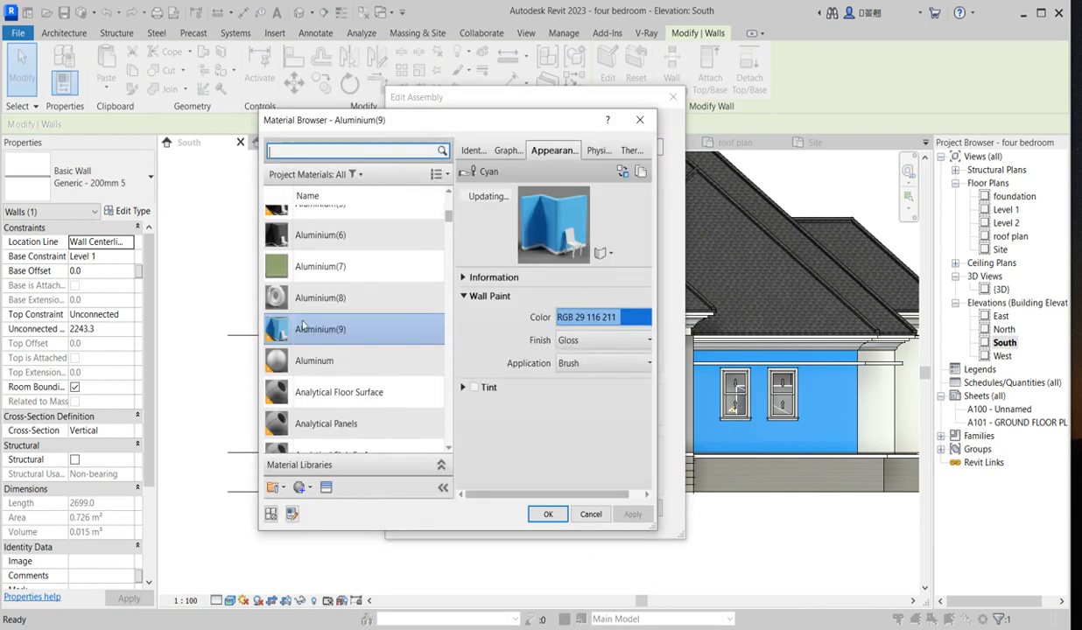
right_click(320, 329)
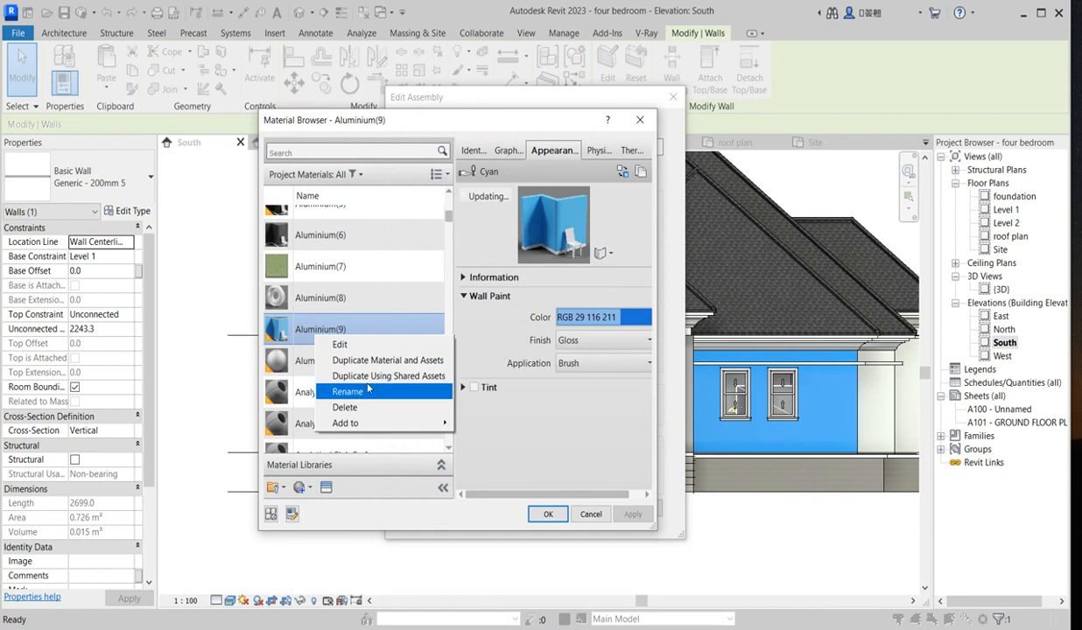
mouse_move(388, 376)
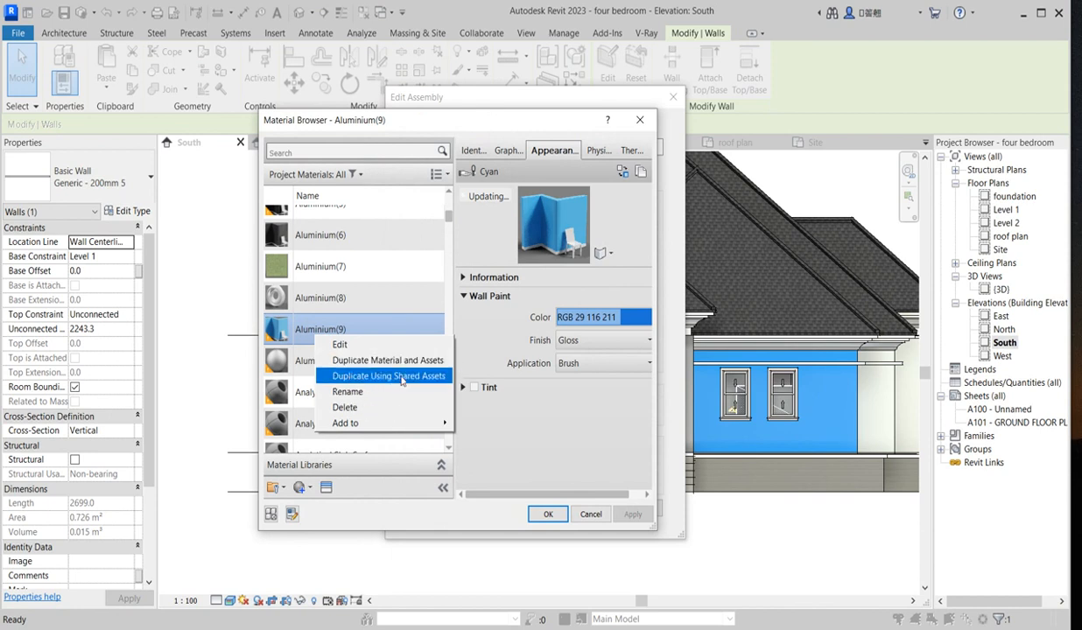
left_click(388, 376)
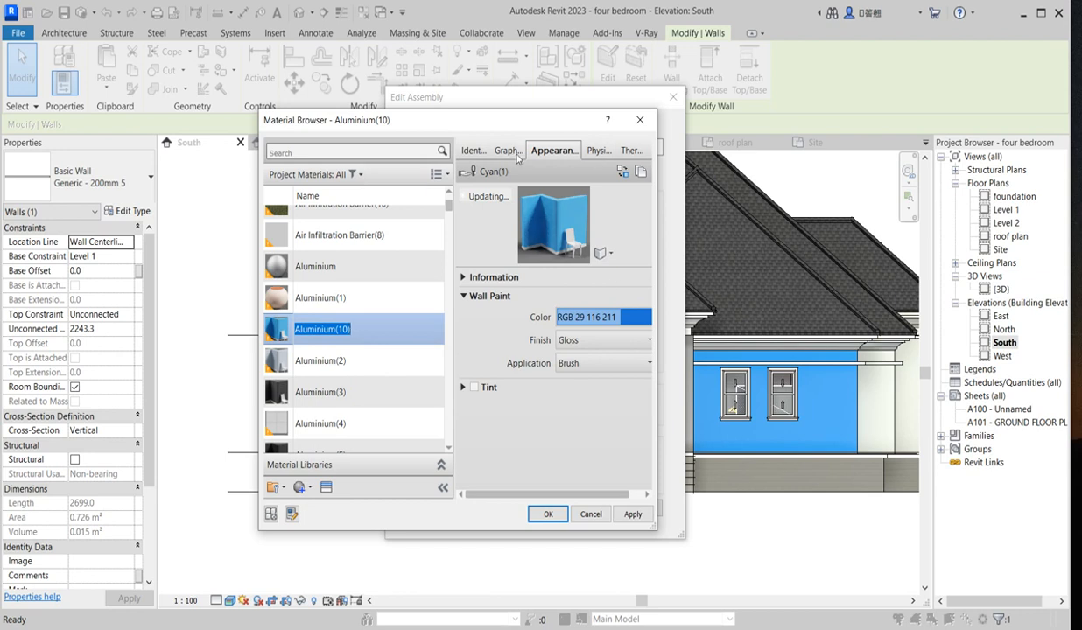
Step: Make the new material's graphics shading use the render appearance
left_click(508, 149)
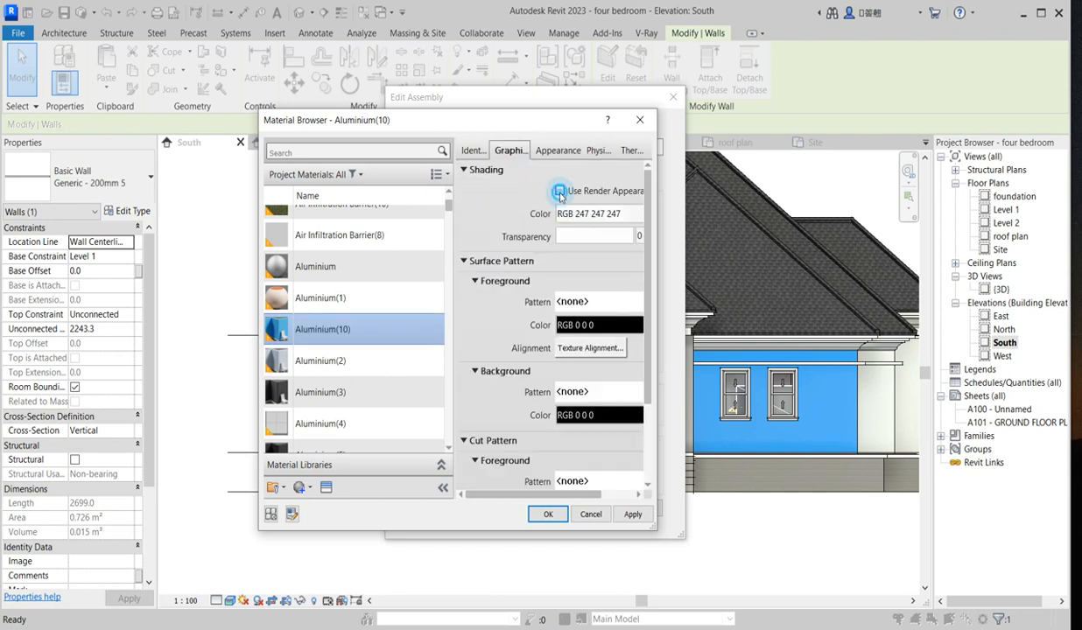
left_click(560, 191)
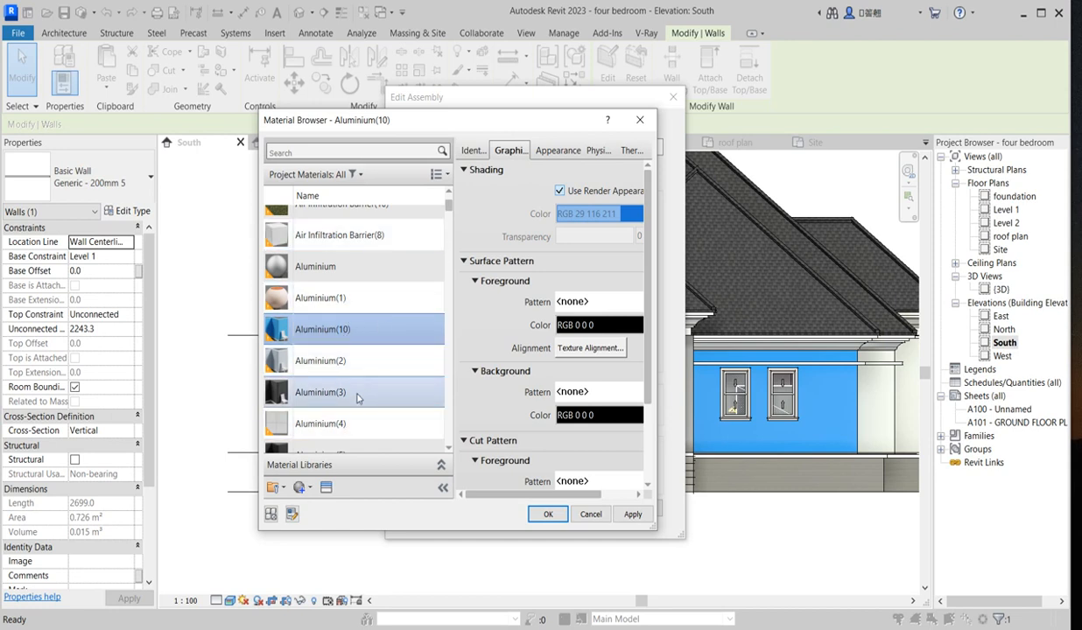
scroll("down", 3)
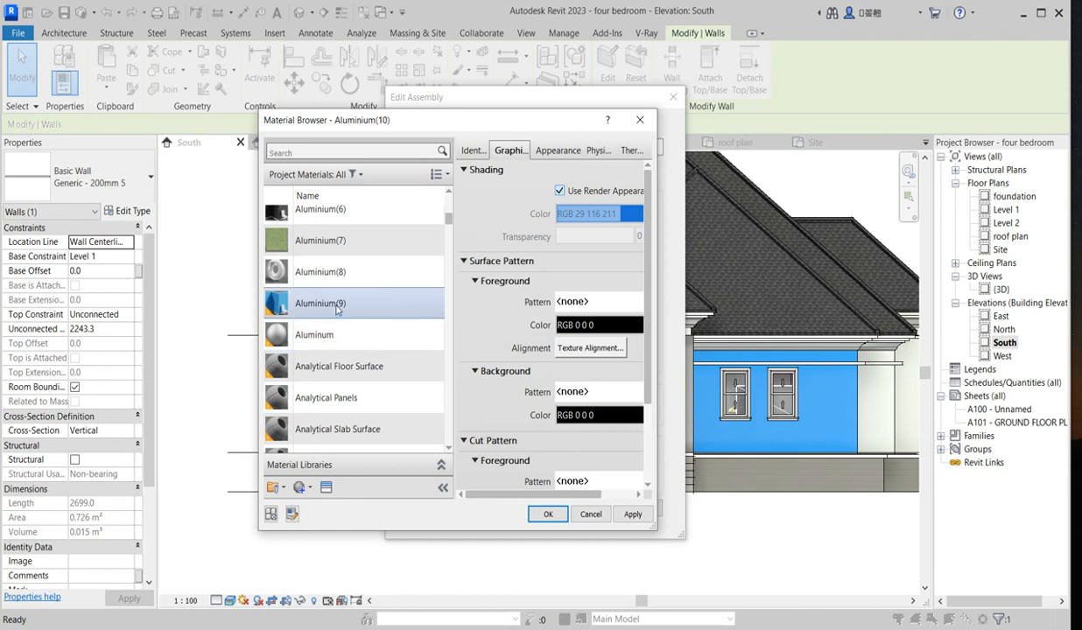
left_click(560, 191)
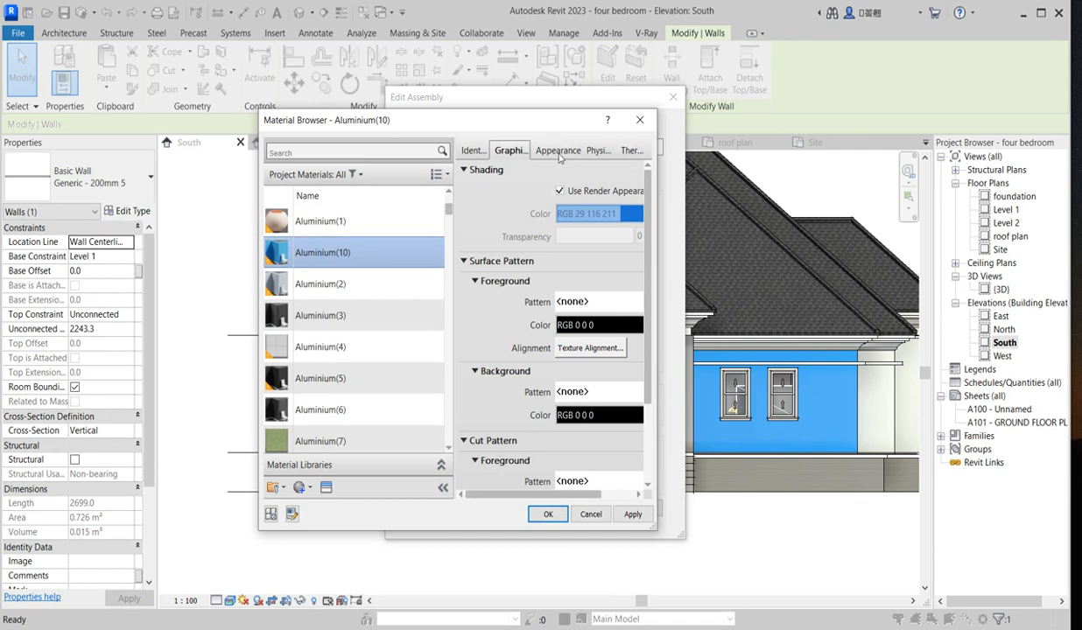
Step: Apply the Clapboards - Smooth - 8" siding appearance from the Appearance Library and confirm
left_click(558, 149)
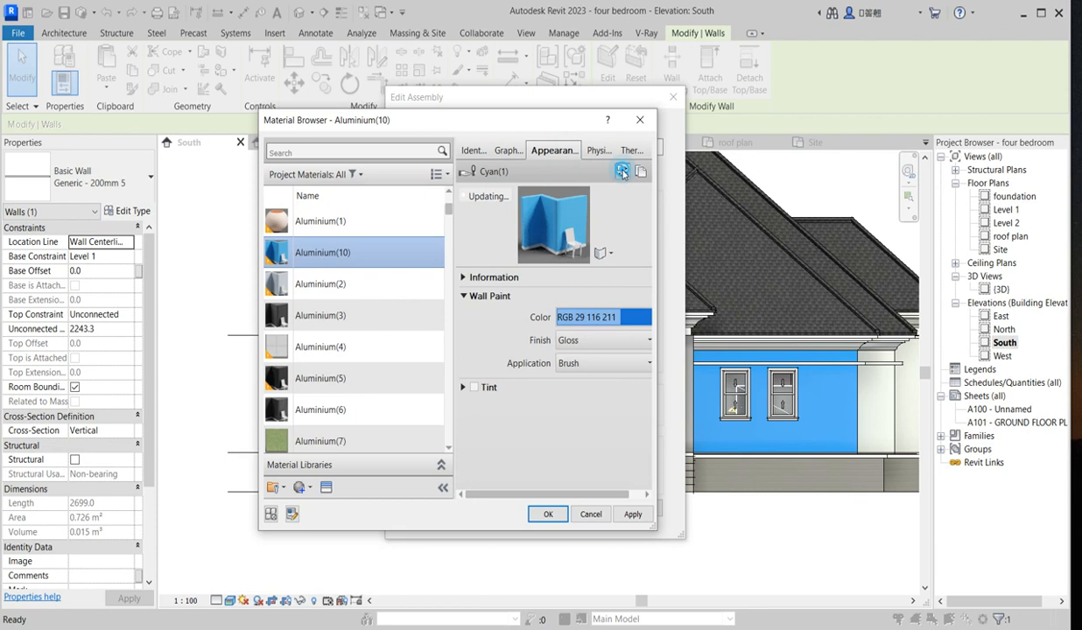
left_click(622, 171)
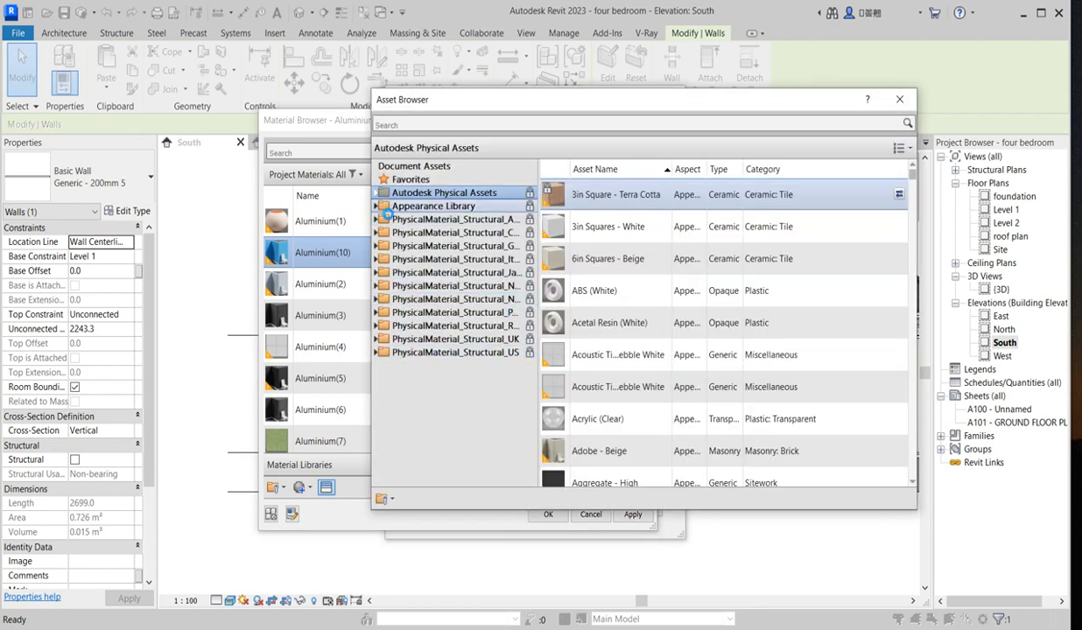
left_click(433, 205)
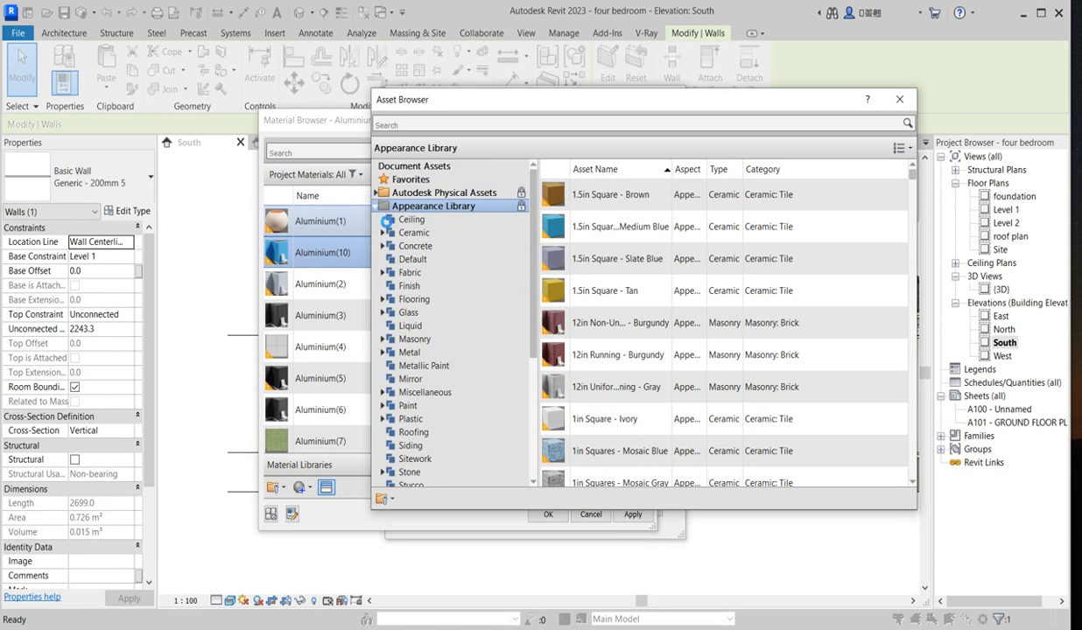
scroll("down", 3)
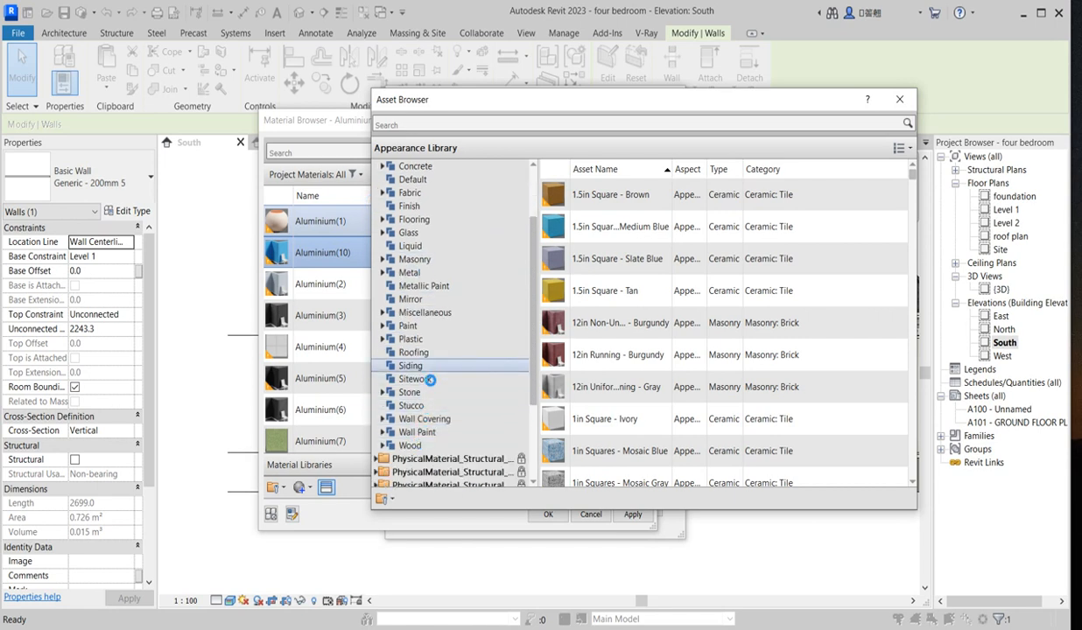
left_click(411, 365)
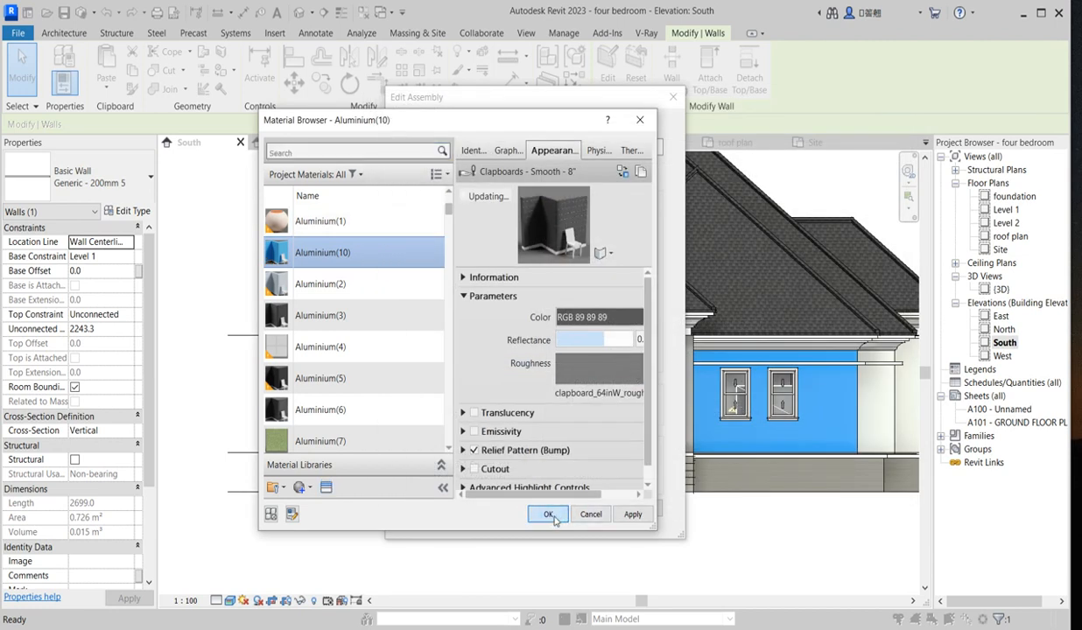
left_click(548, 513)
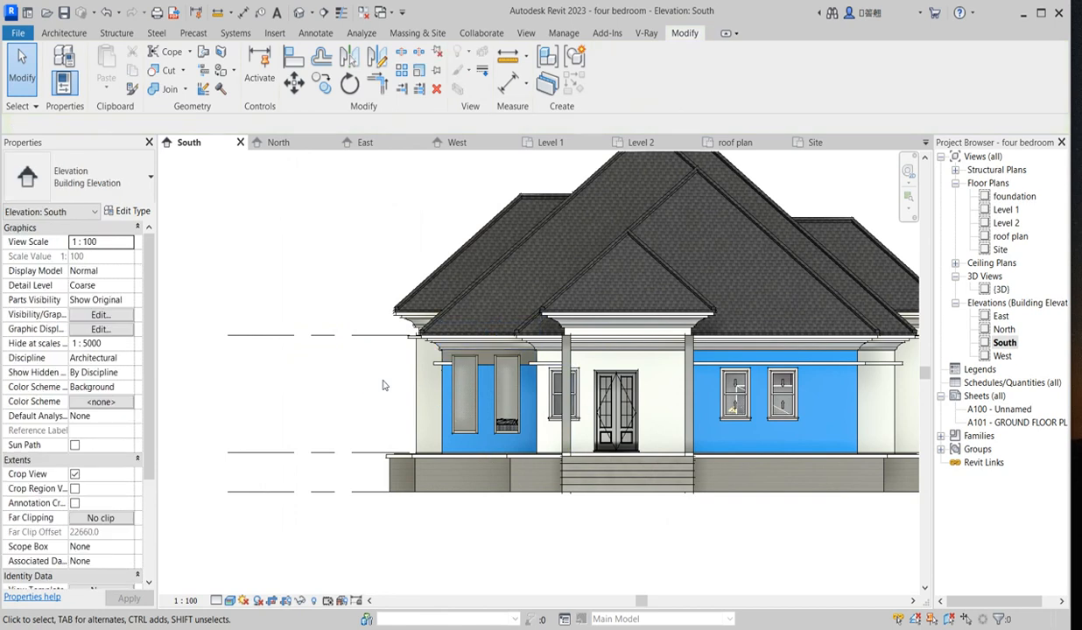
Step: Adjust the view and select the blue wall around the two windows
scroll("up", 3)
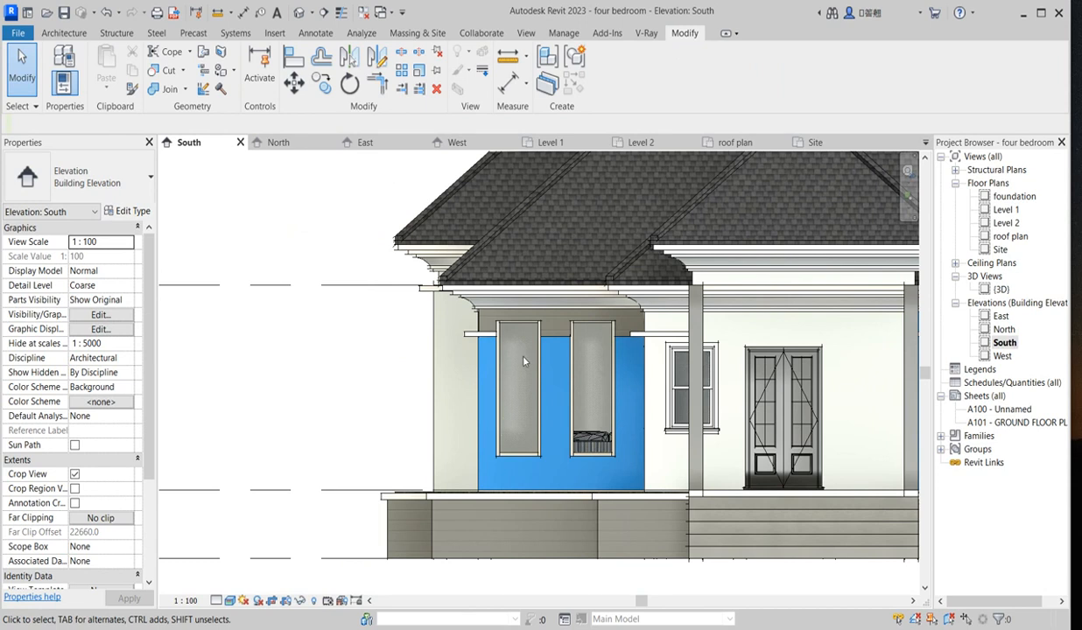
left_click(486, 376)
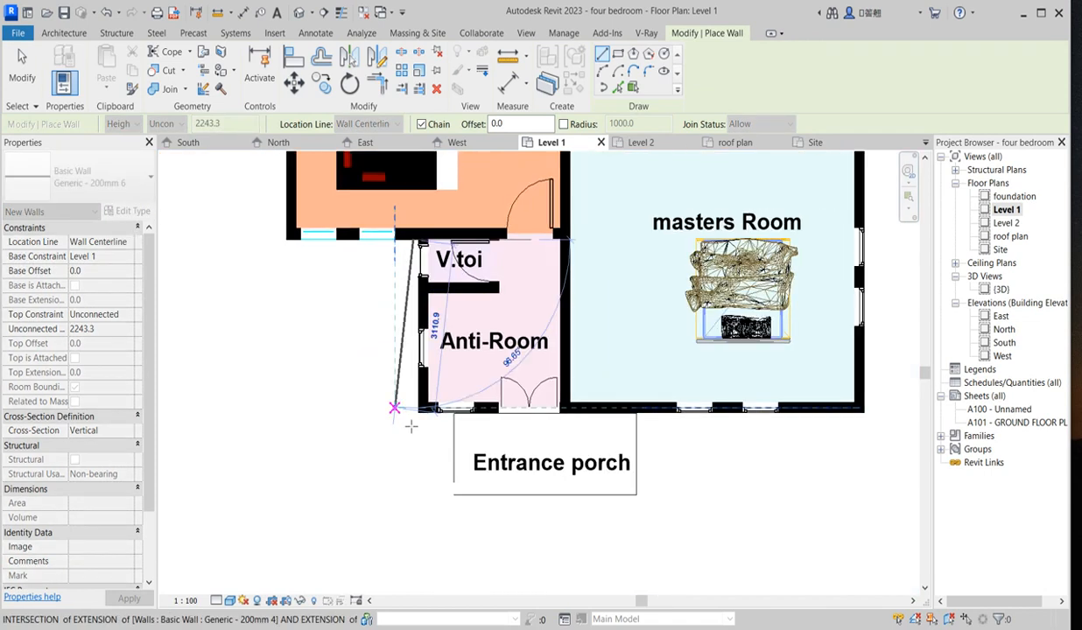
Step: Align the new wall to the Anti-Room's outer face and switch to the South elevation
scroll("up", 3)
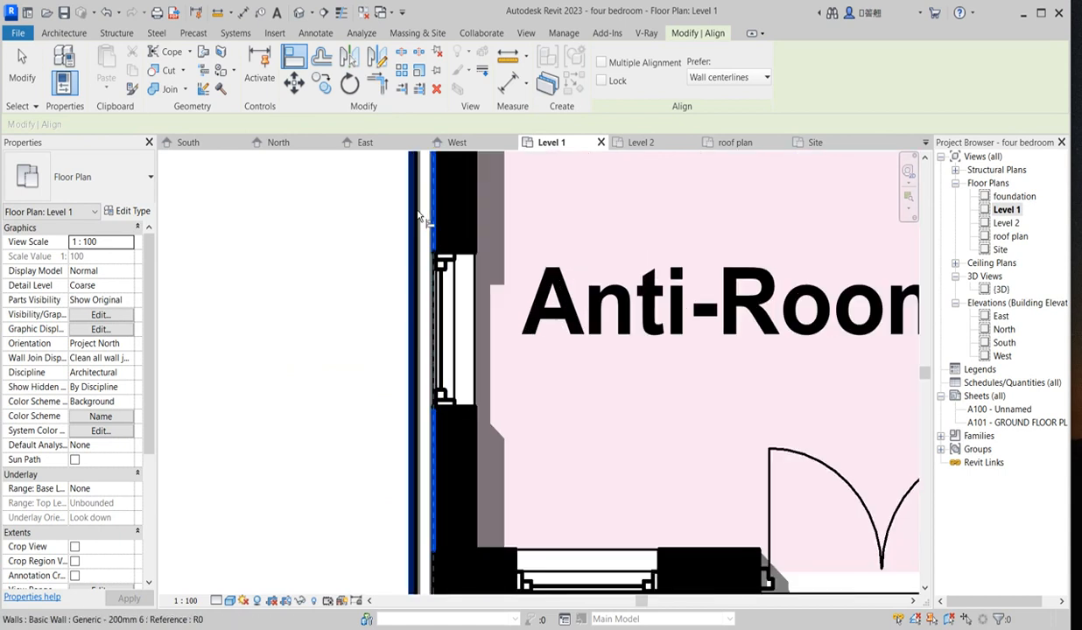
left_click(428, 210)
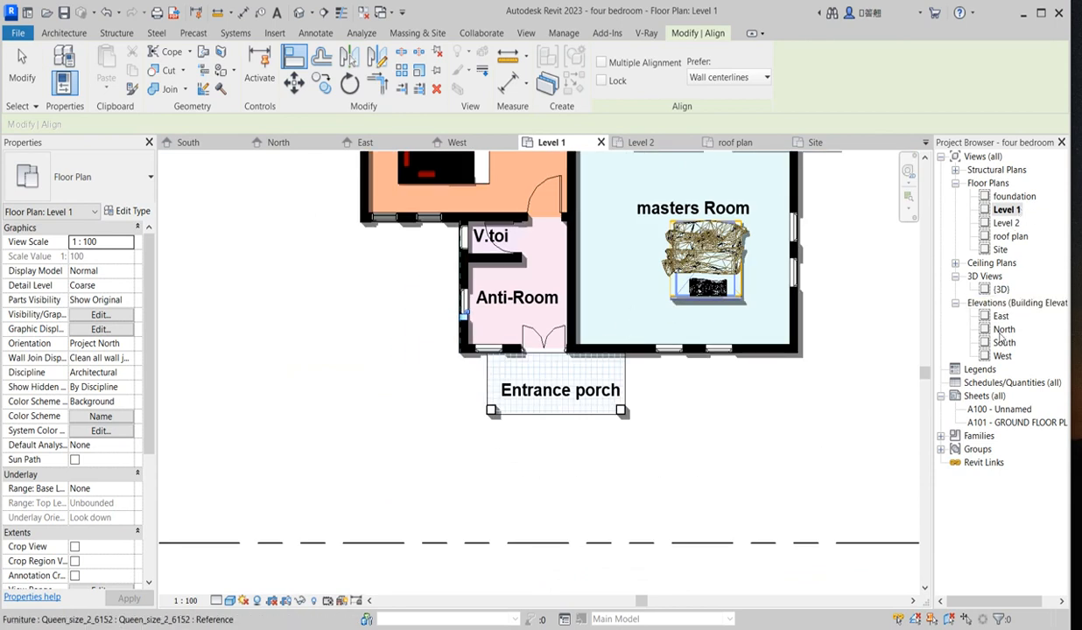
left_click(187, 141)
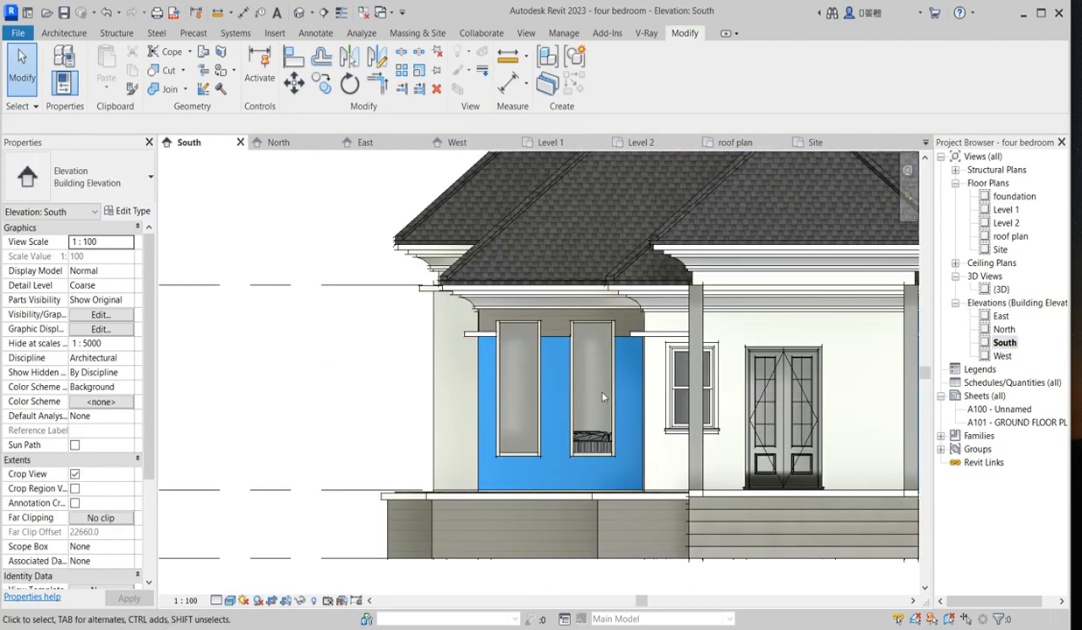
Step: Select the blue wall around the two windows on the South elevation
left_click(554, 335)
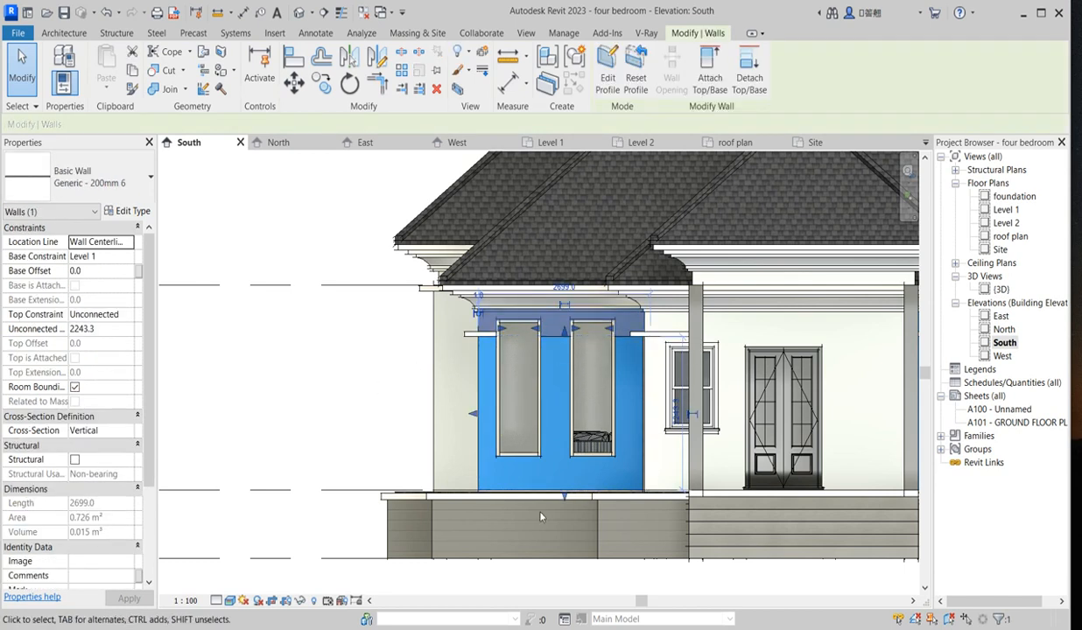
mouse_move(564, 345)
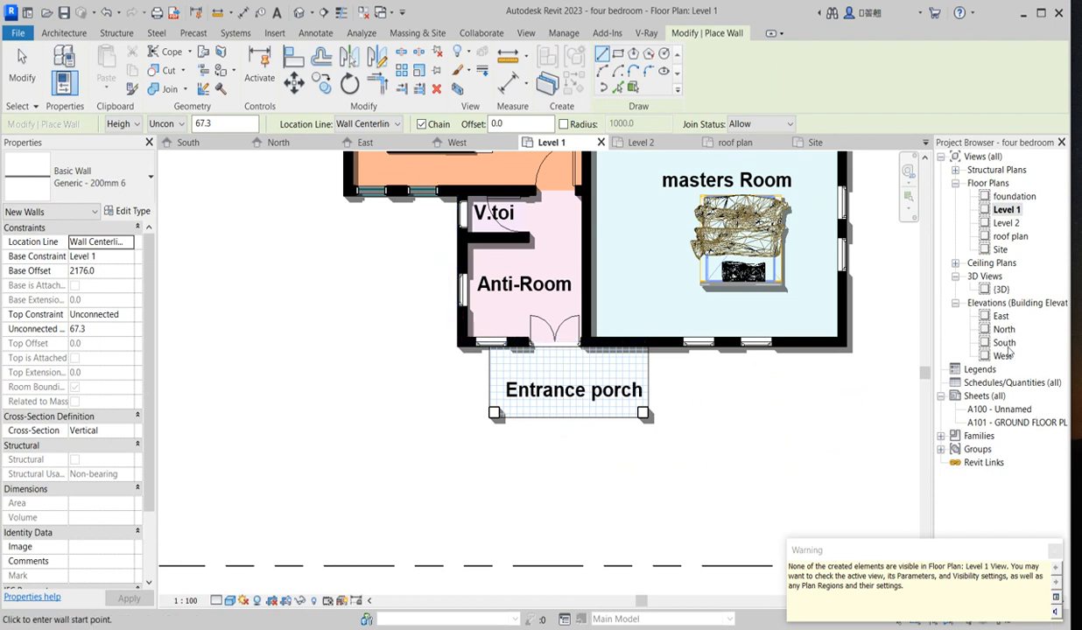
Step: On the West elevation, inspect the clapboard panel and side-window wall, then edit its profile
double_click(1002, 355)
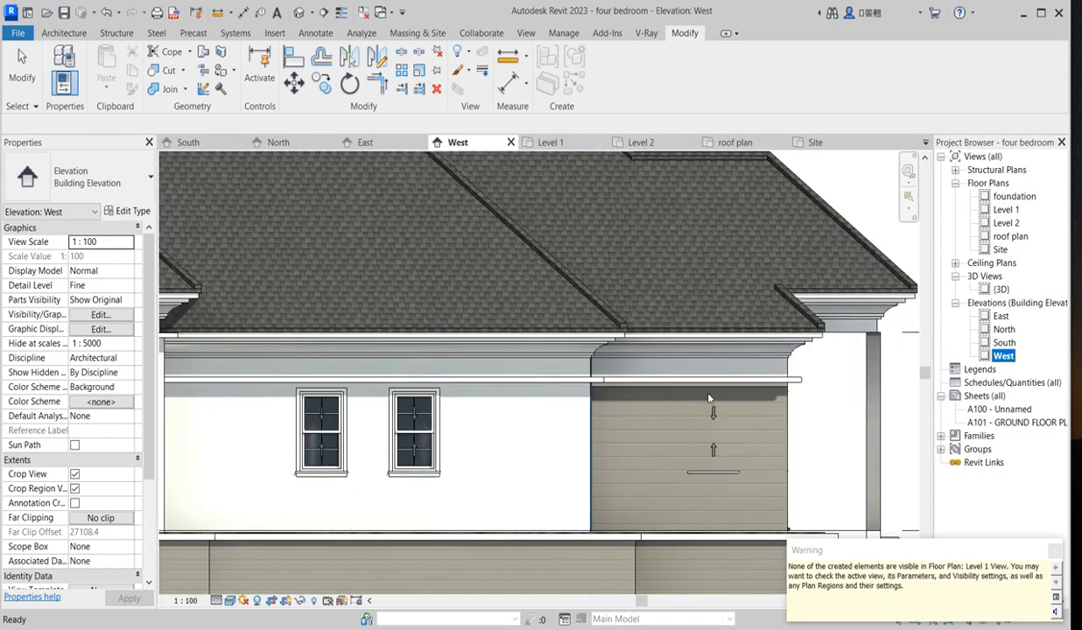
left_click(692, 455)
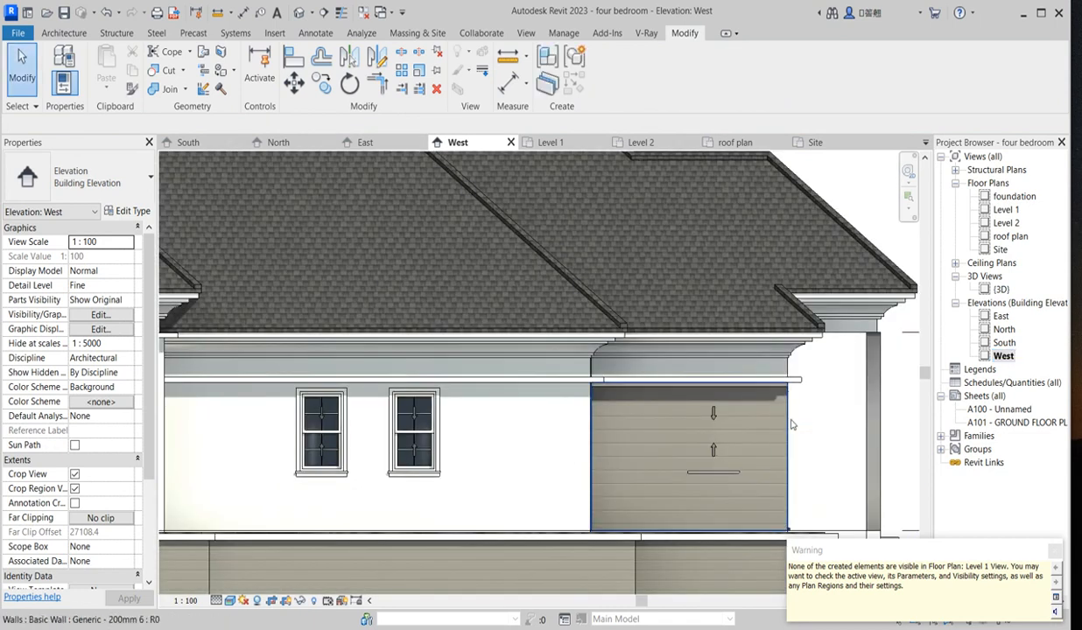
left_click(713, 437)
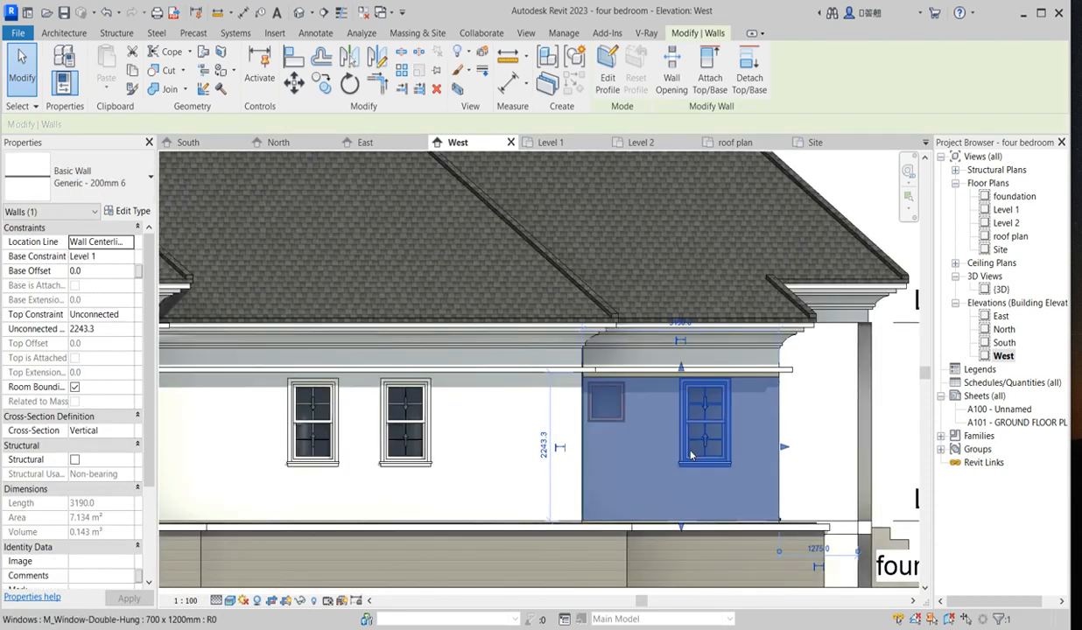
left_click(804, 436)
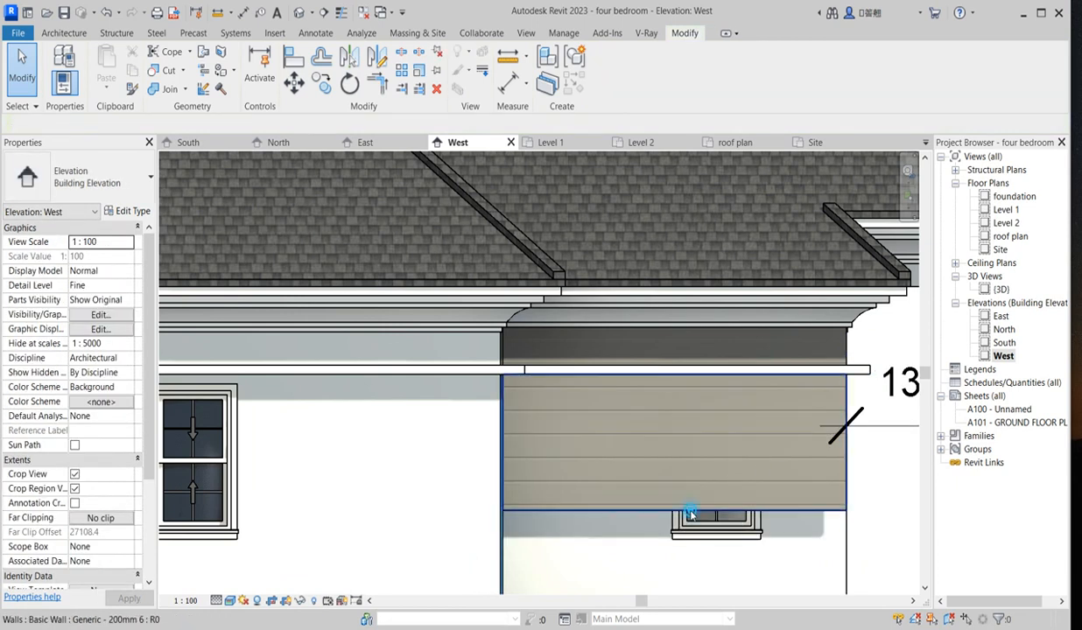
left_click(674, 447)
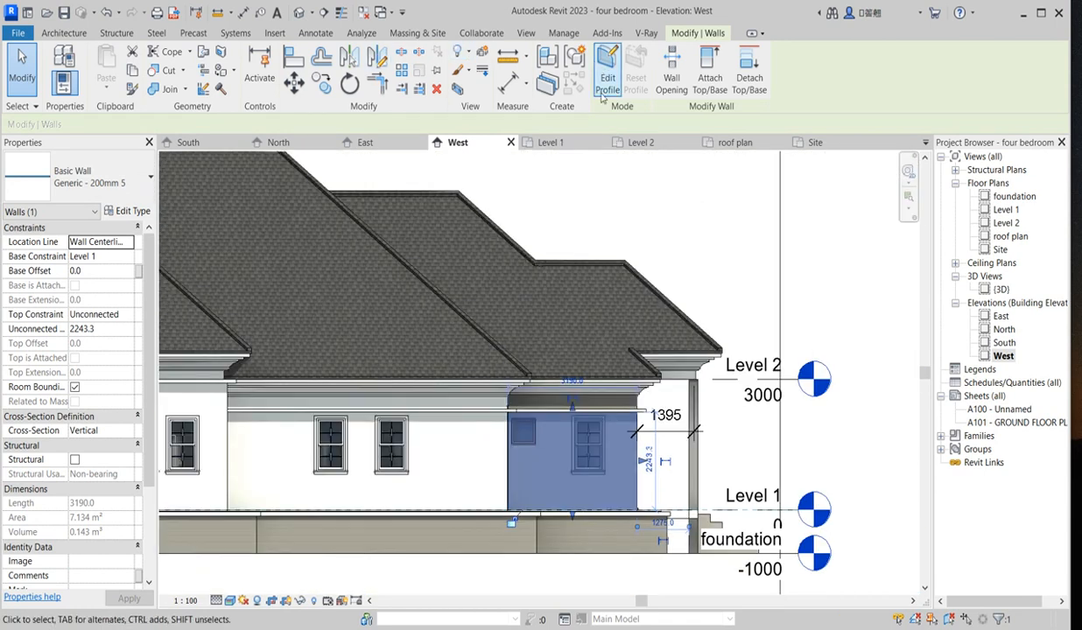
left_click(607, 70)
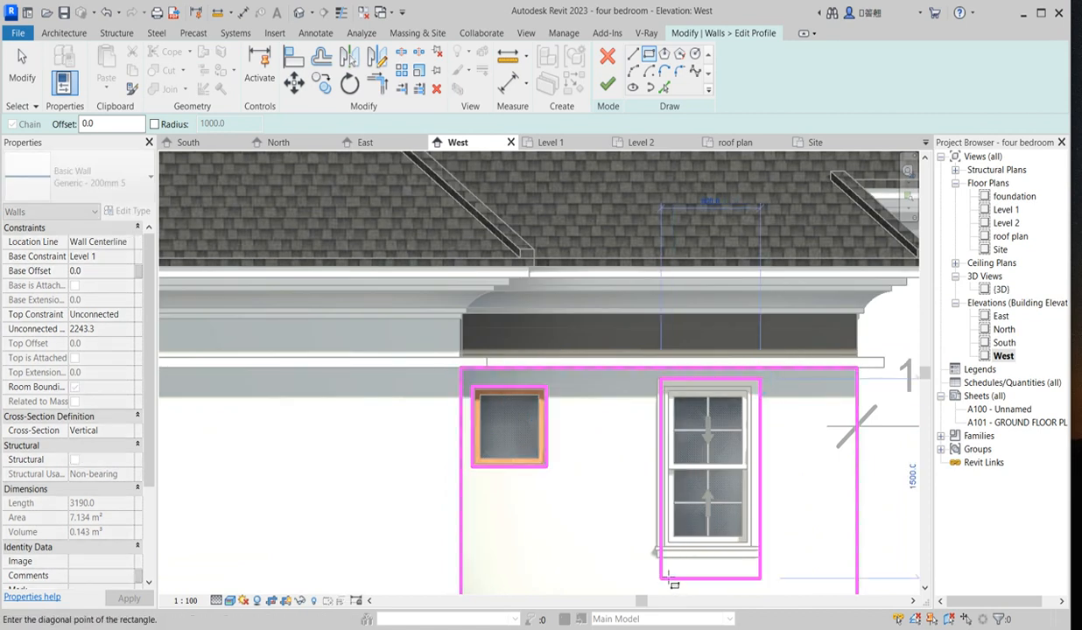
Step: Complete the rectangle around the side window opening in the profile sketch
left_click(607, 83)
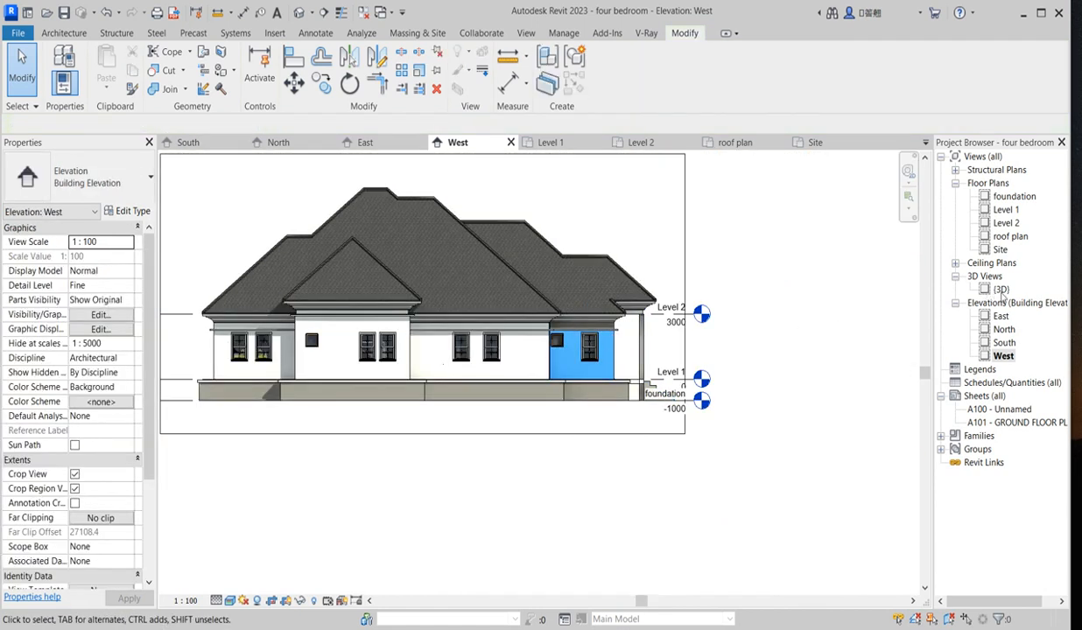
Step: Open the 3D view, check the selected wall in Level 1, then orbit toward the porch
double_click(1000, 289)
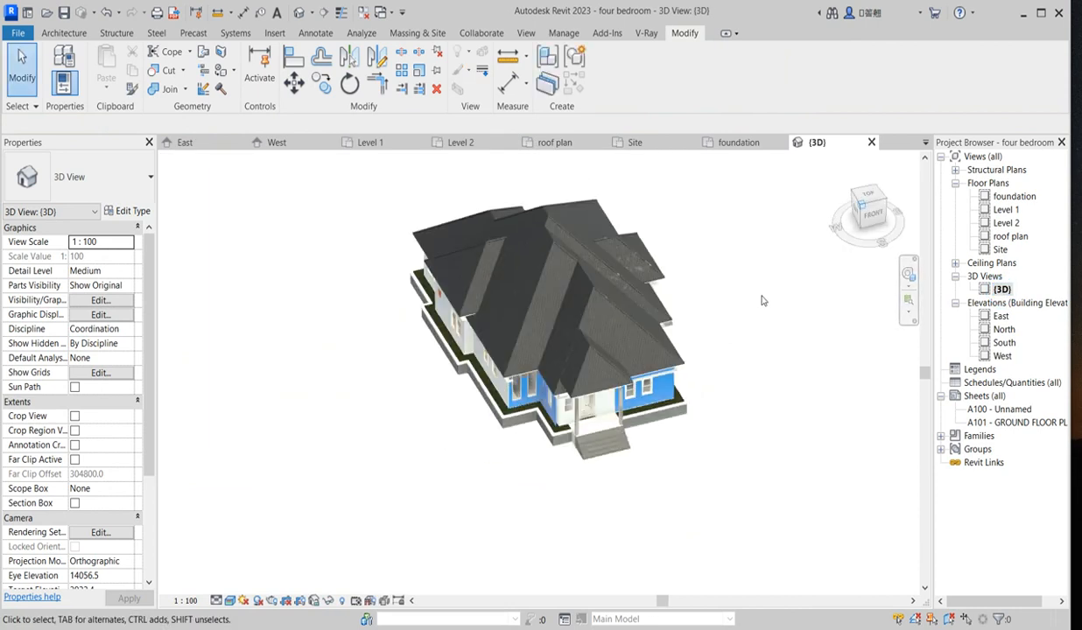
scroll("up", 3)
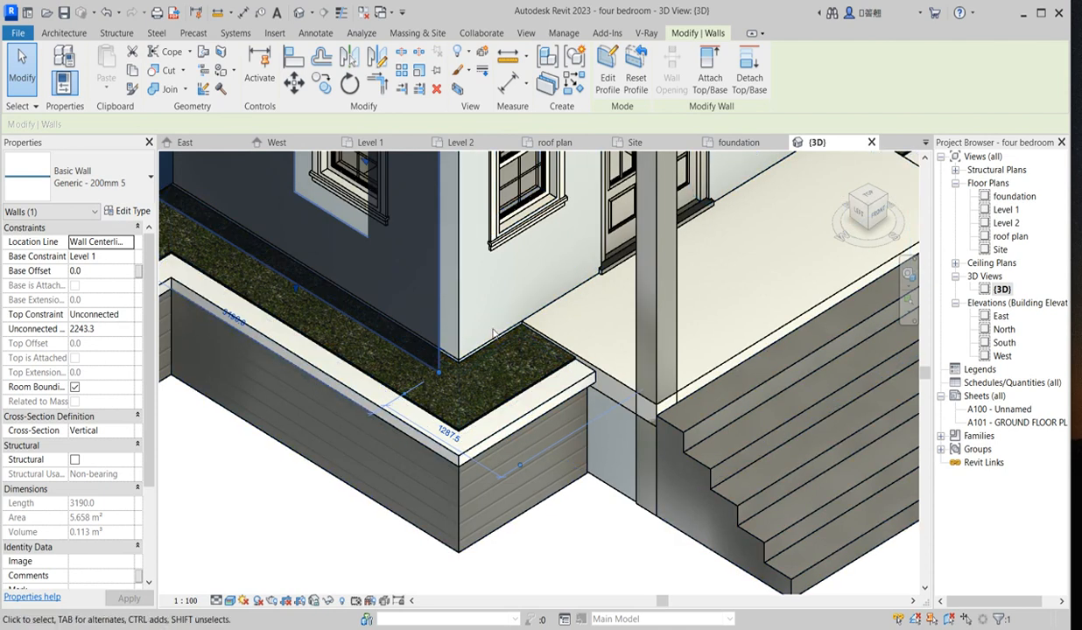
left_click(370, 142)
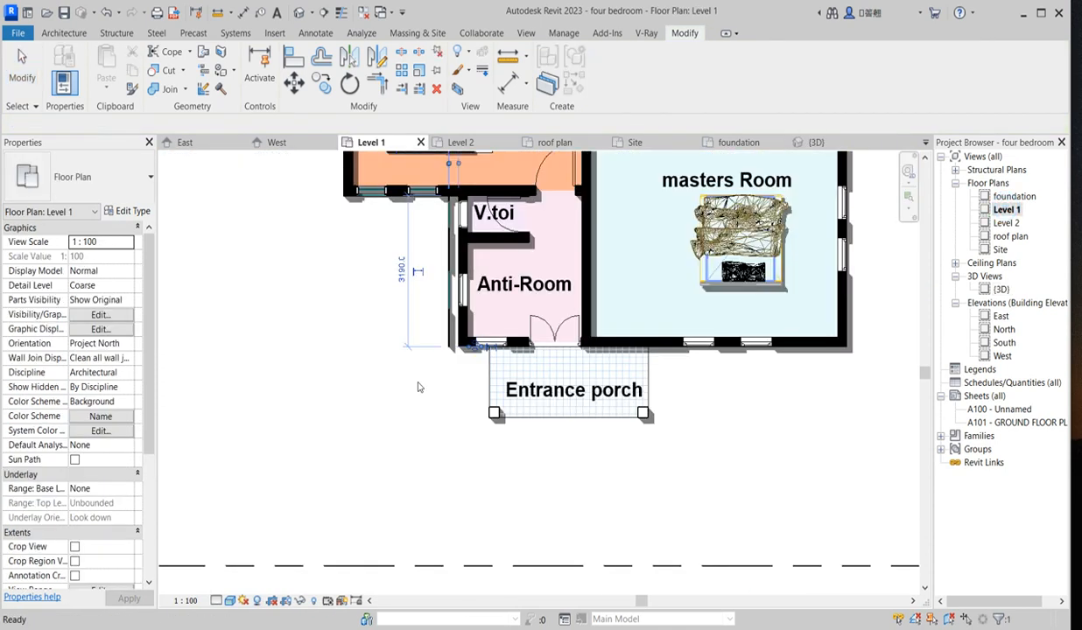
left_click(452, 332)
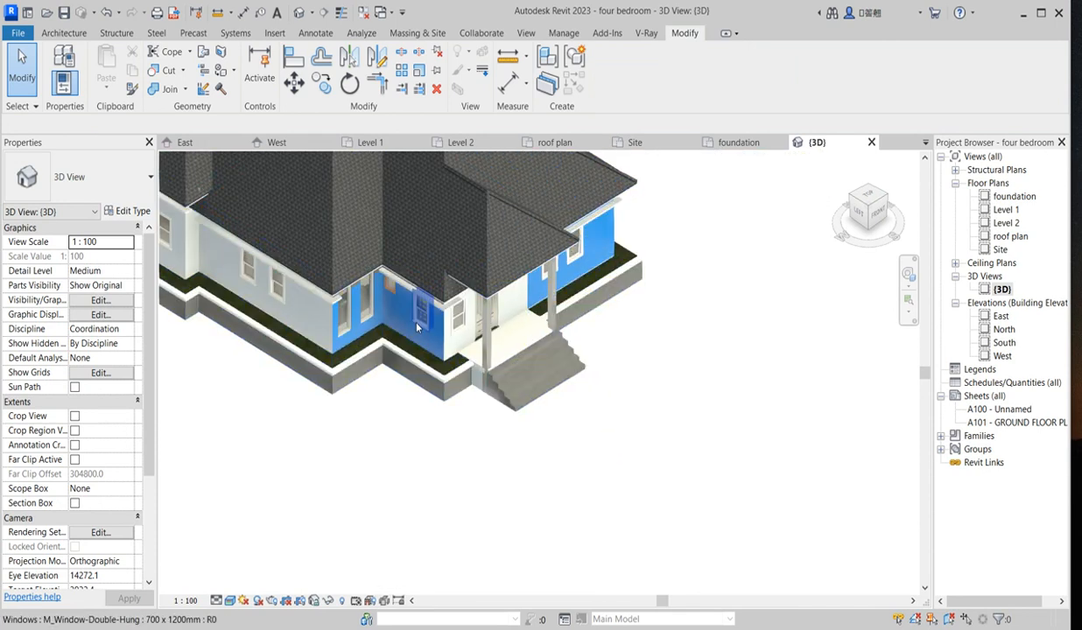
left_click_drag(416, 328, 542, 377)
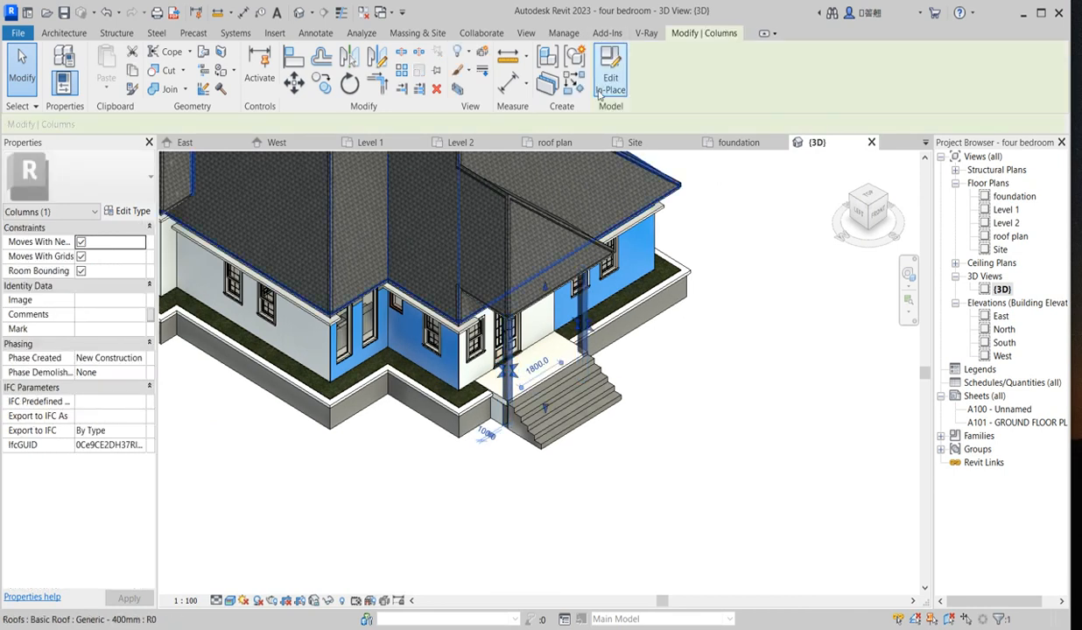
mouse_move(1041, 223)
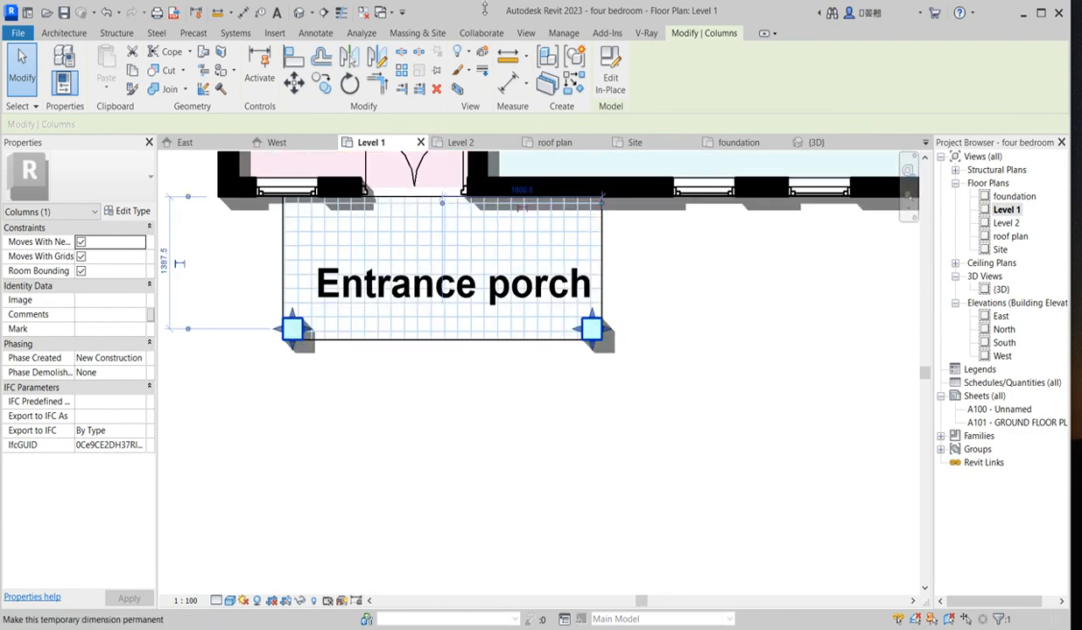
Step: Edit the column extrusion in place, offset its outline 1000 for bases, and view South elevation
left_click(610, 66)
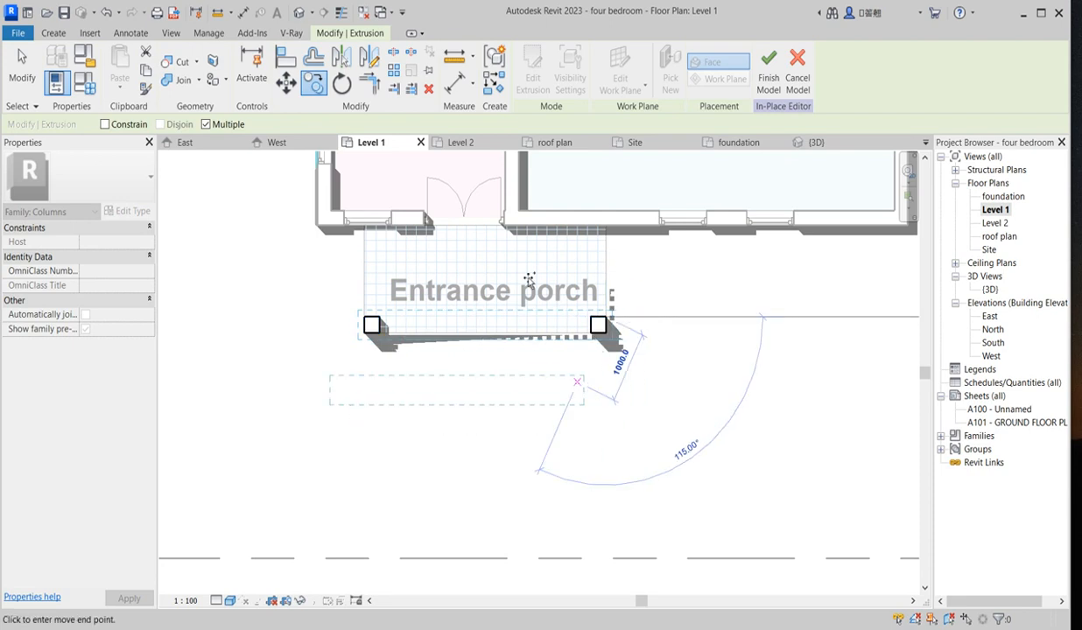
left_click(532, 70)
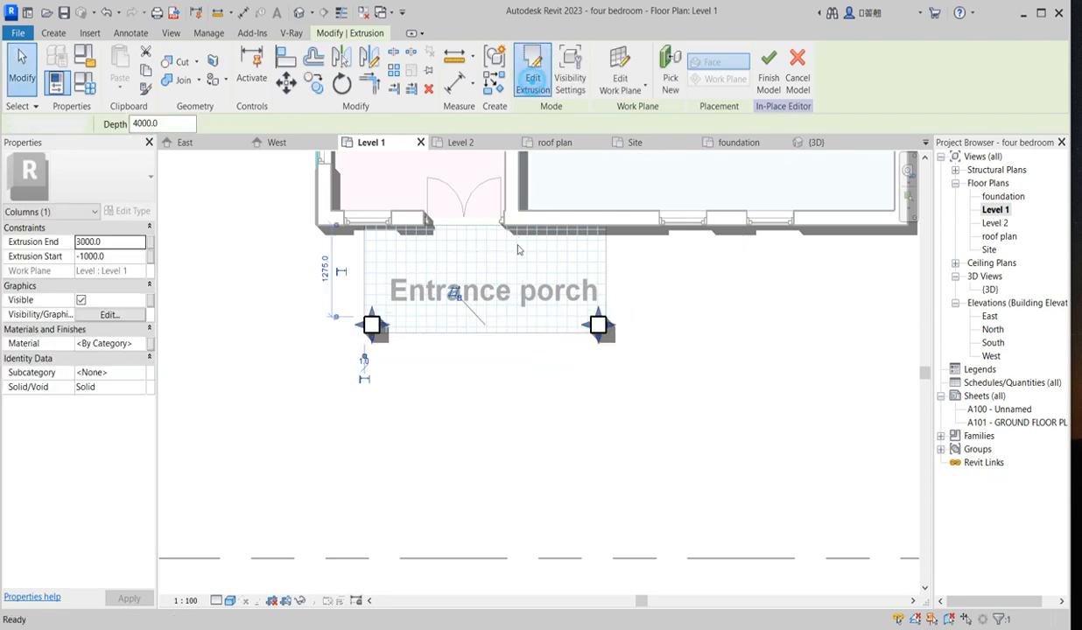
left_click(532, 66)
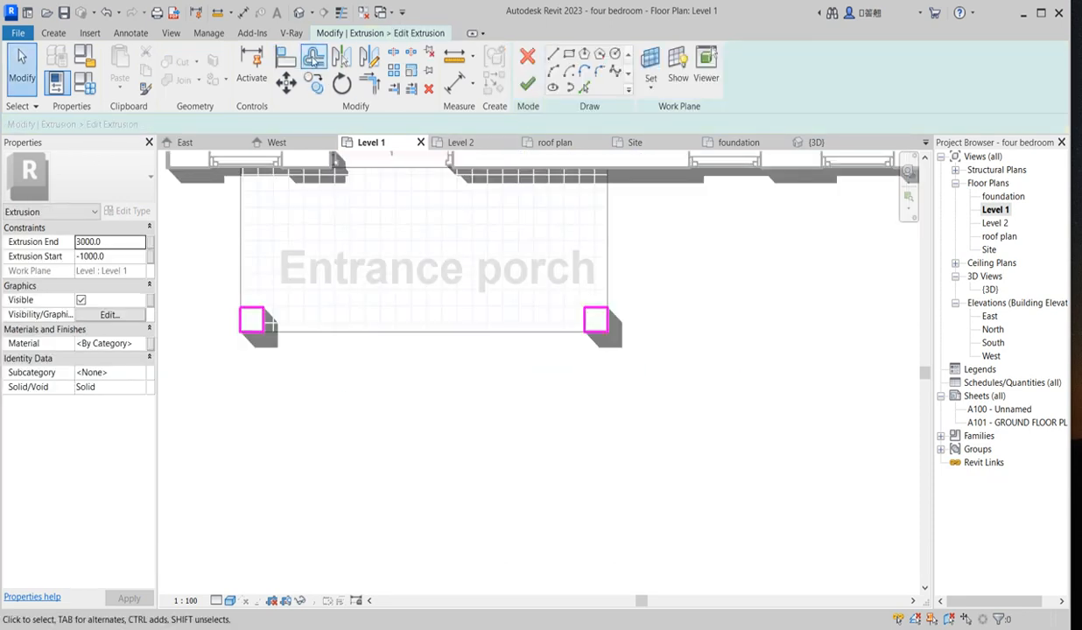
left_click(313, 56)
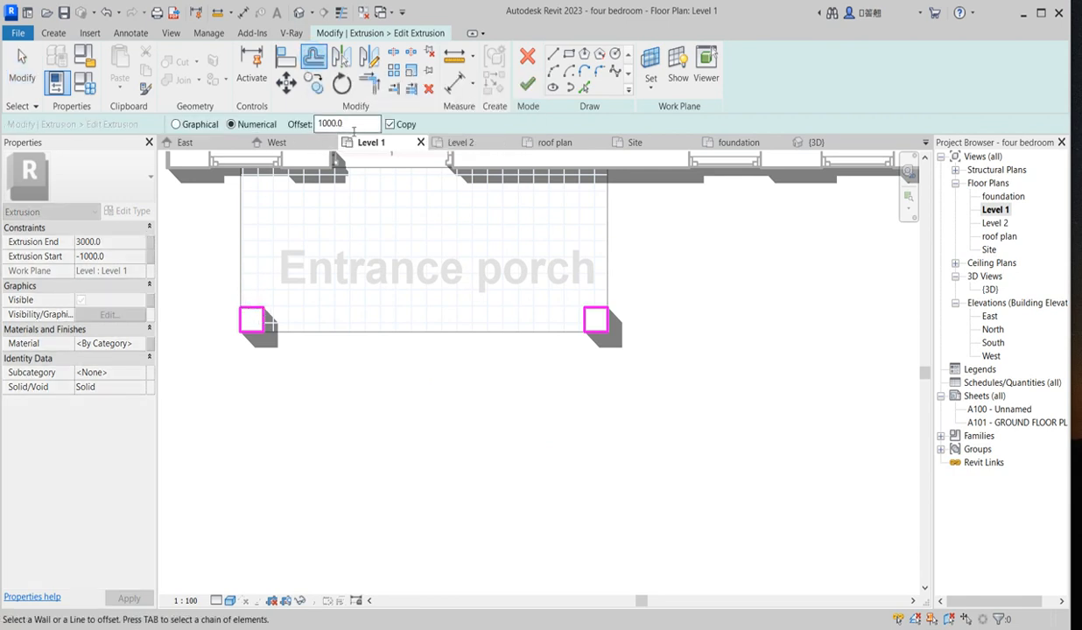
triple_click(346, 123)
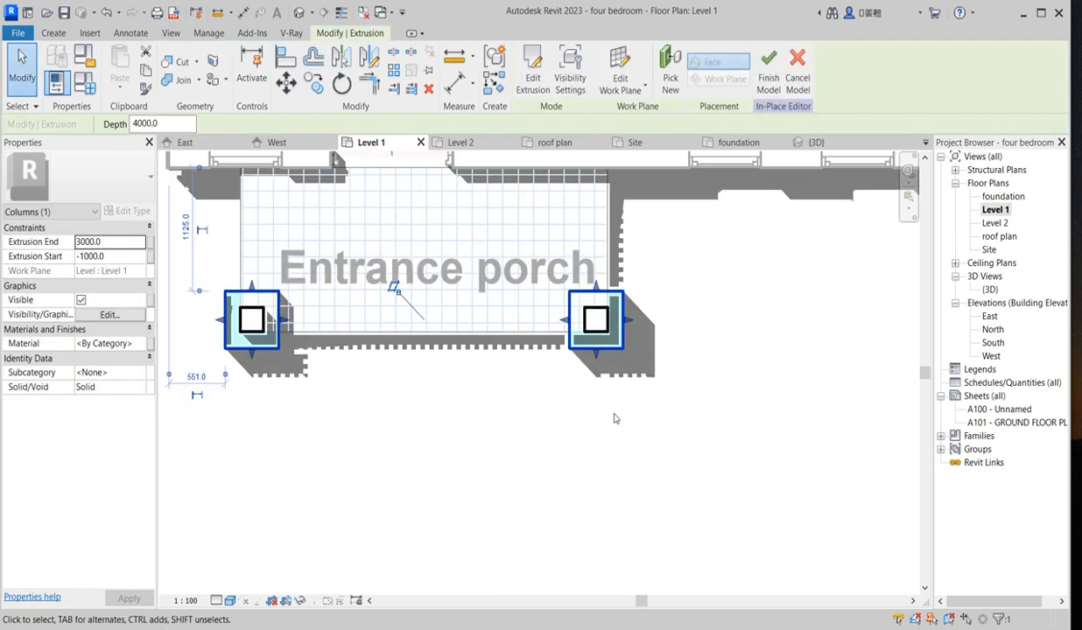
double_click(993, 342)
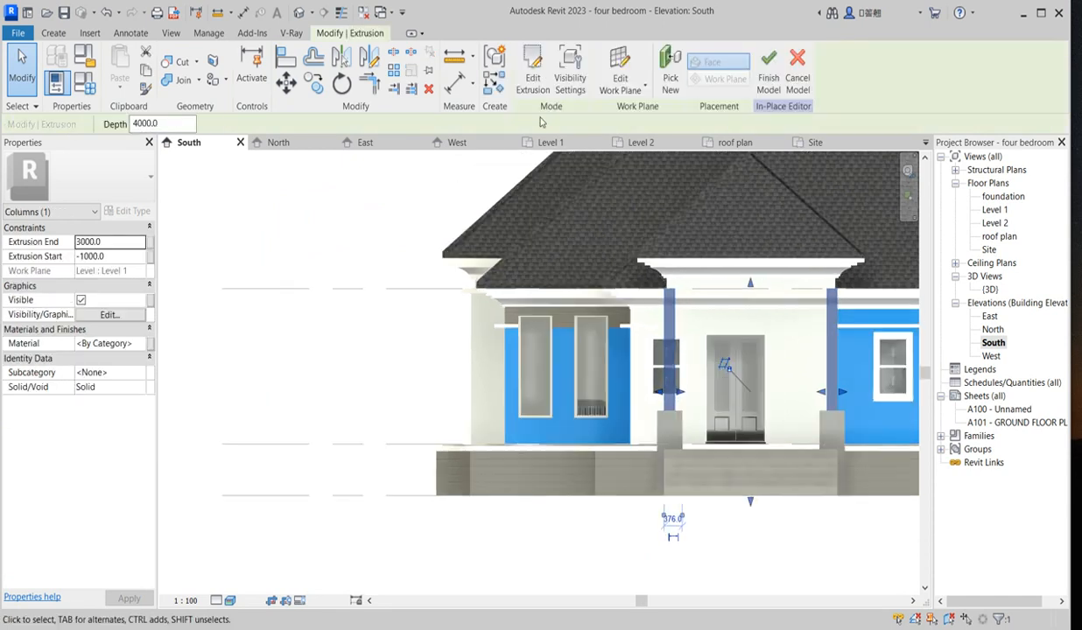
Step: In Floor Plan: Level 1, reshape each pier's column outline into two narrow rectangles
left_click(532, 70)
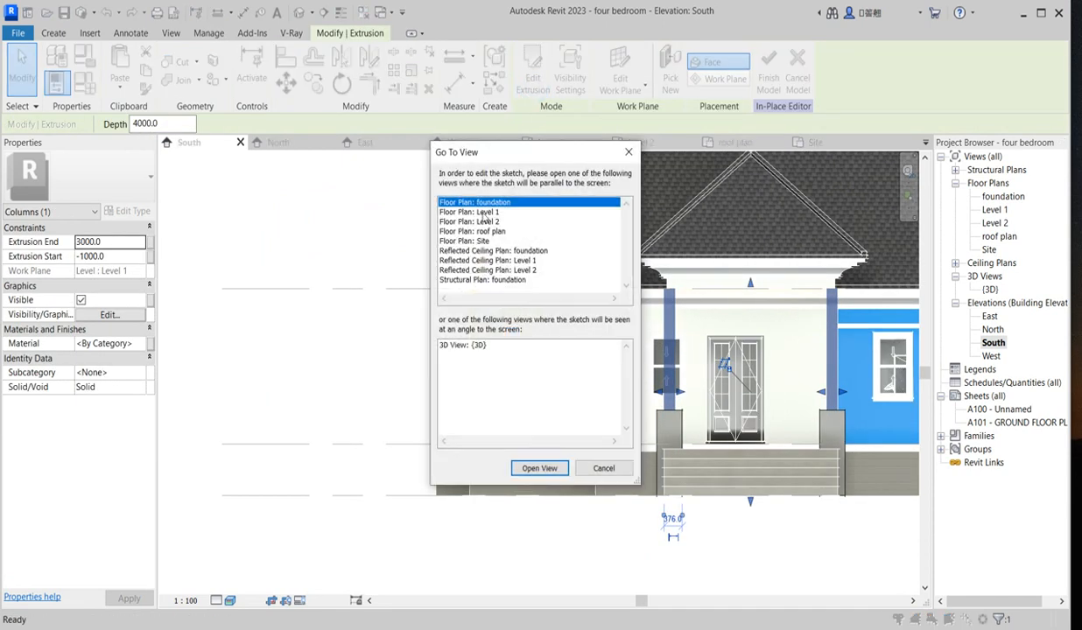
left_click(603, 467)
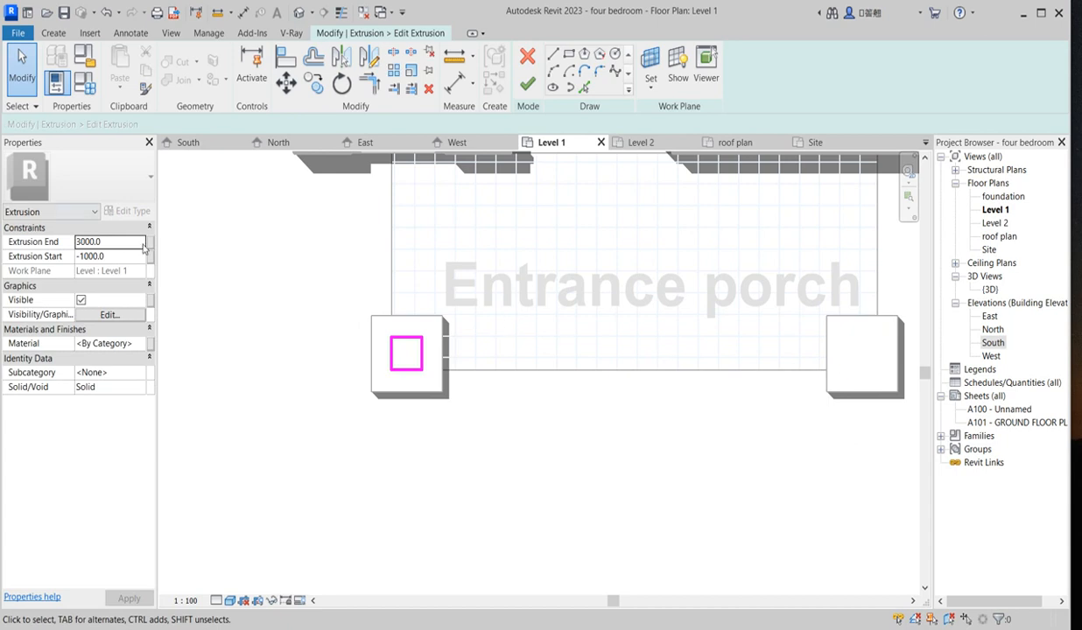
left_click(407, 355)
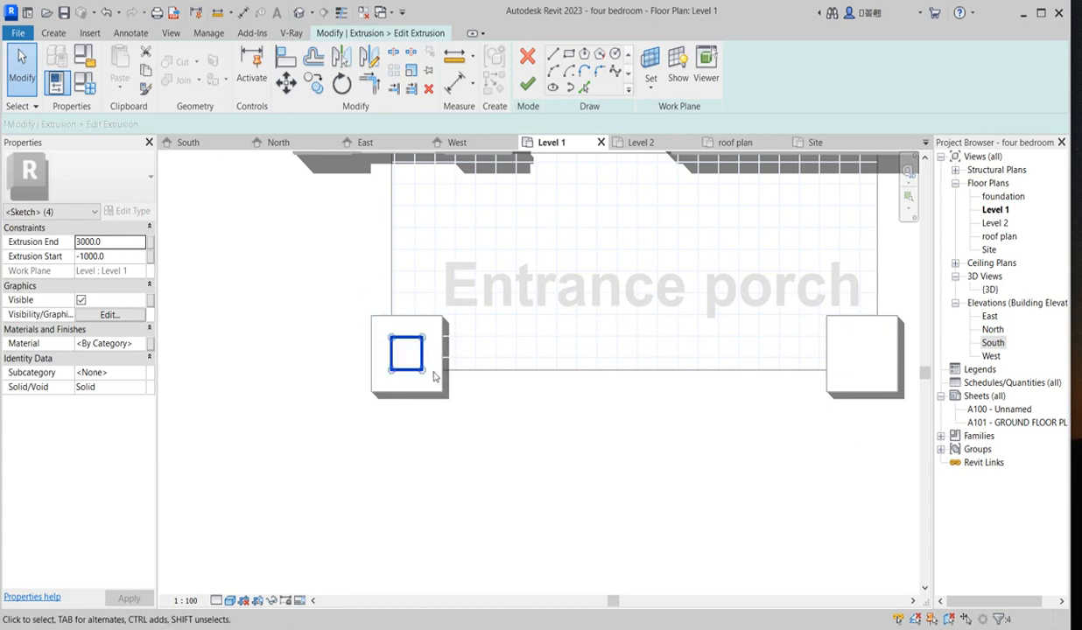
left_click(428, 353)
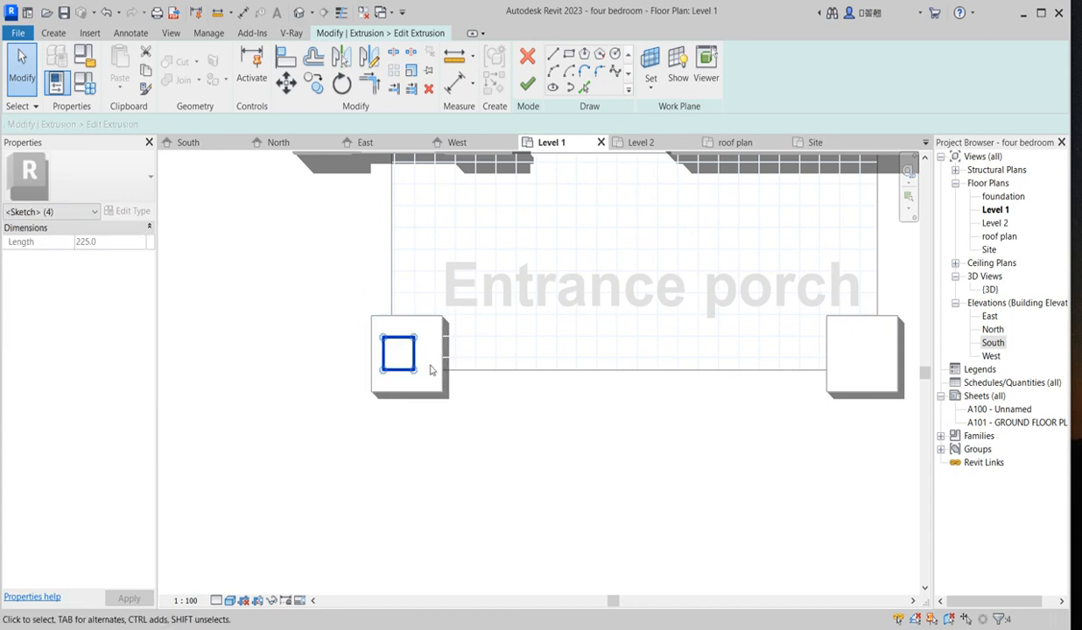
left_click(407, 359)
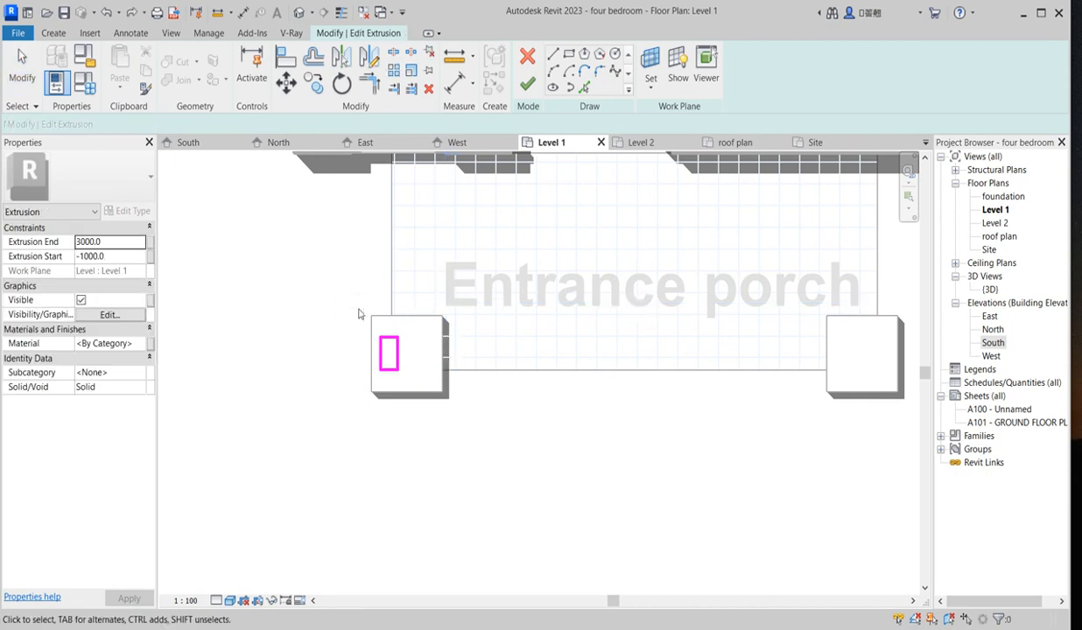
left_click(388, 354)
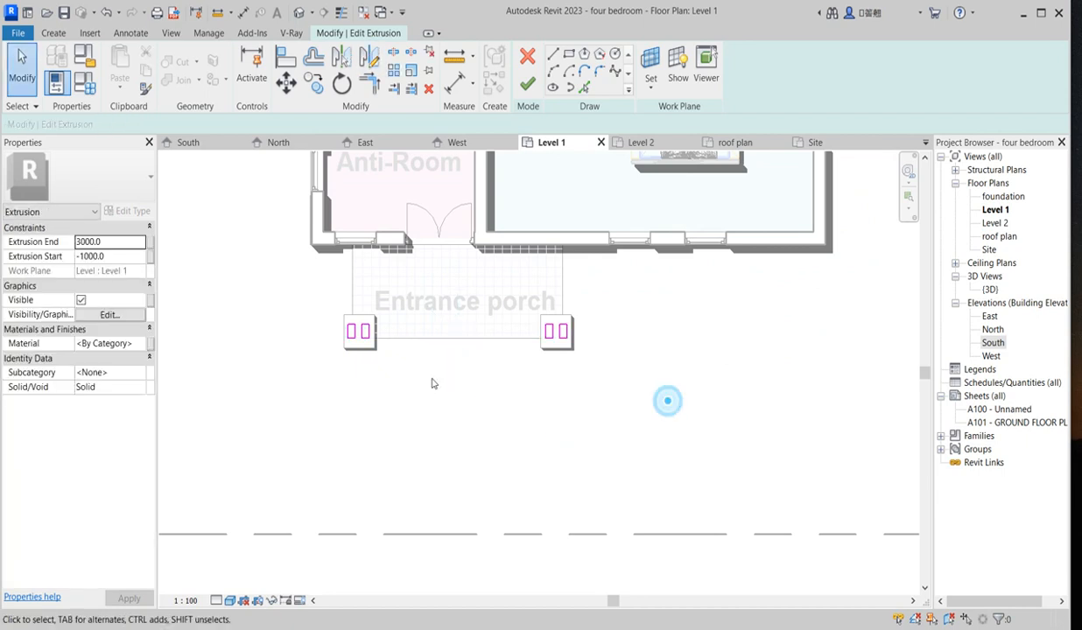
mouse_move(142, 348)
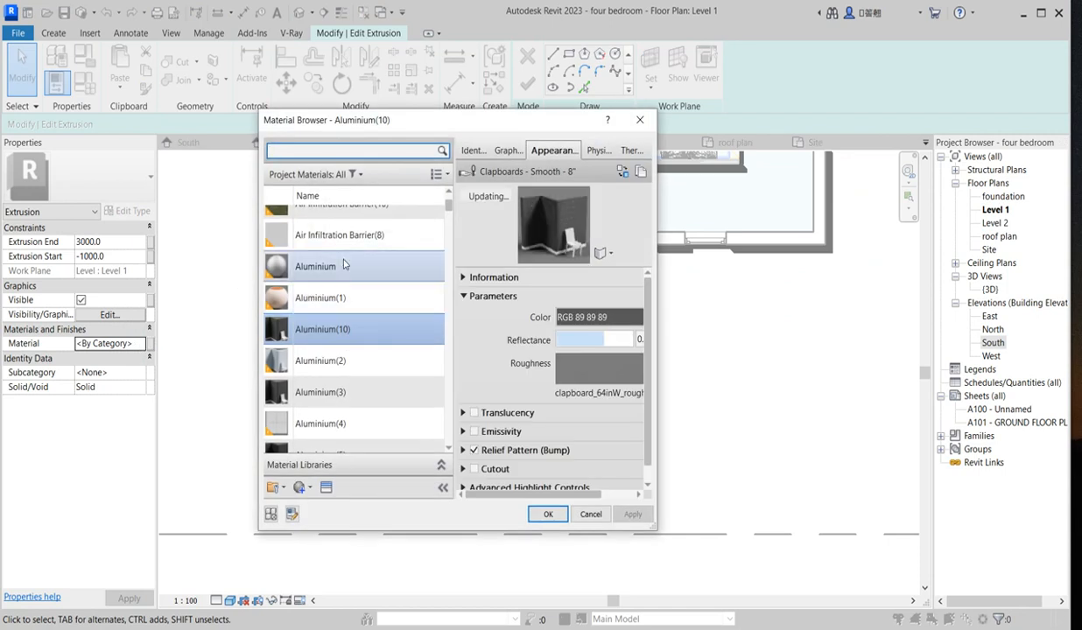
Step: Duplicate Aluminium(1) as Aluminium(11) and give it the Ceramic Porcelain Ice White appearance
right_click(320, 297)
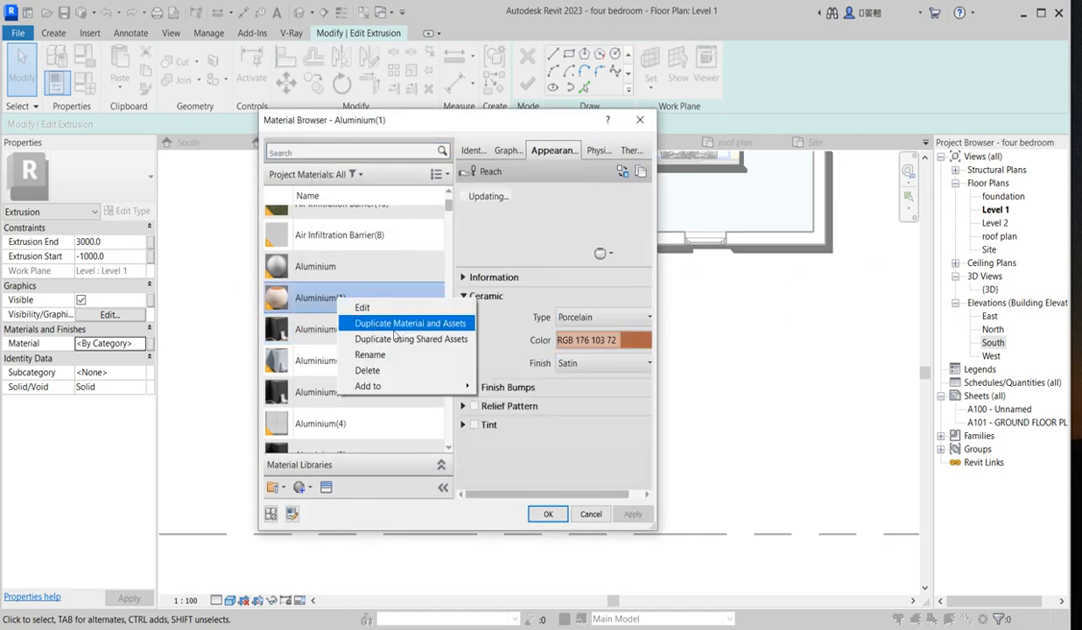
left_click(410, 323)
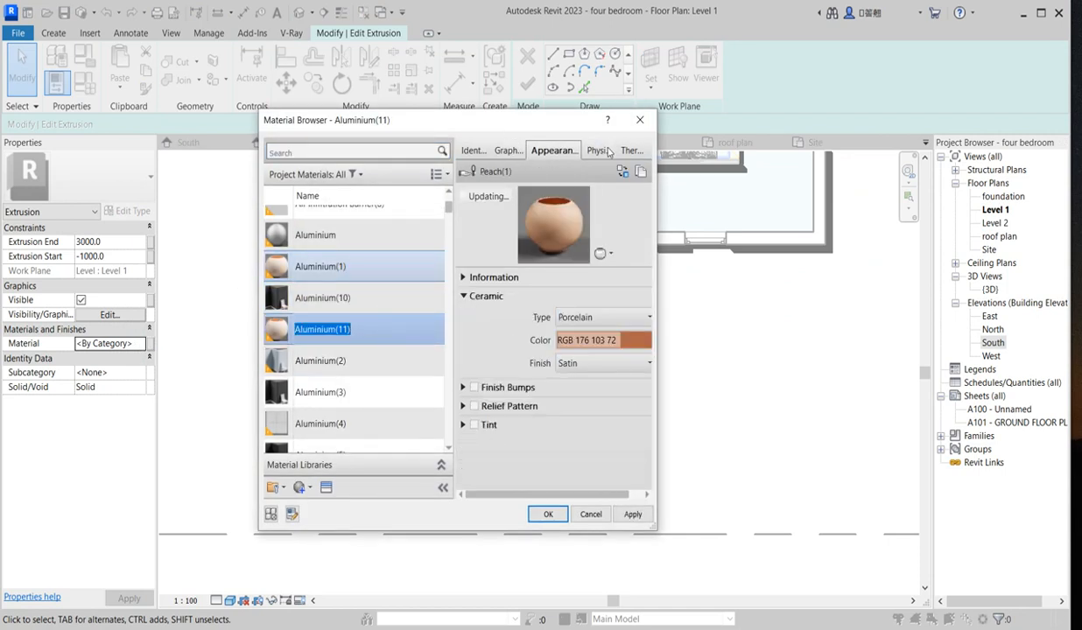
left_click(510, 151)
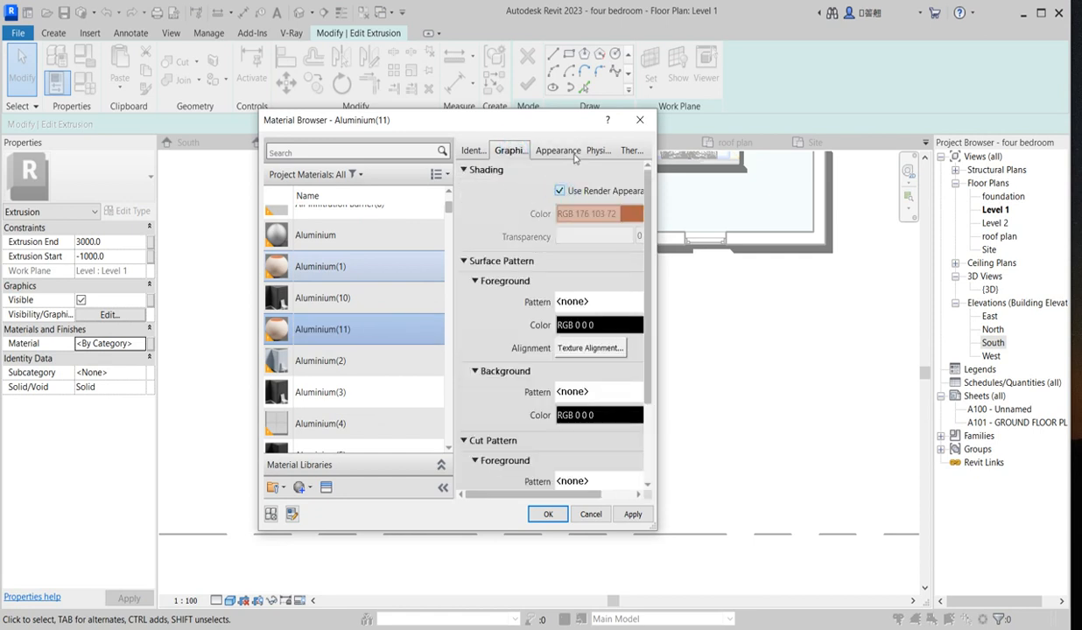
left_click(553, 150)
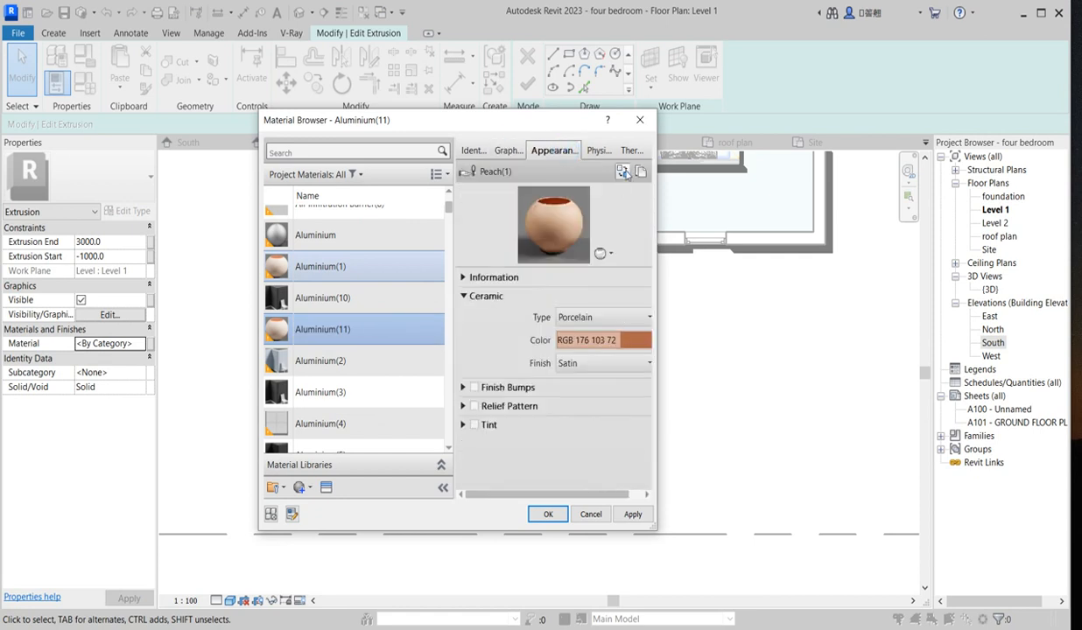
left_click(622, 172)
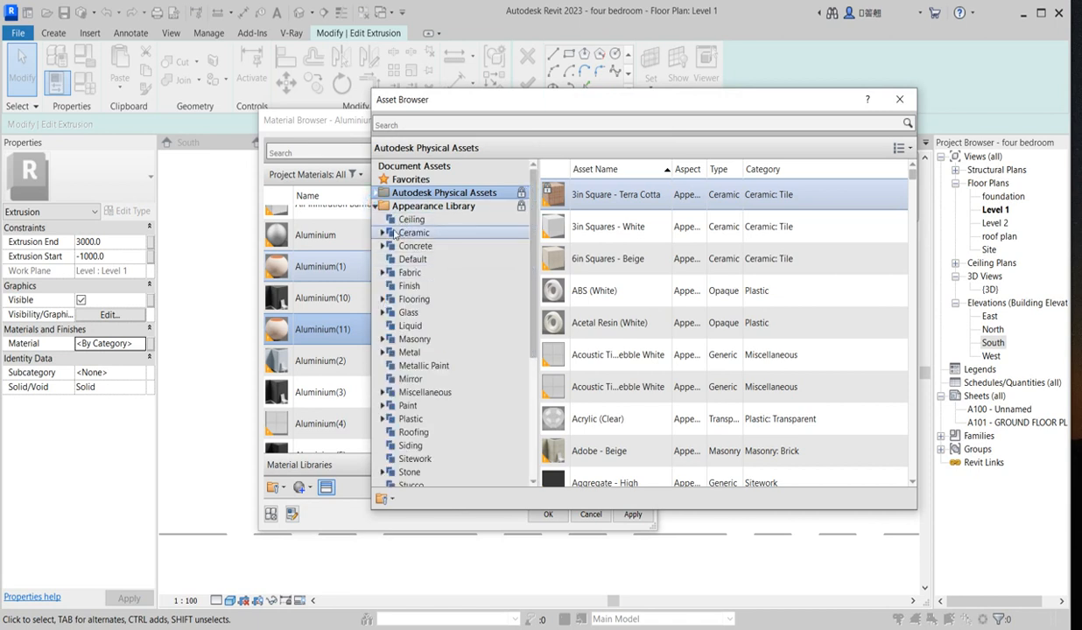
left_click(381, 232)
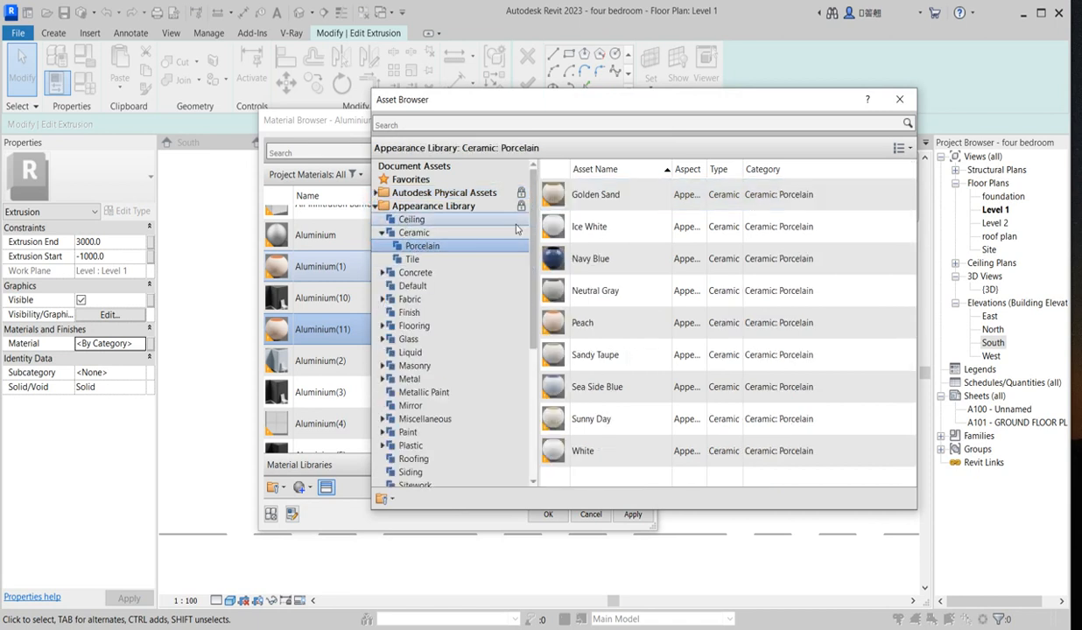
mouse_move(899, 99)
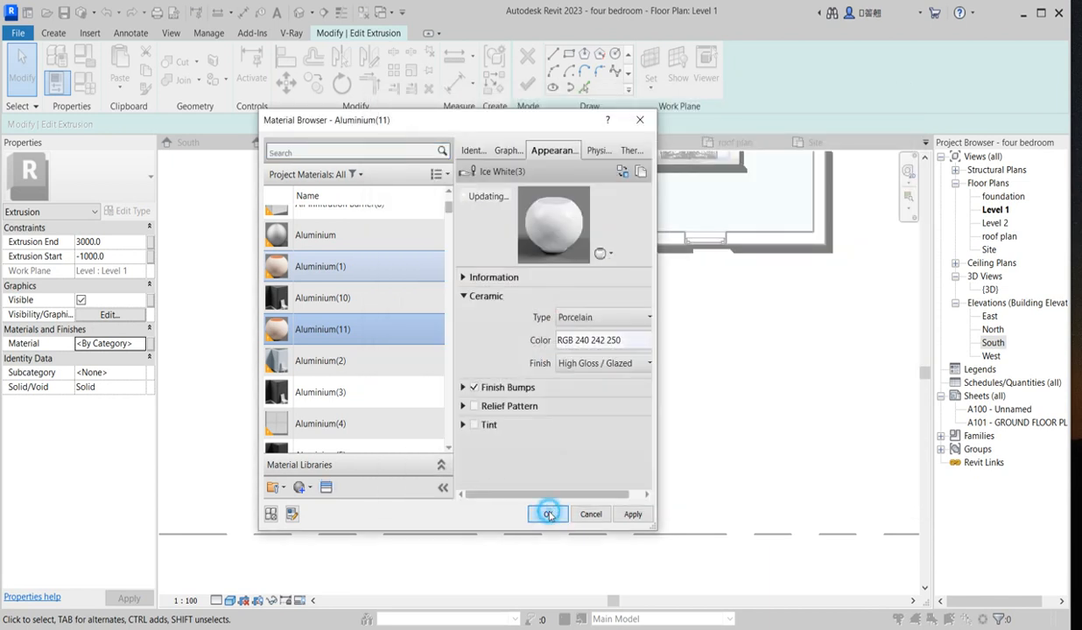
left_click(547, 513)
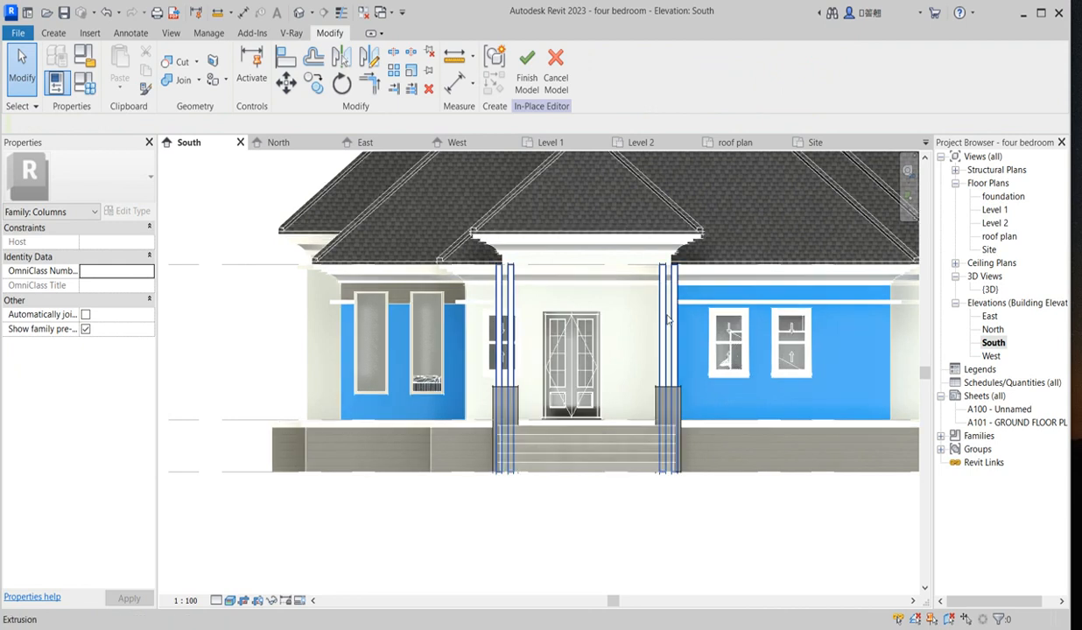
Step: Copy the column extrusion onto the pier tops as a slice from 533.5 to 645.5
left_click(526, 65)
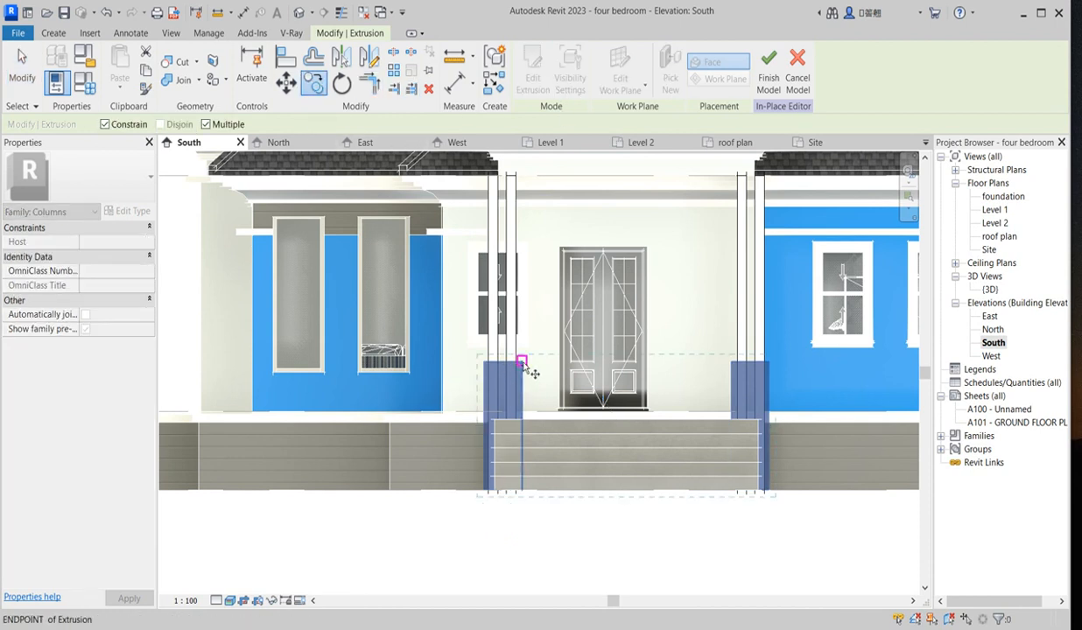
mouse_move(523, 361)
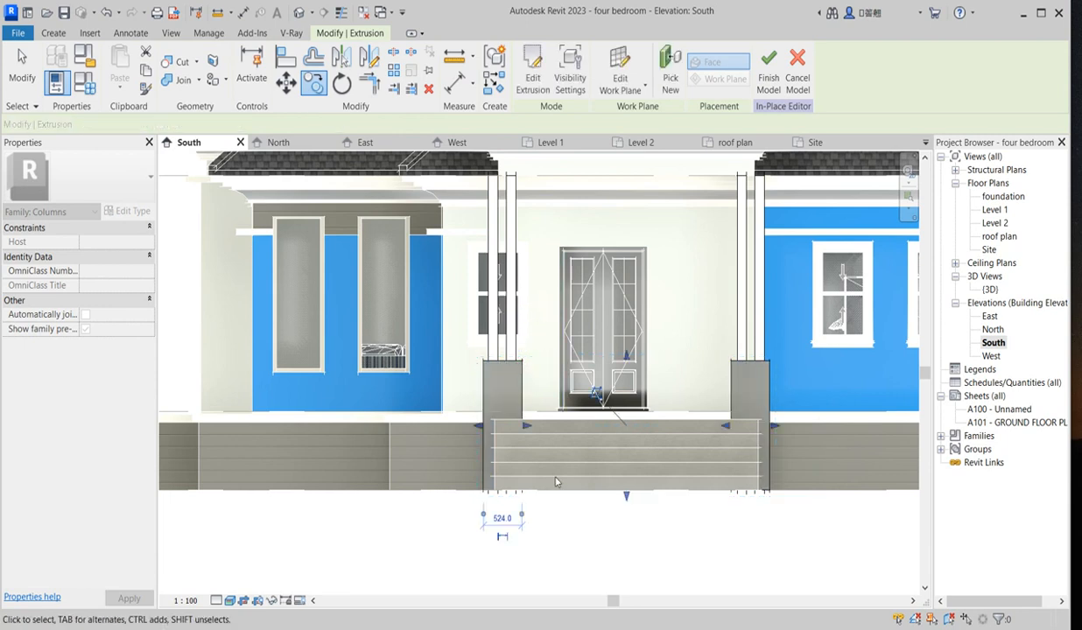
left_click(626, 495)
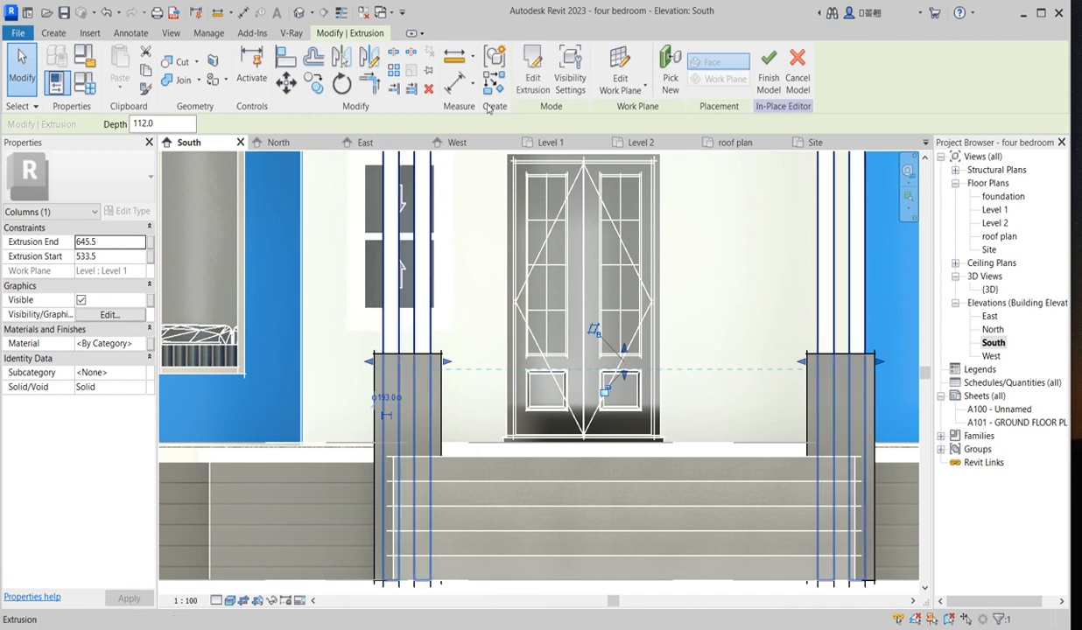
Step: In the Level 1 plan, offset both piers' base sketch lines outward by 40
left_click(532, 70)
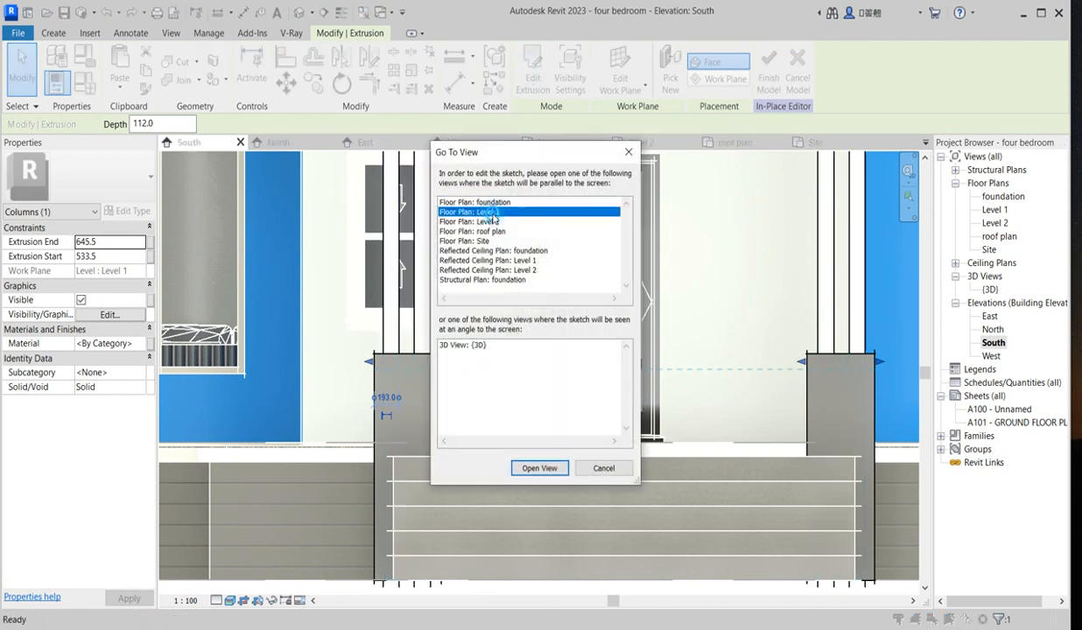
left_click(539, 468)
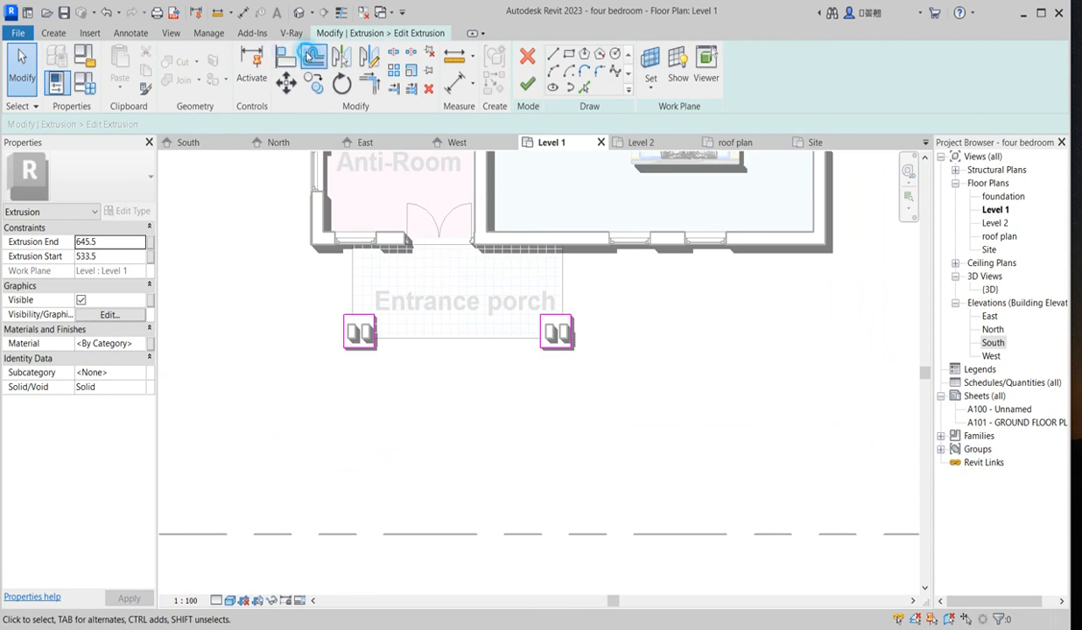
left_click(313, 56)
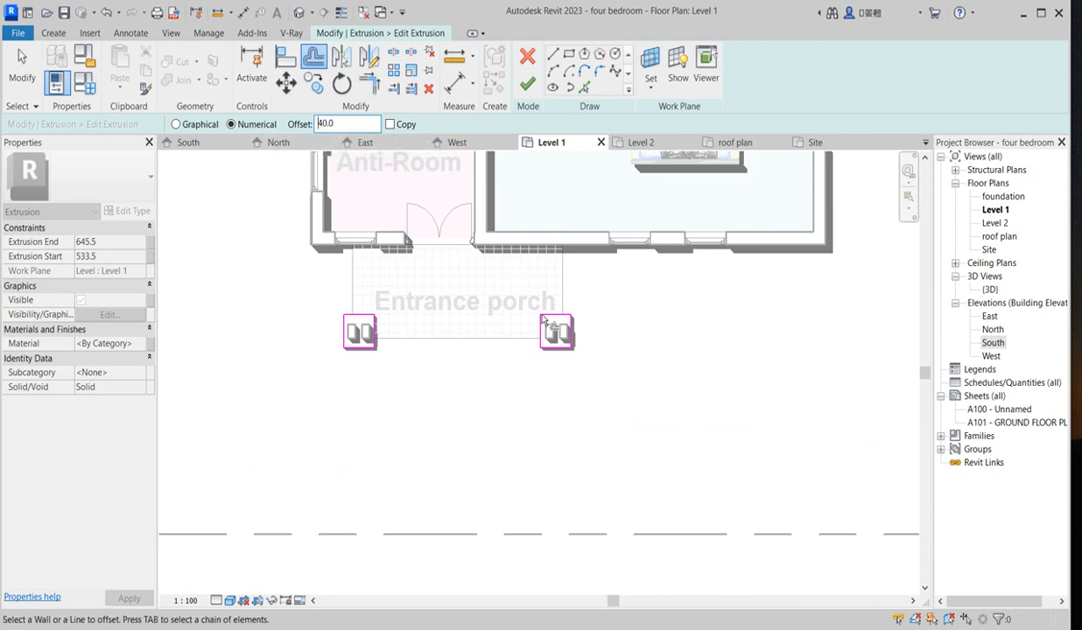
left_click(556, 331)
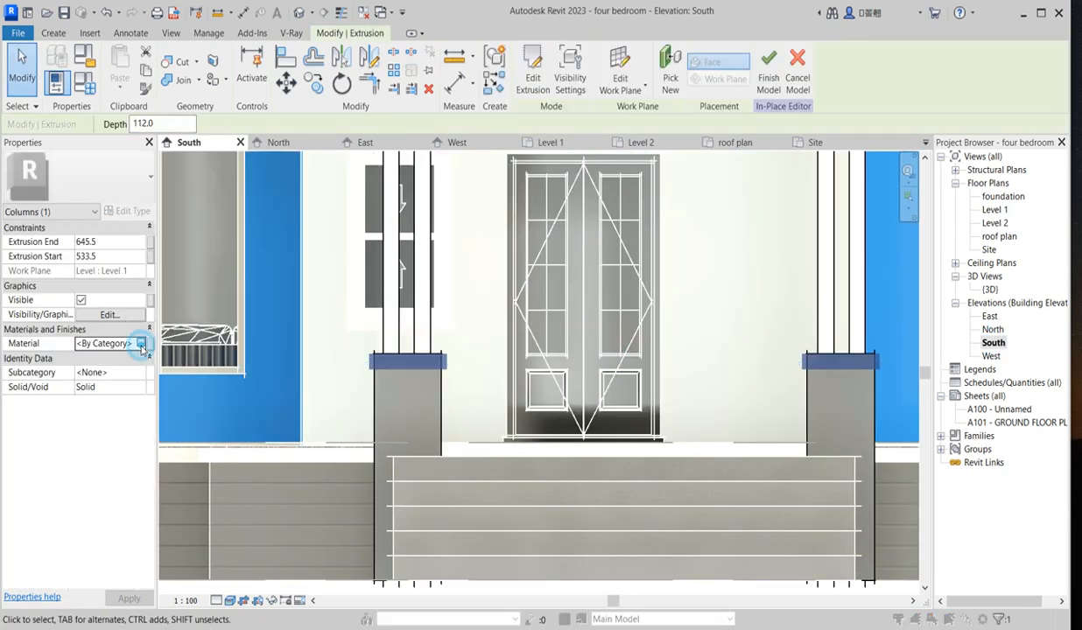
Step: Assign Aluminium(11) to the pier-top base and drag its top up to 672.5
left_click(141, 342)
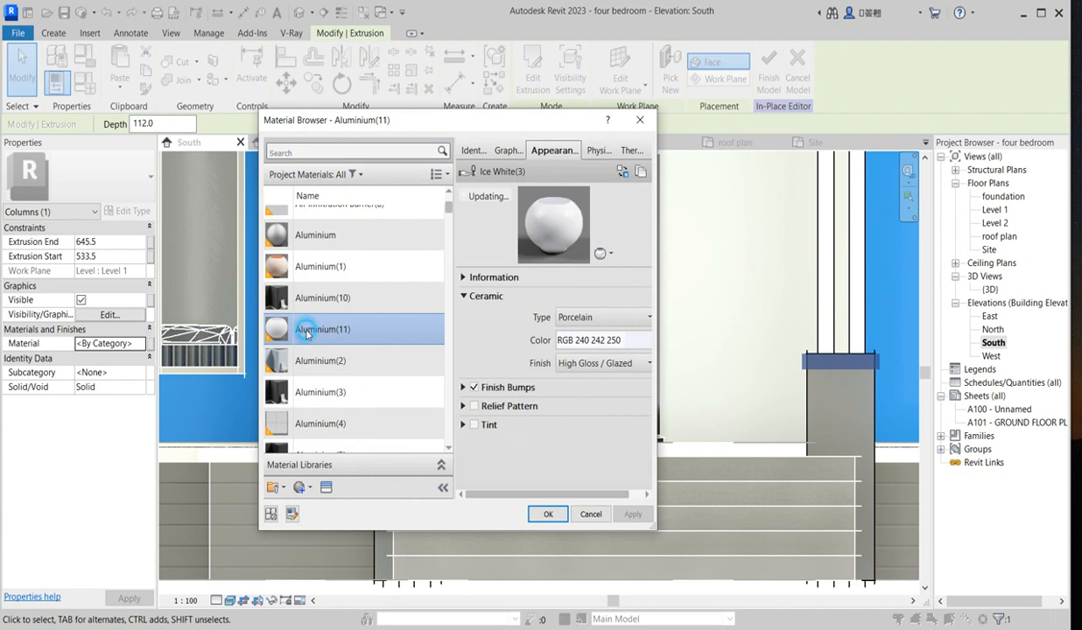
left_click(547, 513)
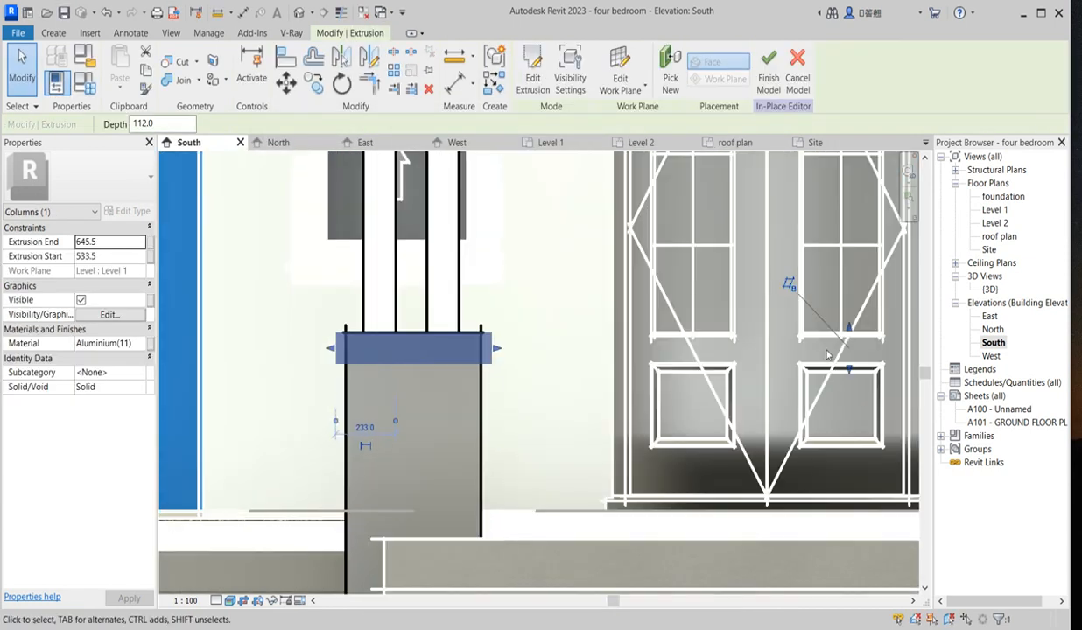
left_click_drag(849, 354, 849, 328)
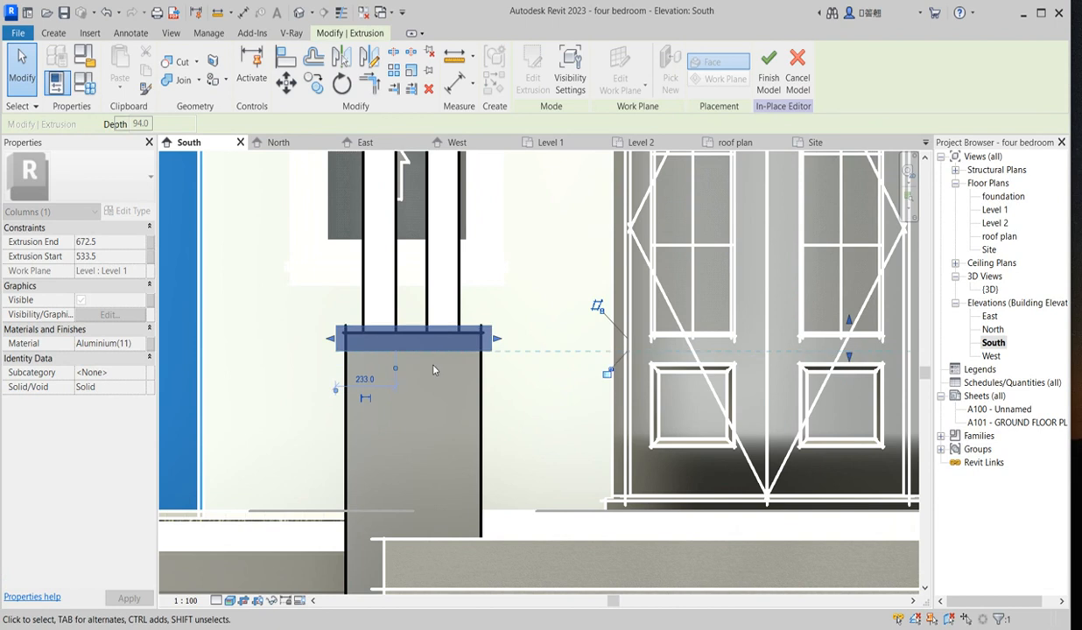
left_click(767, 66)
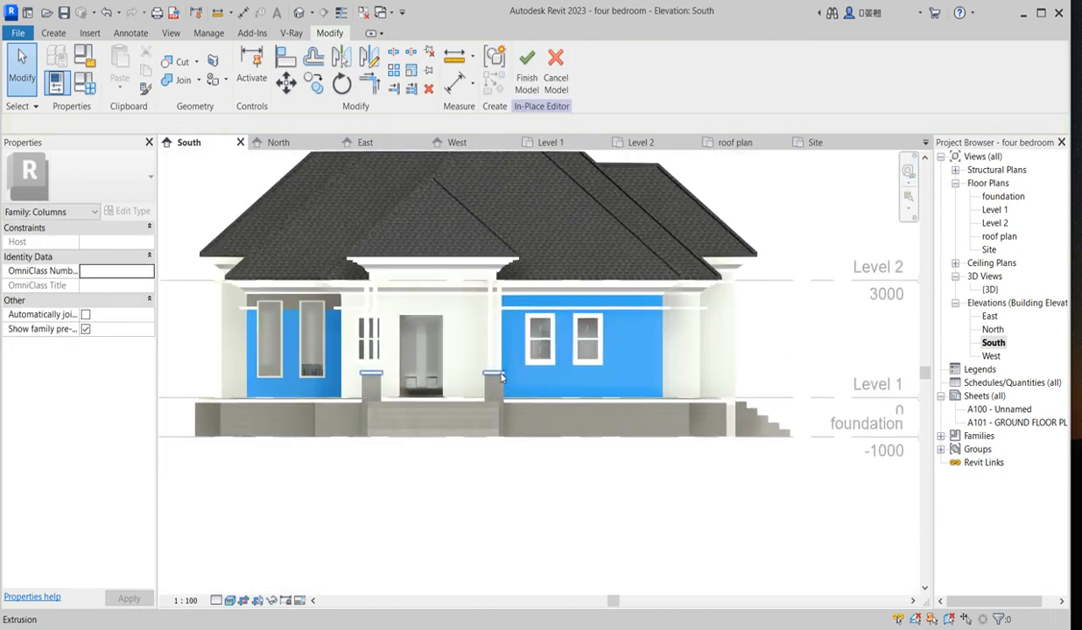
Step: Copy the white band to several higher positions on the columns, then finish the model
left_click(423, 350)
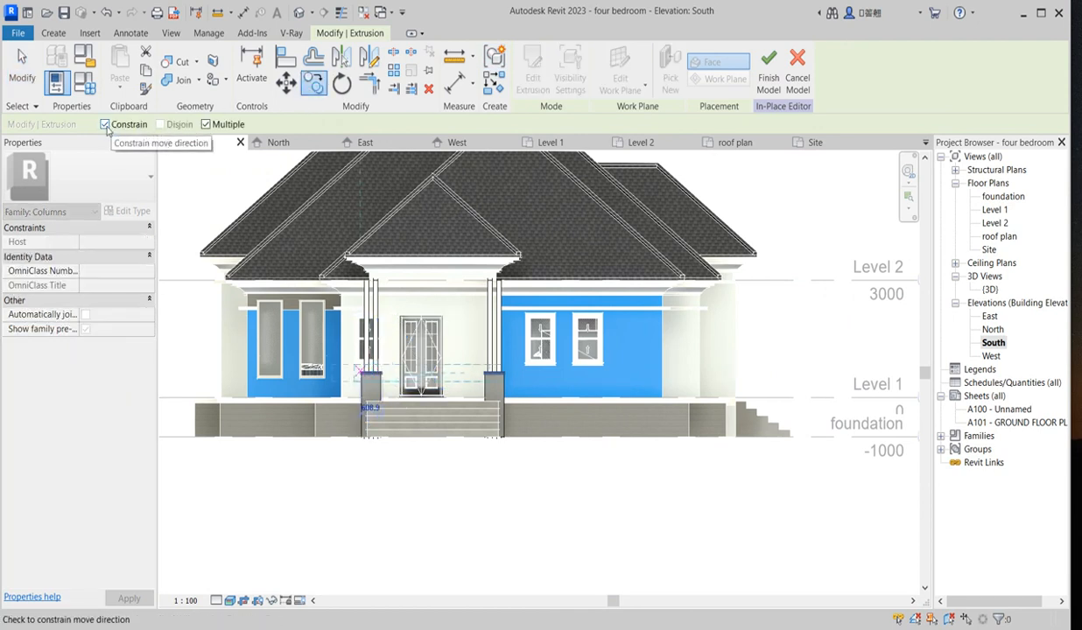
left_click(104, 124)
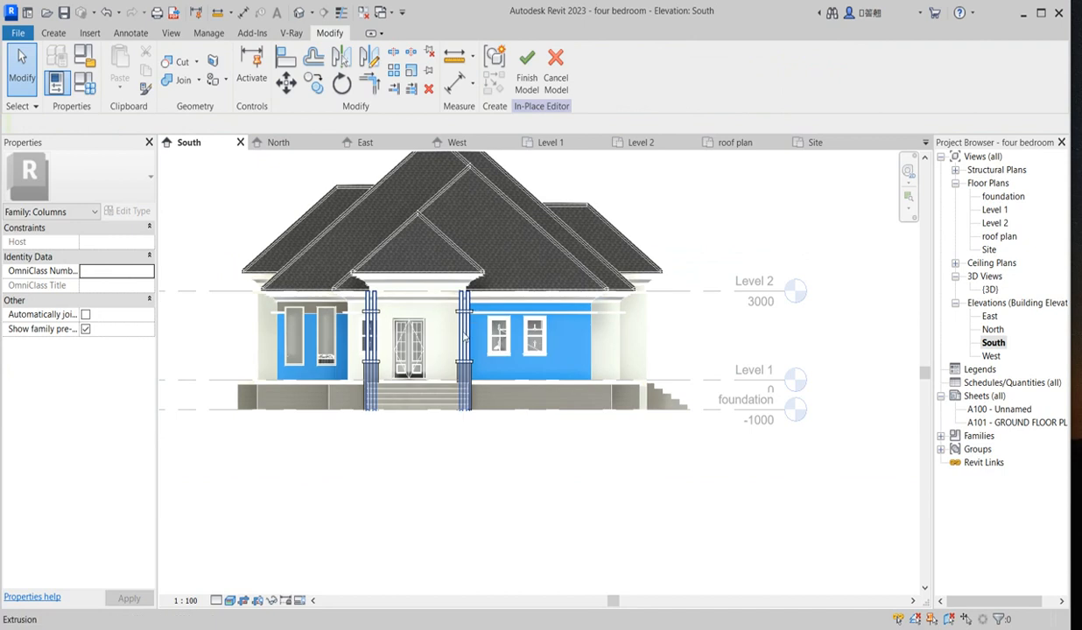
scroll("up", 3)
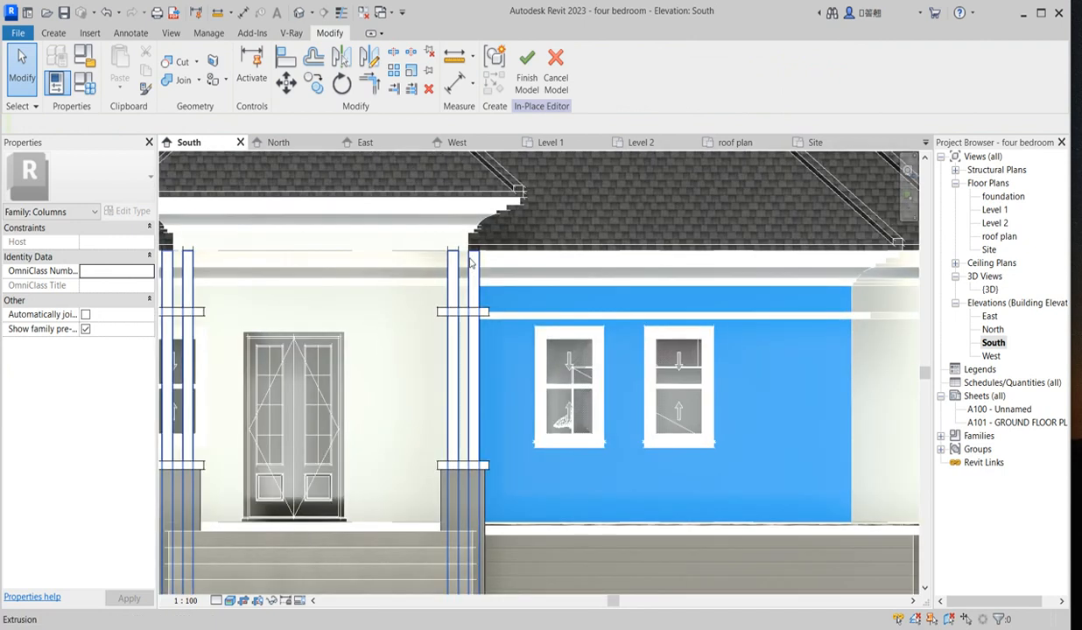
left_click(526, 61)
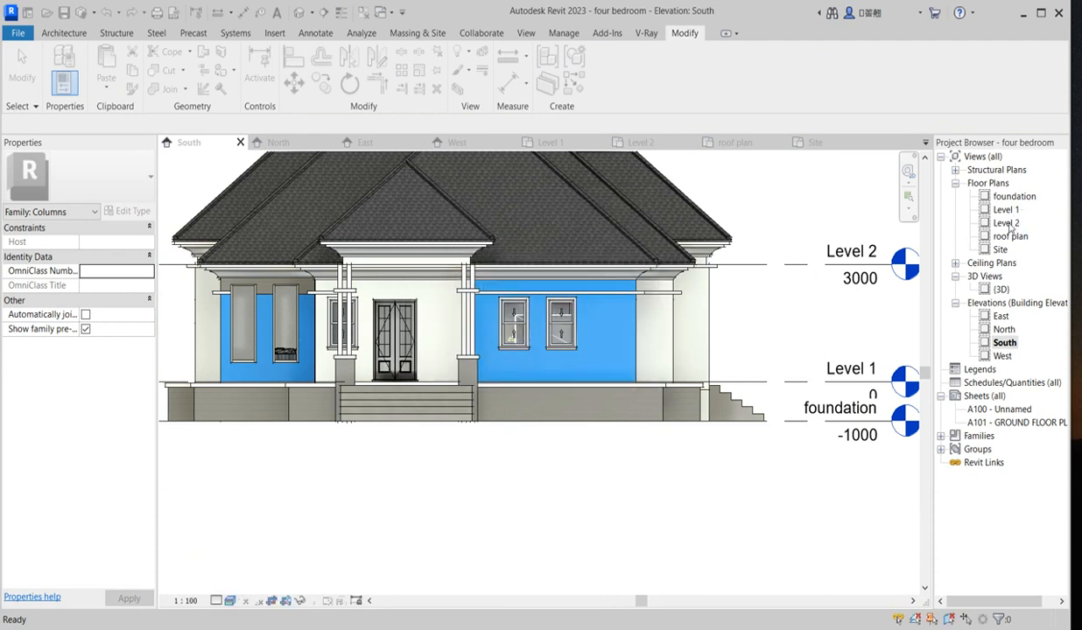
Step: Draw a wall across the porch front with base offset 2300 and height 700
double_click(1005, 209)
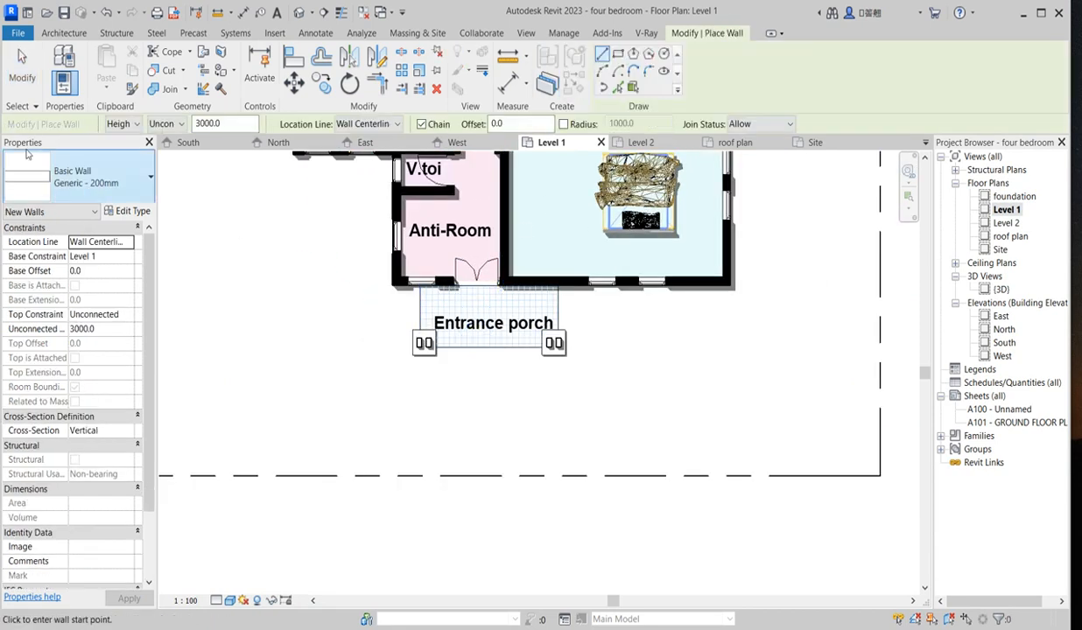
mouse_move(288, 351)
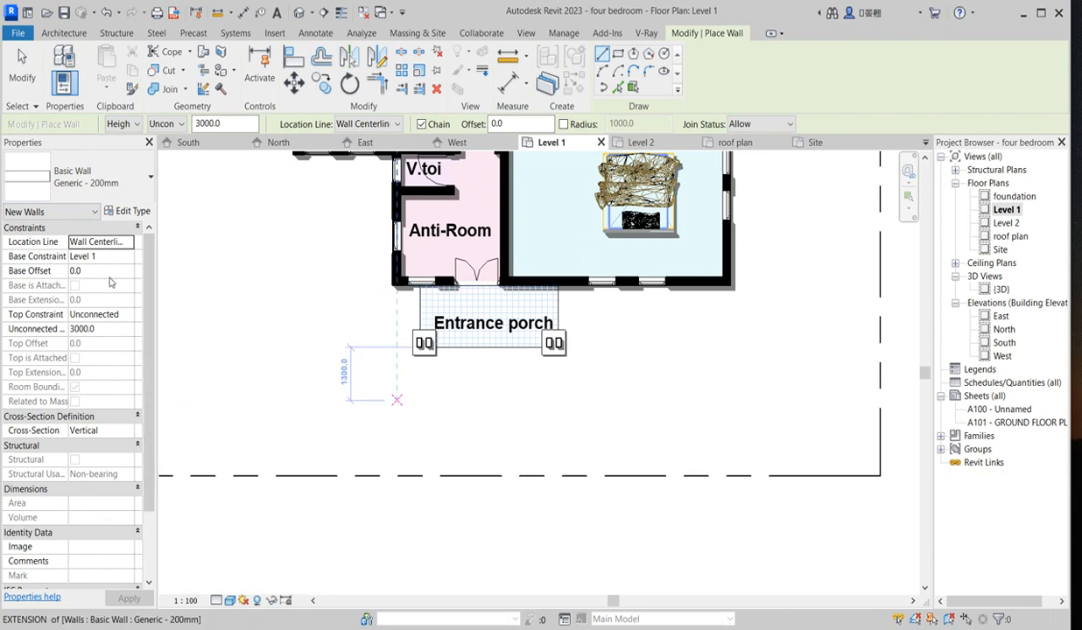
left_click(99, 270)
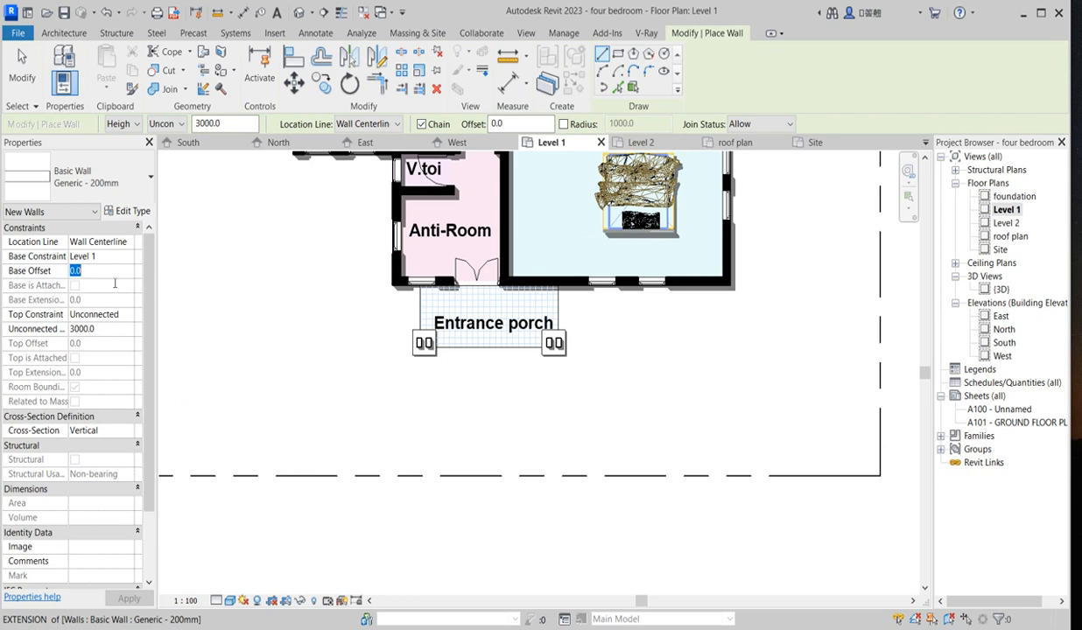
type("2300")
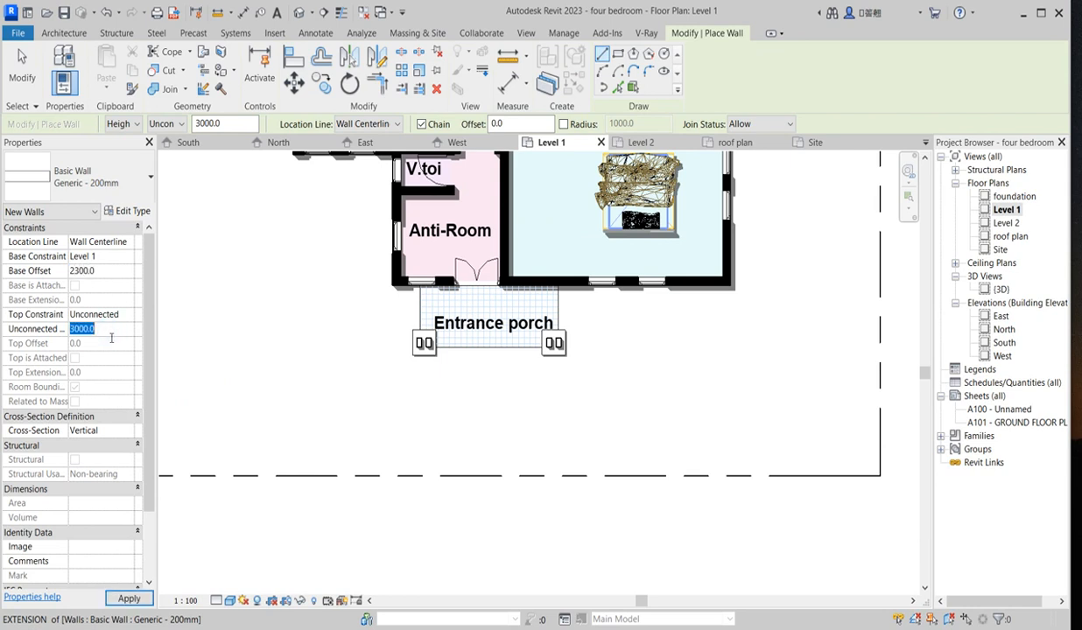
type("700")
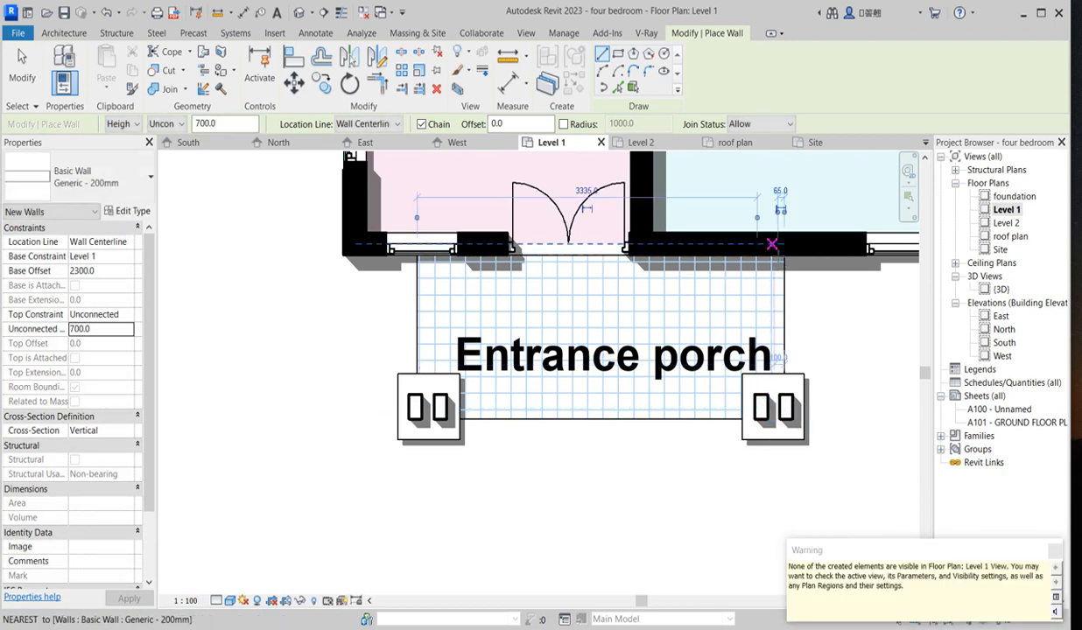
double_click(1001, 288)
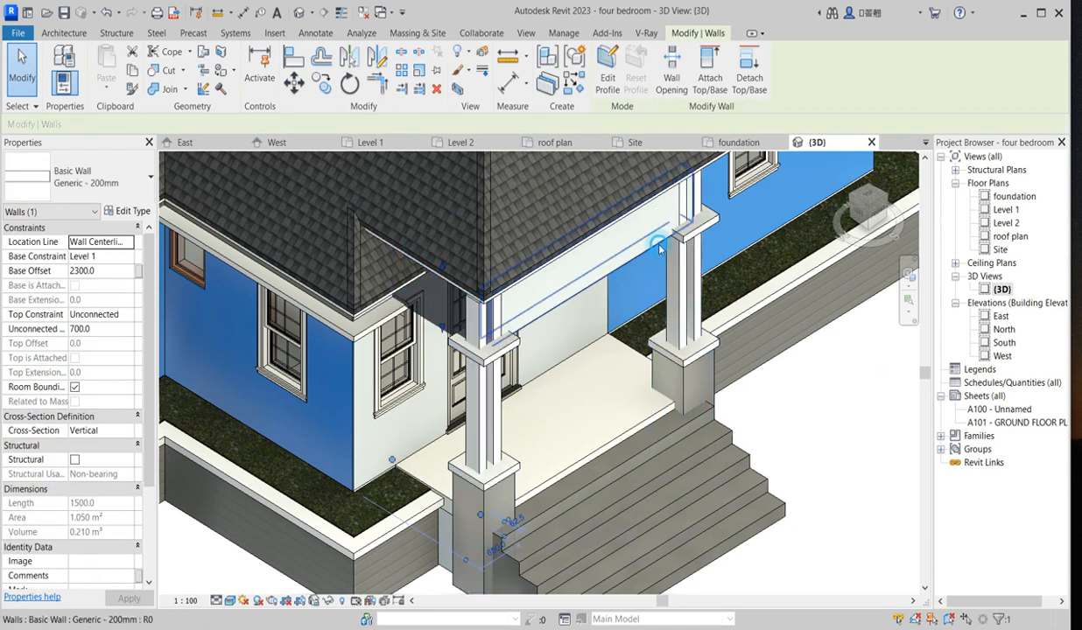
Step: Select the Level 2 porch roof, zoom out, and switch to the South elevation
left_click(735, 372)
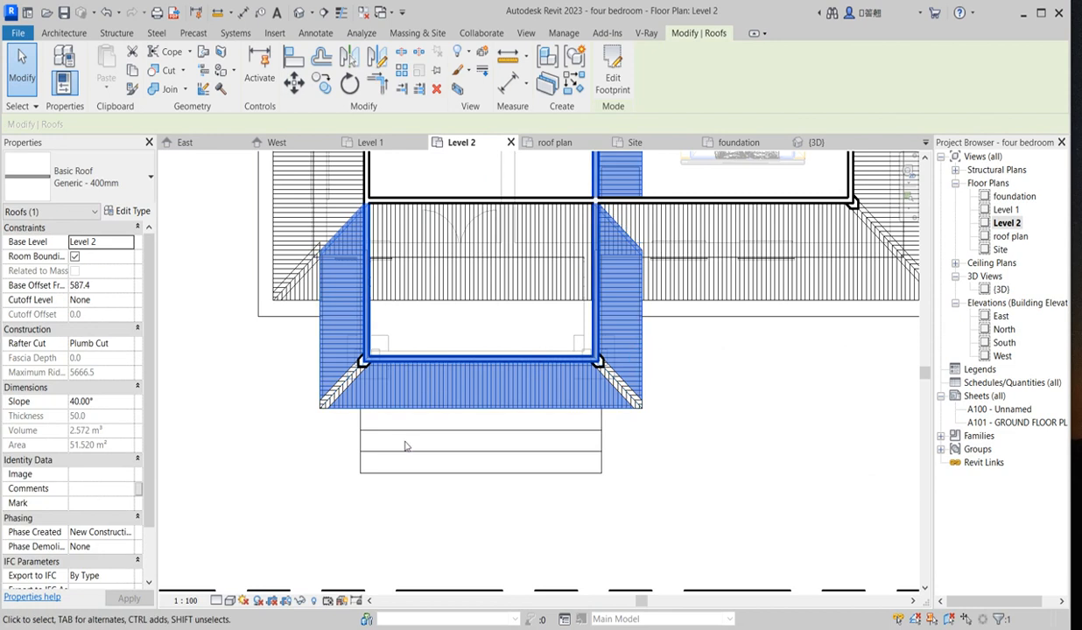
right_click(405, 446)
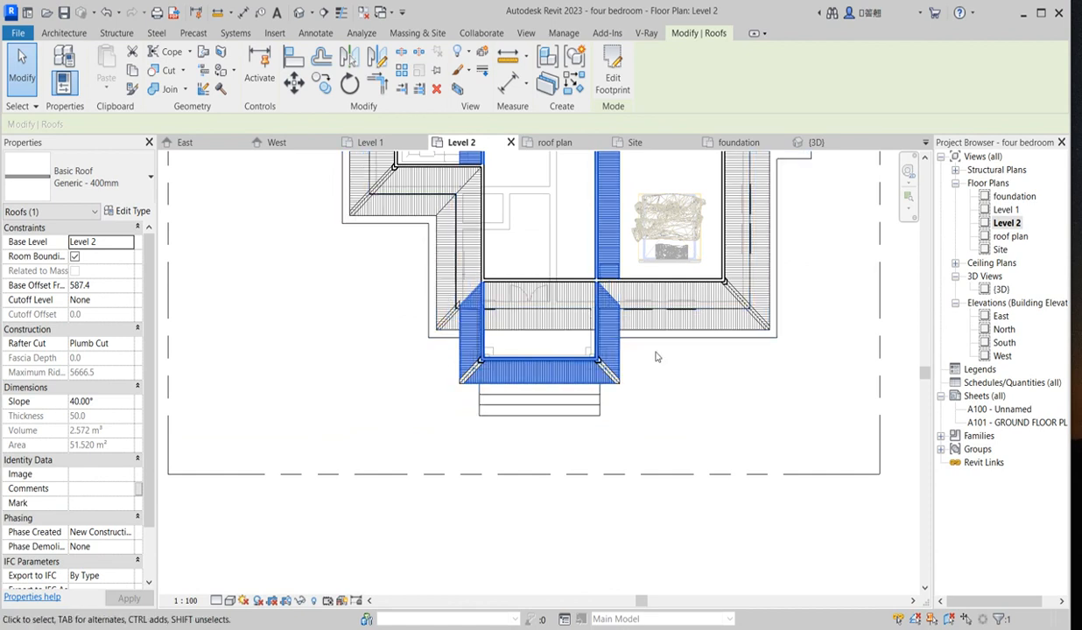
double_click(1003, 342)
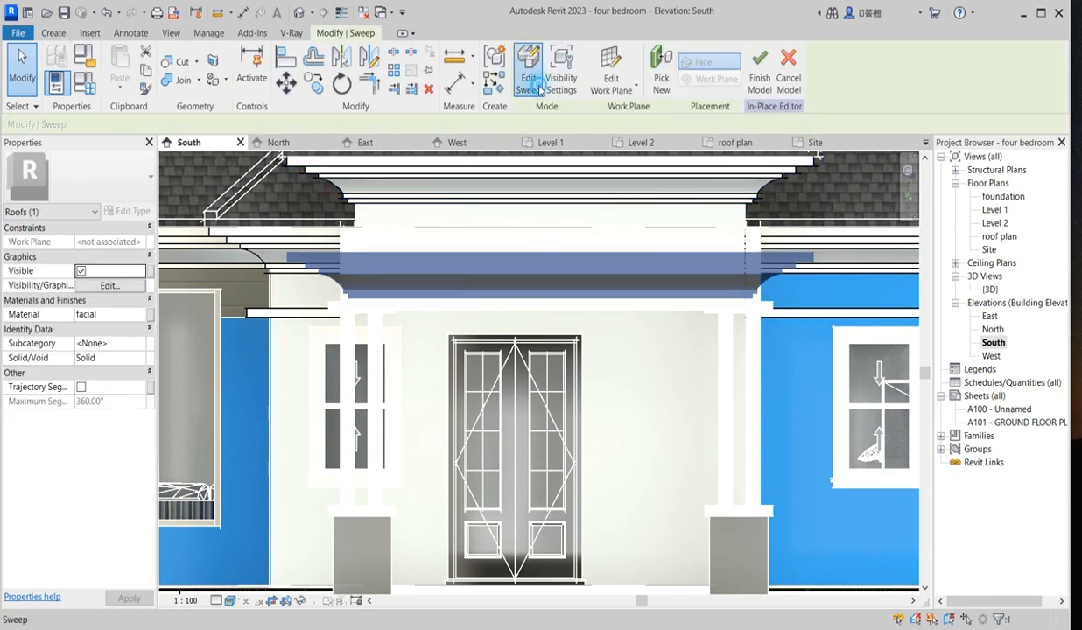
Step: Open the fascia sweep's profile for editing in the West elevation
left_click(527, 66)
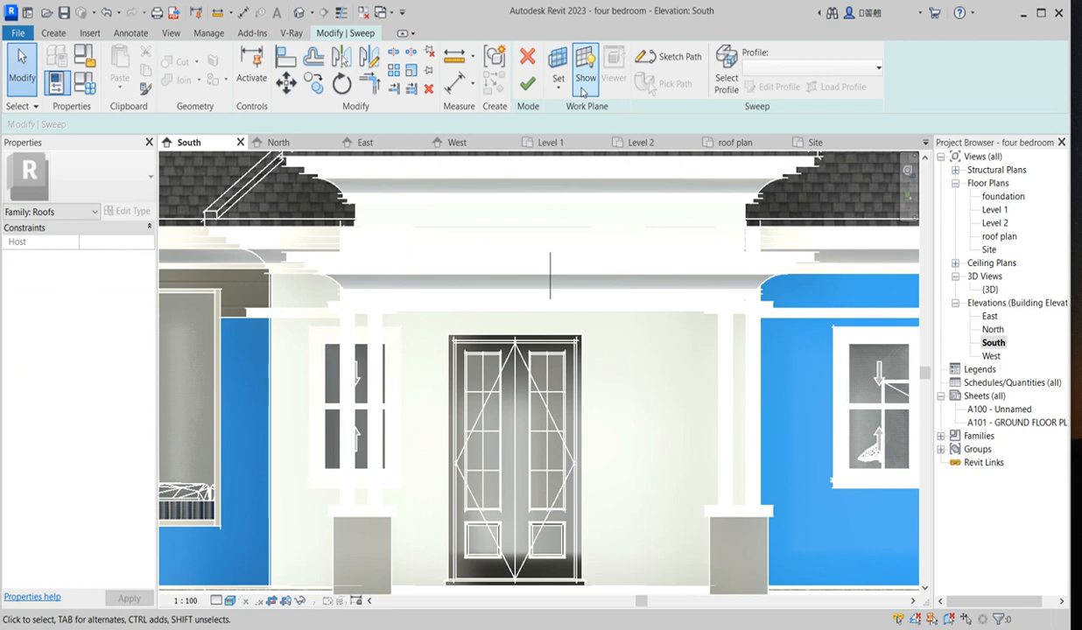
left_click(726, 68)
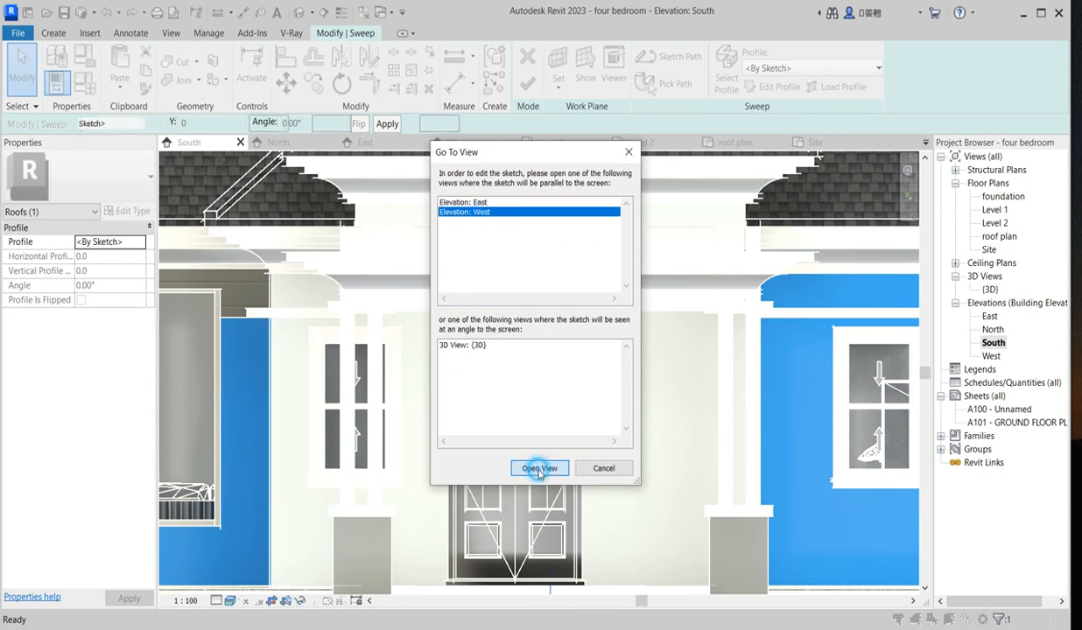
left_click(539, 468)
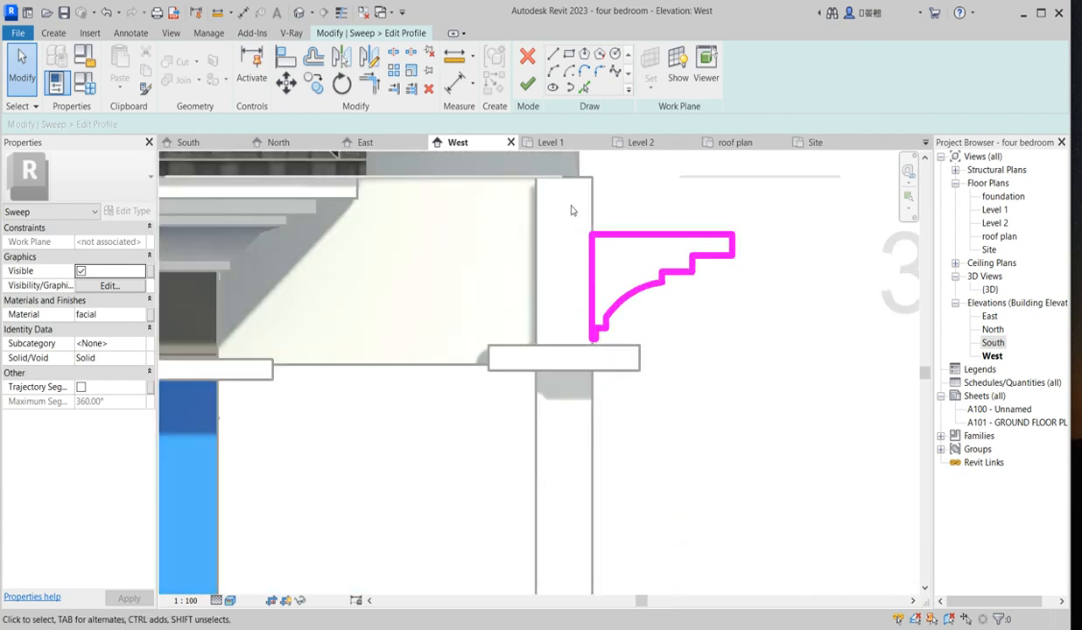
Step: Sketch a small square profile on the column edge and copy it three times
left_click(661, 288)
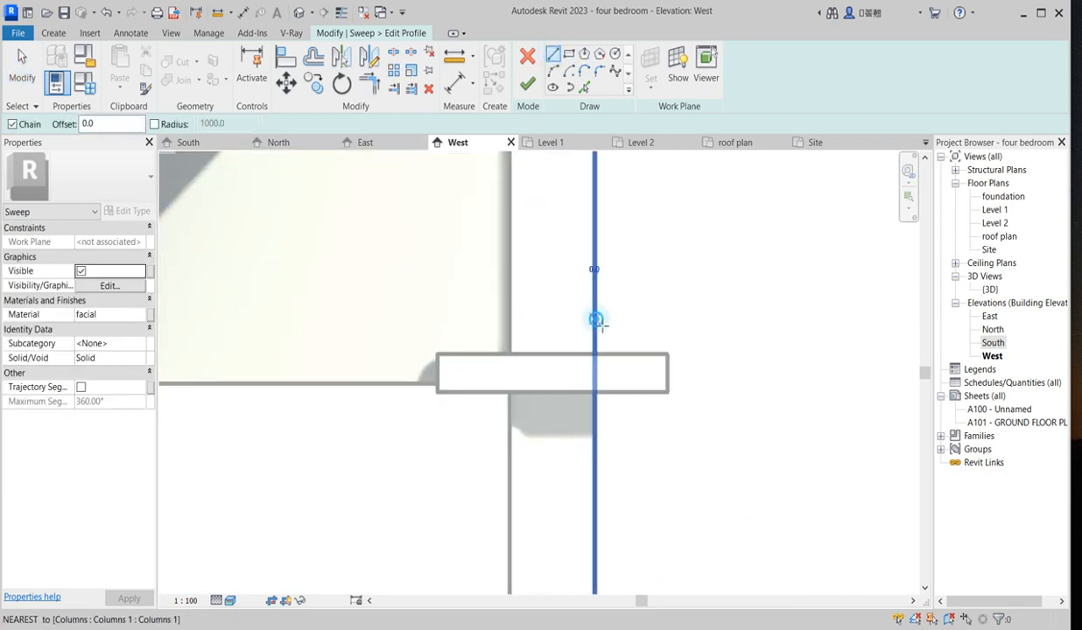
left_click(595, 320)
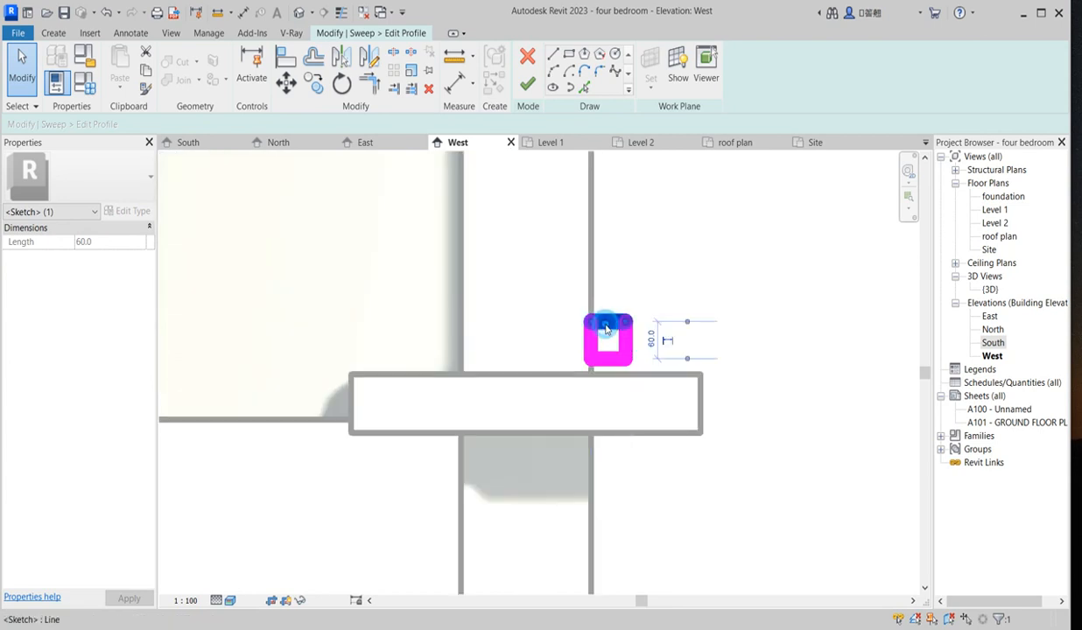
left_click(607, 340)
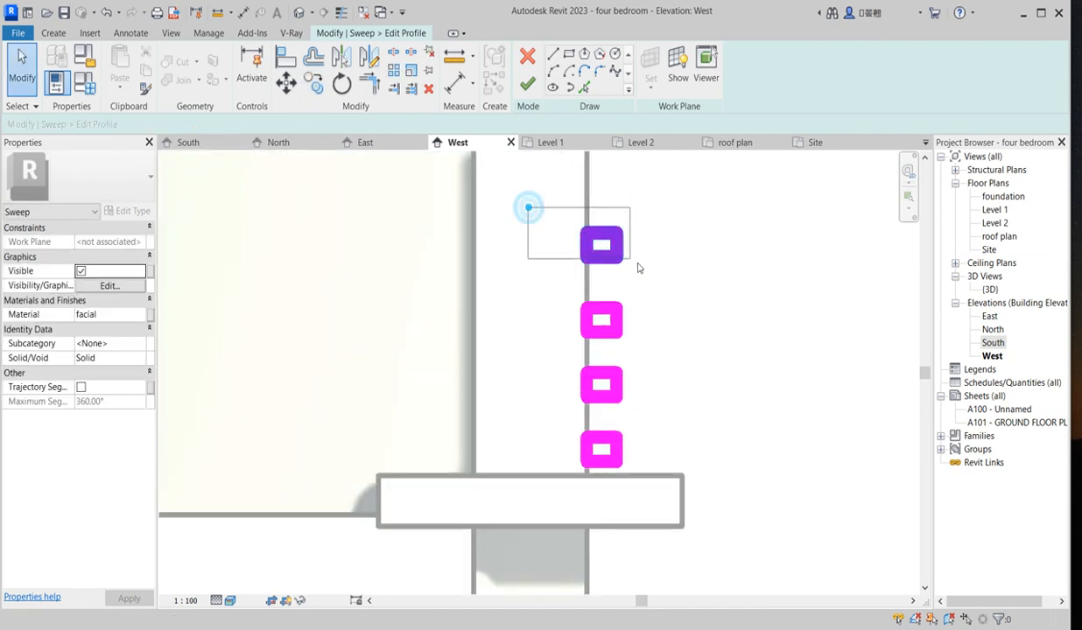
left_click(600, 243)
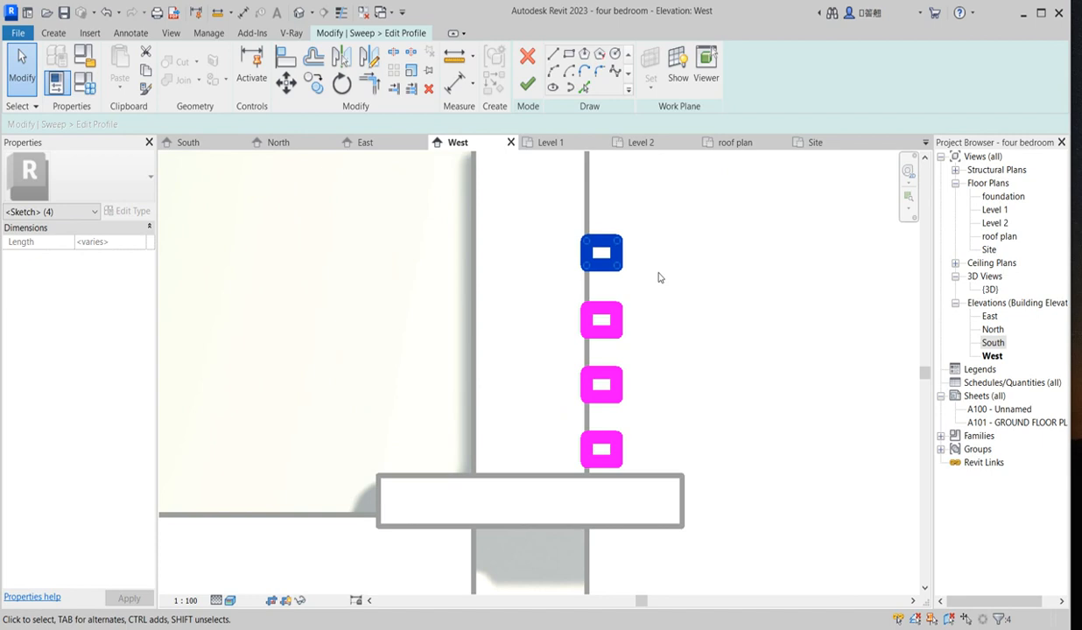
left_click(586, 319)
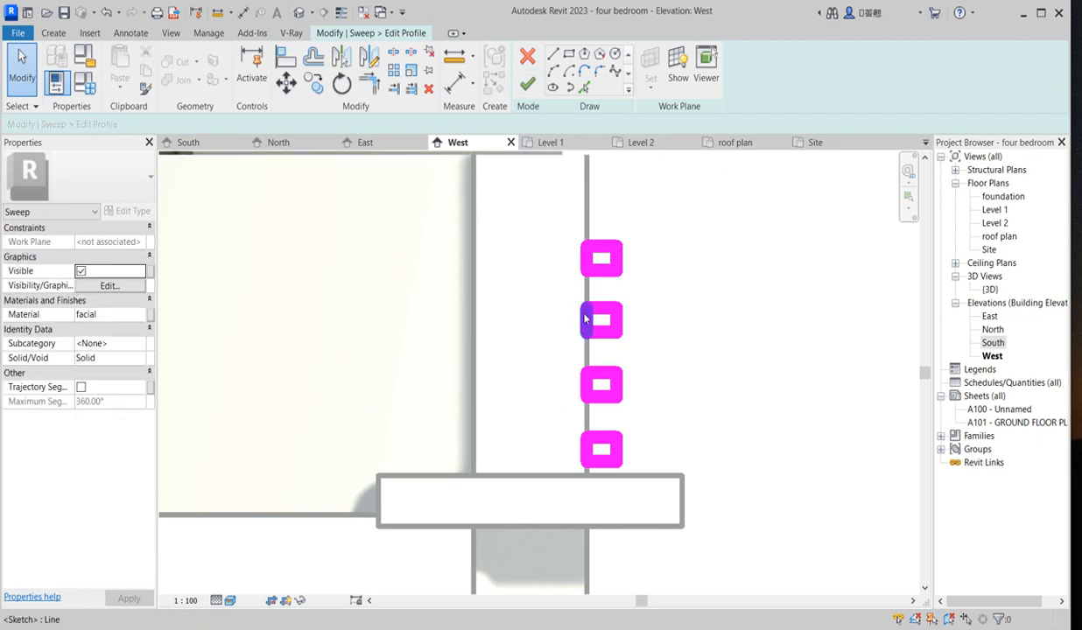
left_click(526, 86)
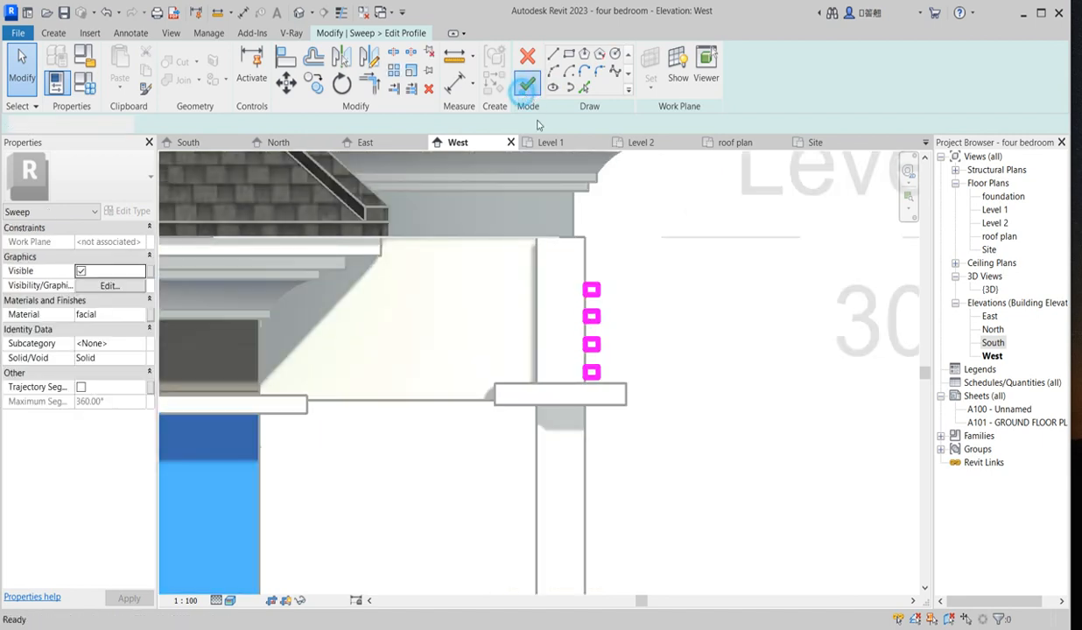
Step: Finish the porch fascia sweep, exit the roof In-Place Editor, and open Level 1
left_click(526, 86)
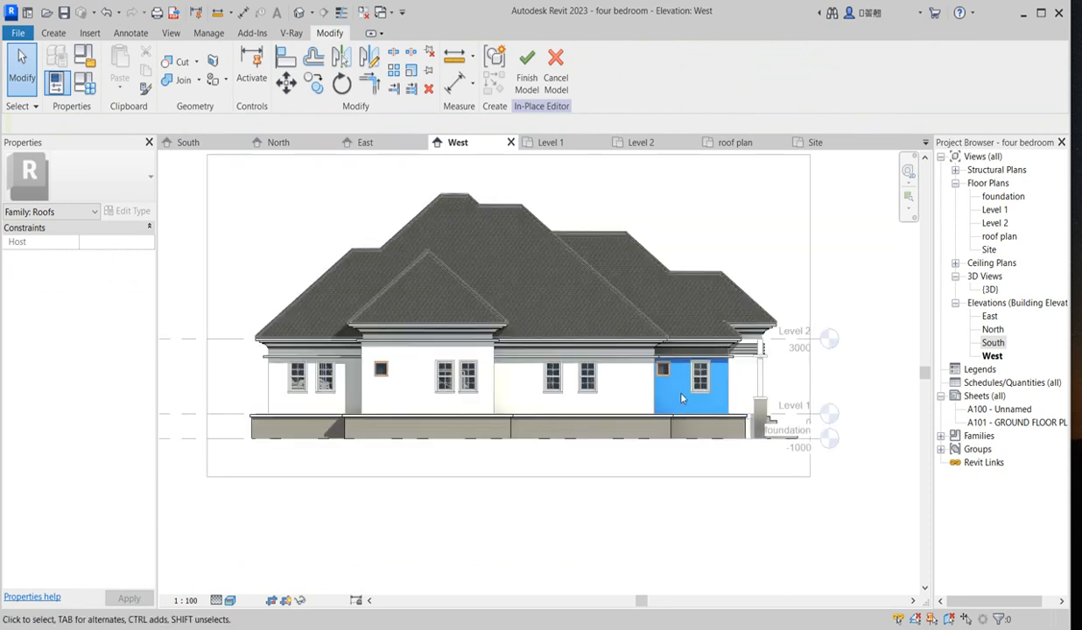
mouse_move(556, 65)
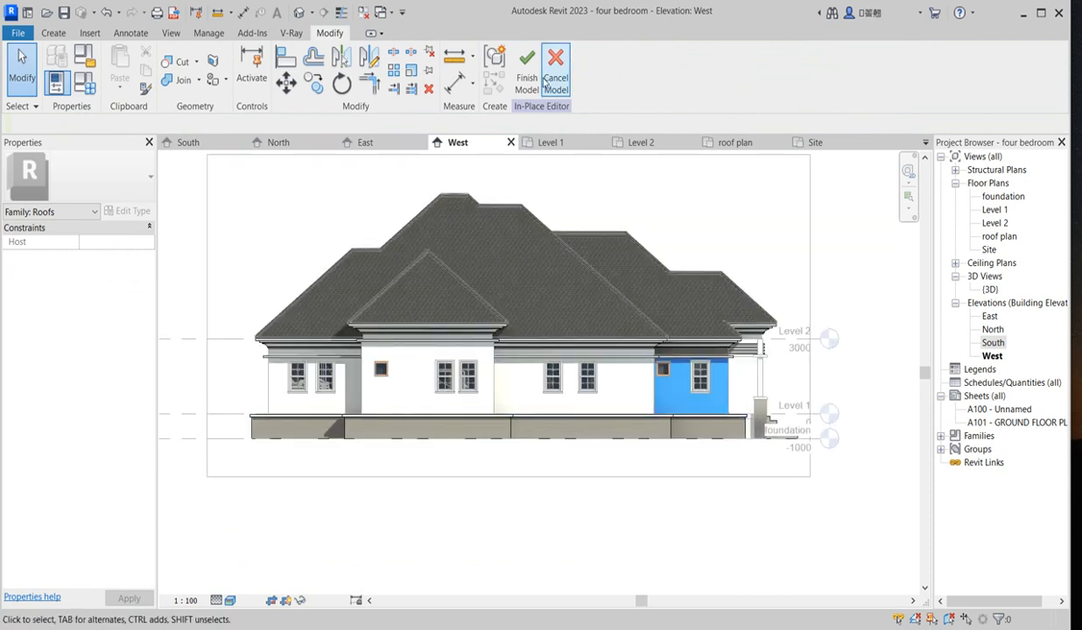
left_click(555, 66)
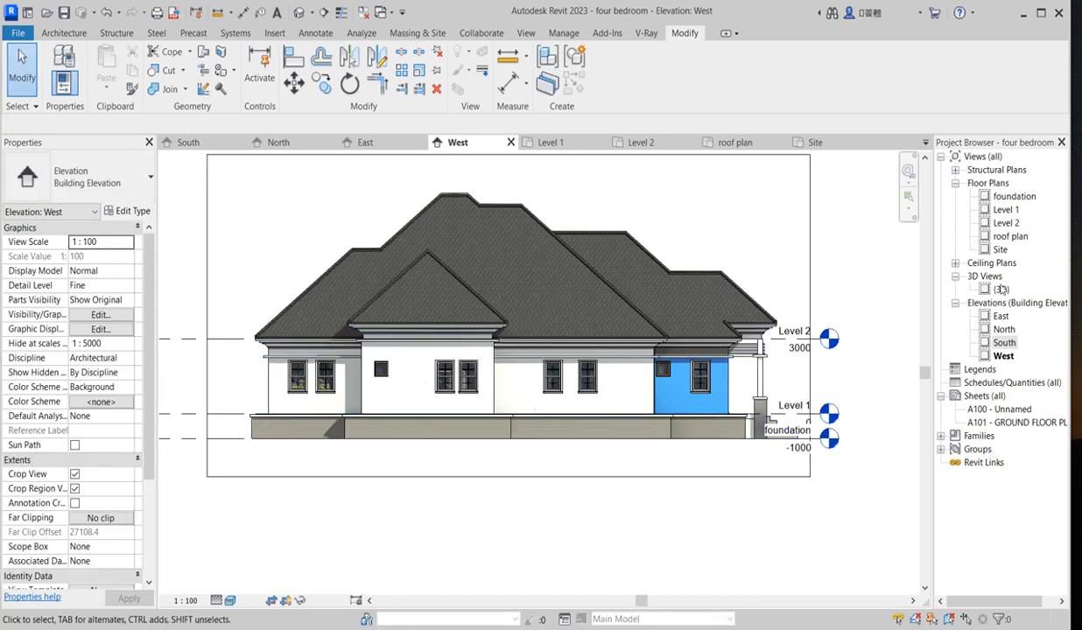
double_click(1002, 288)
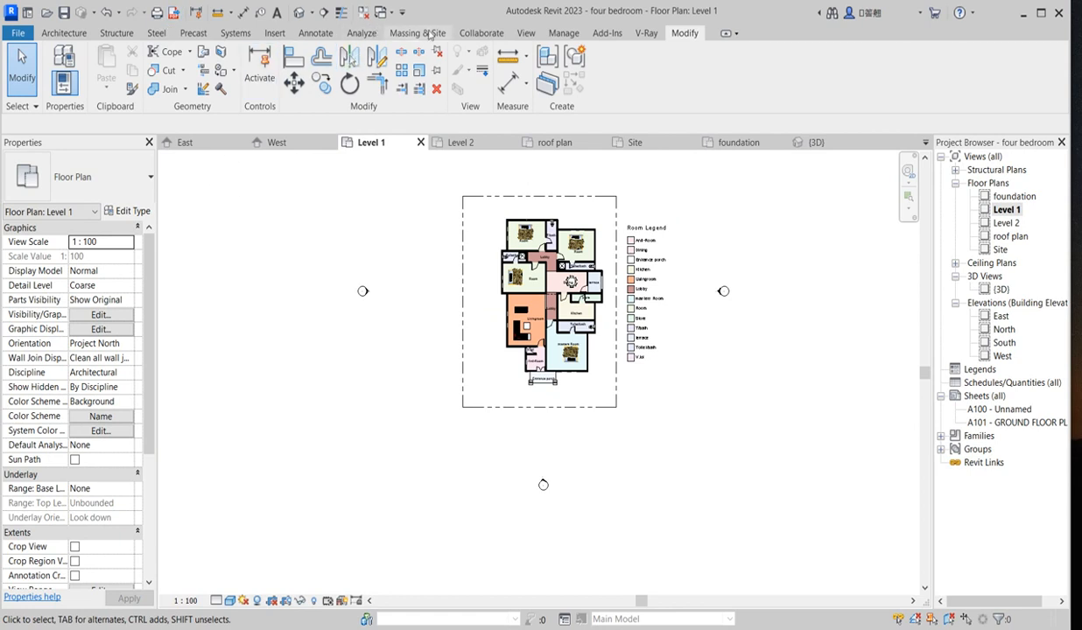
Step: Place camera 3D View 1 on the porch, enlarge its crop, then select Level 1's Entrance tag
left_click(526, 32)
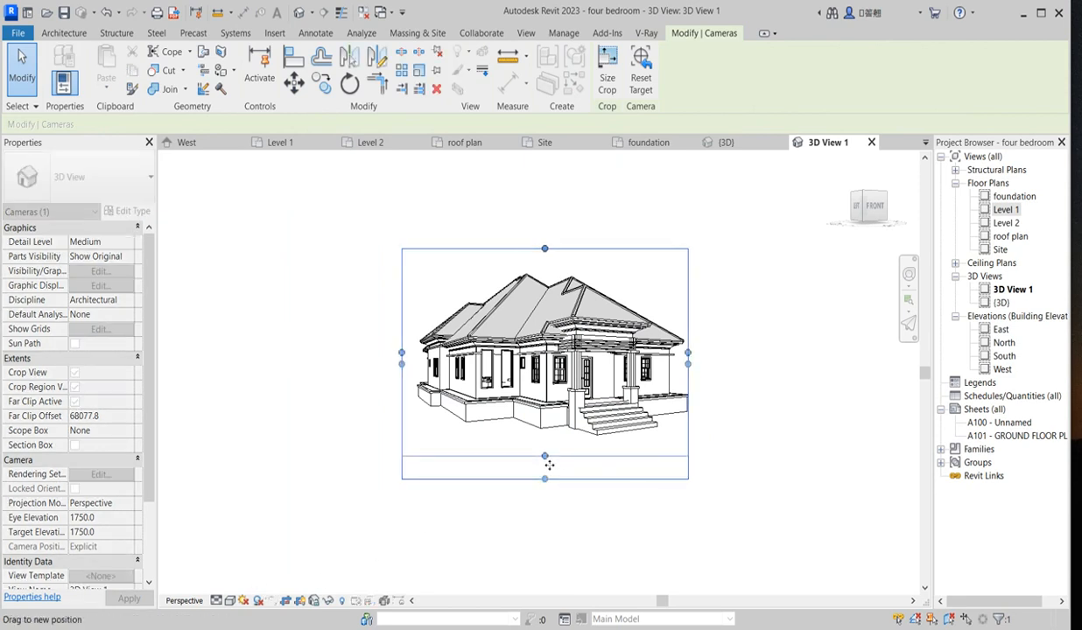
left_click_drag(544, 477, 545, 455)
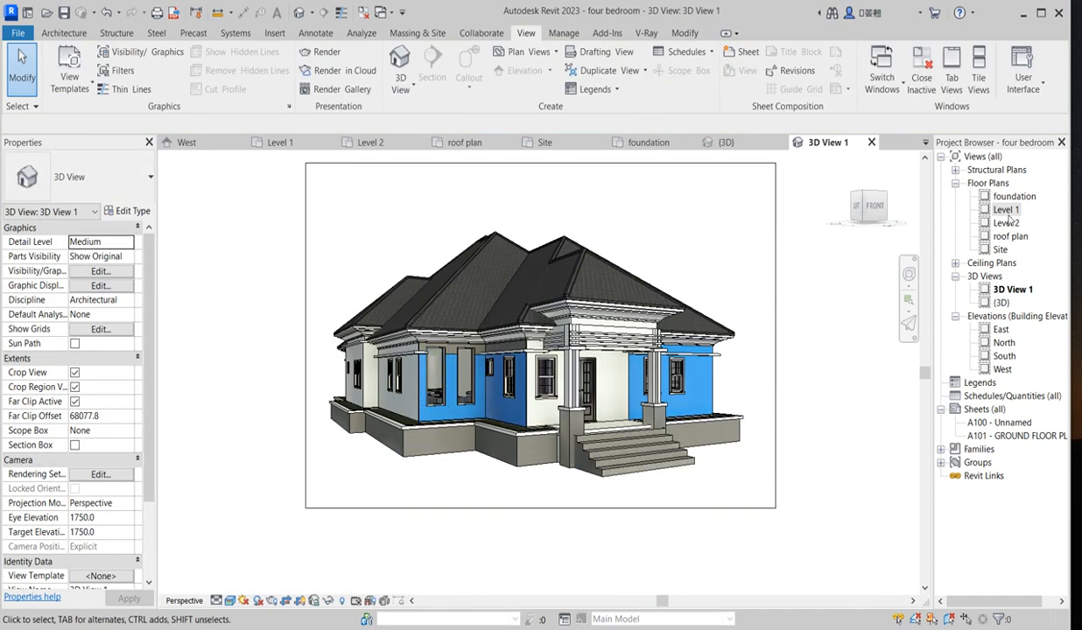
double_click(1005, 209)
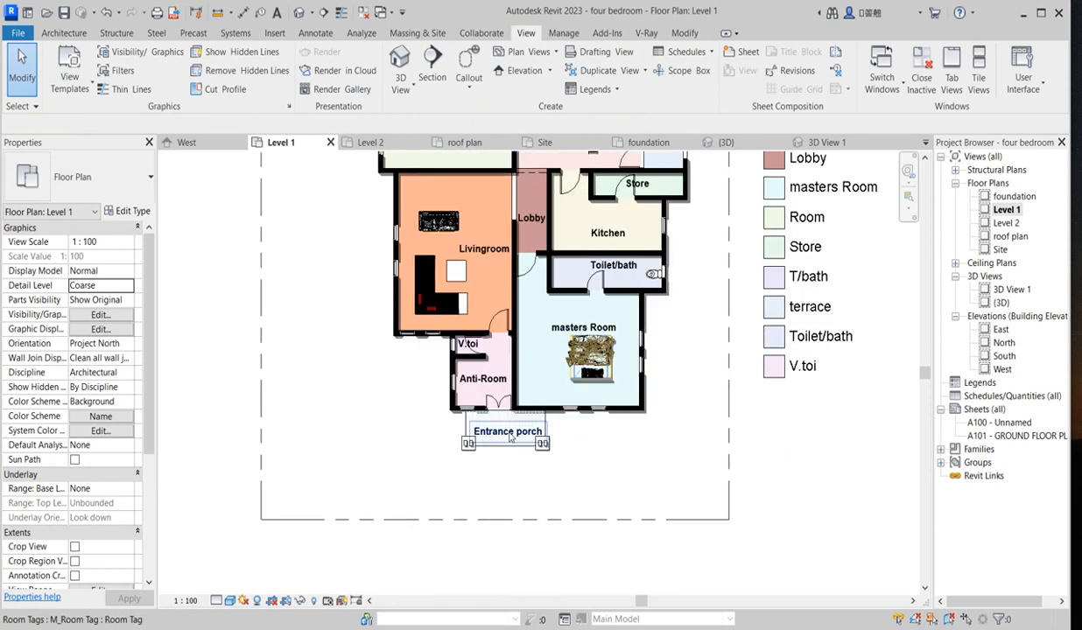
left_click(507, 428)
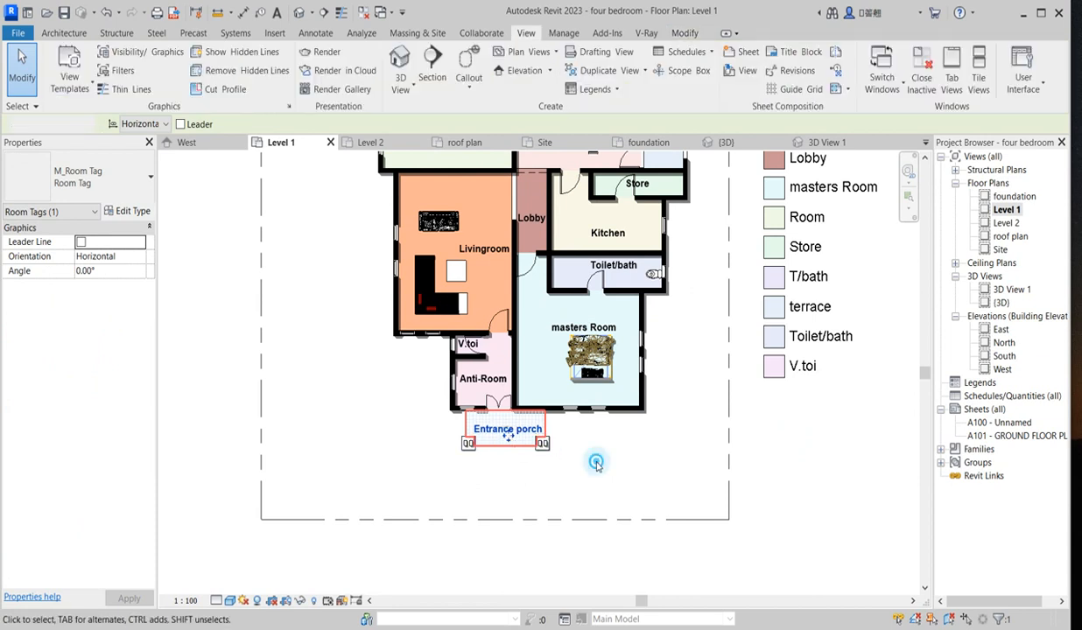